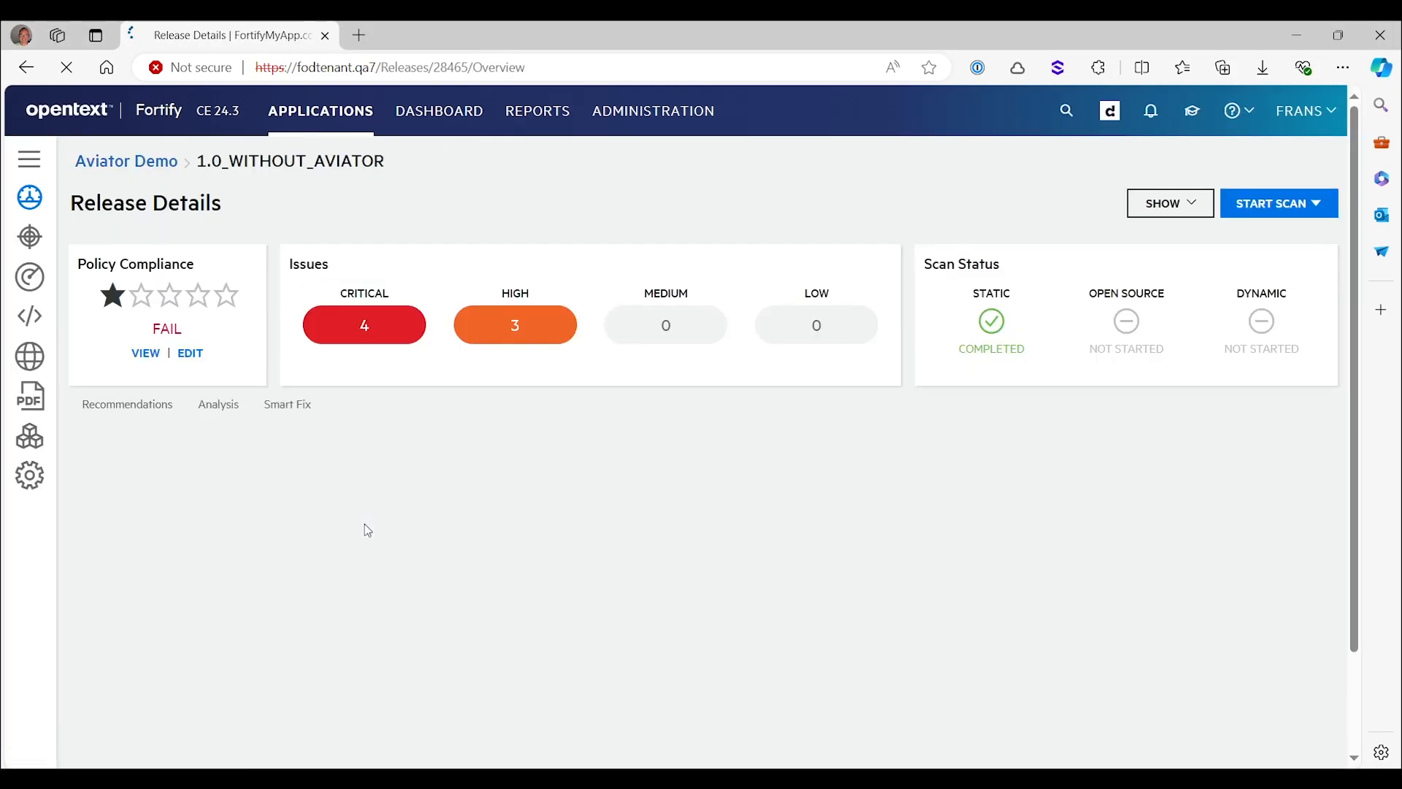
mouse_move(492, 351)
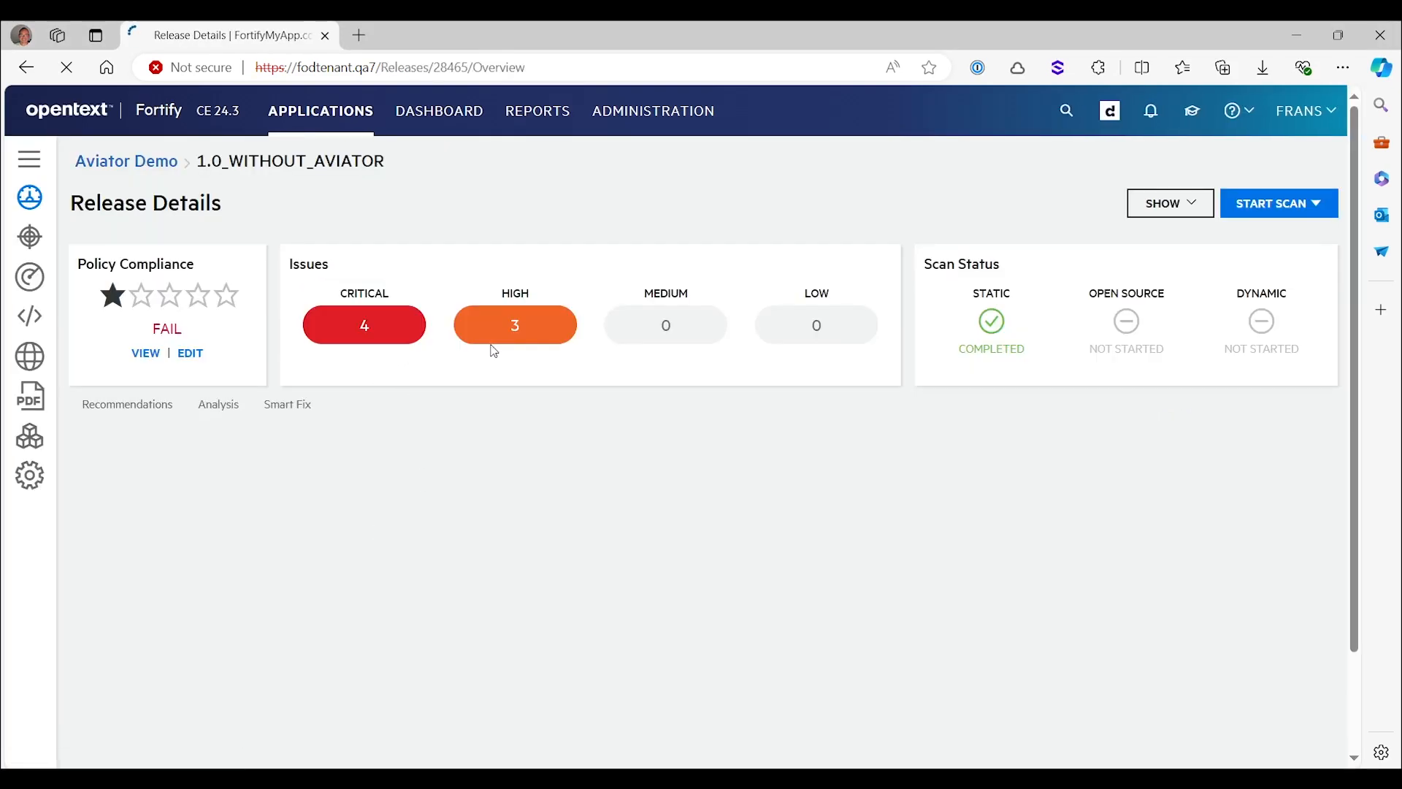
mouse_move(29, 237)
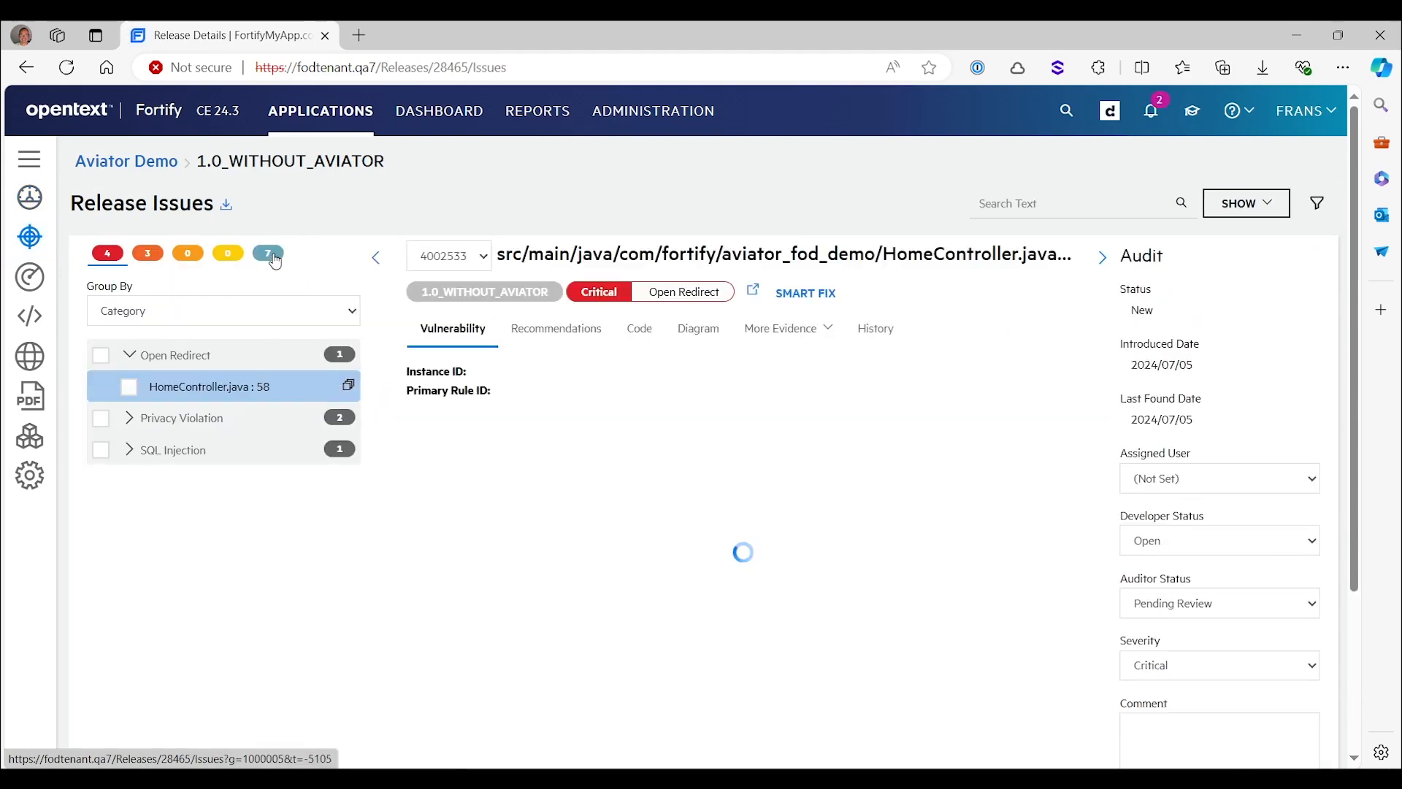
Show all 7 release issues and expand every category to its HomeController.java findings
click(267, 253)
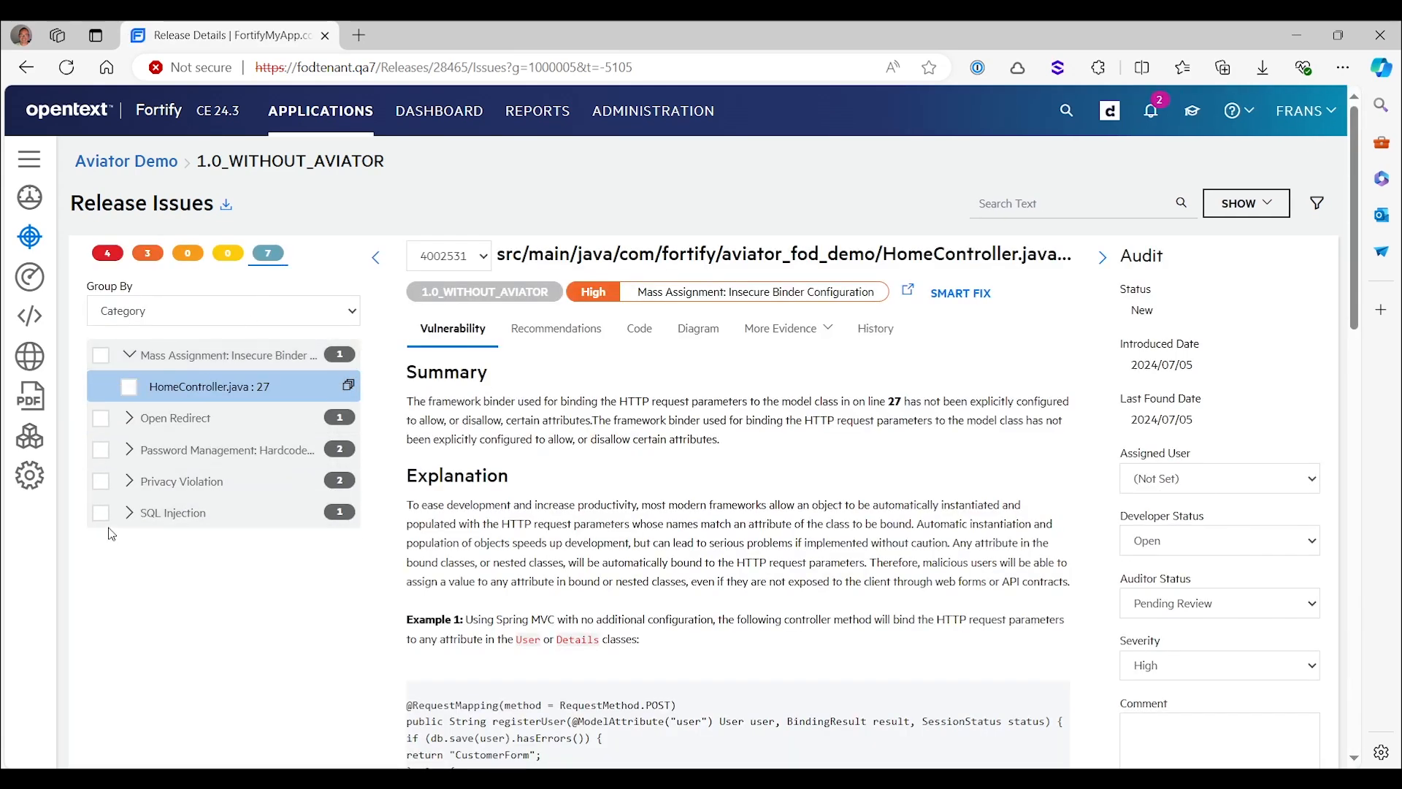
click(128, 481)
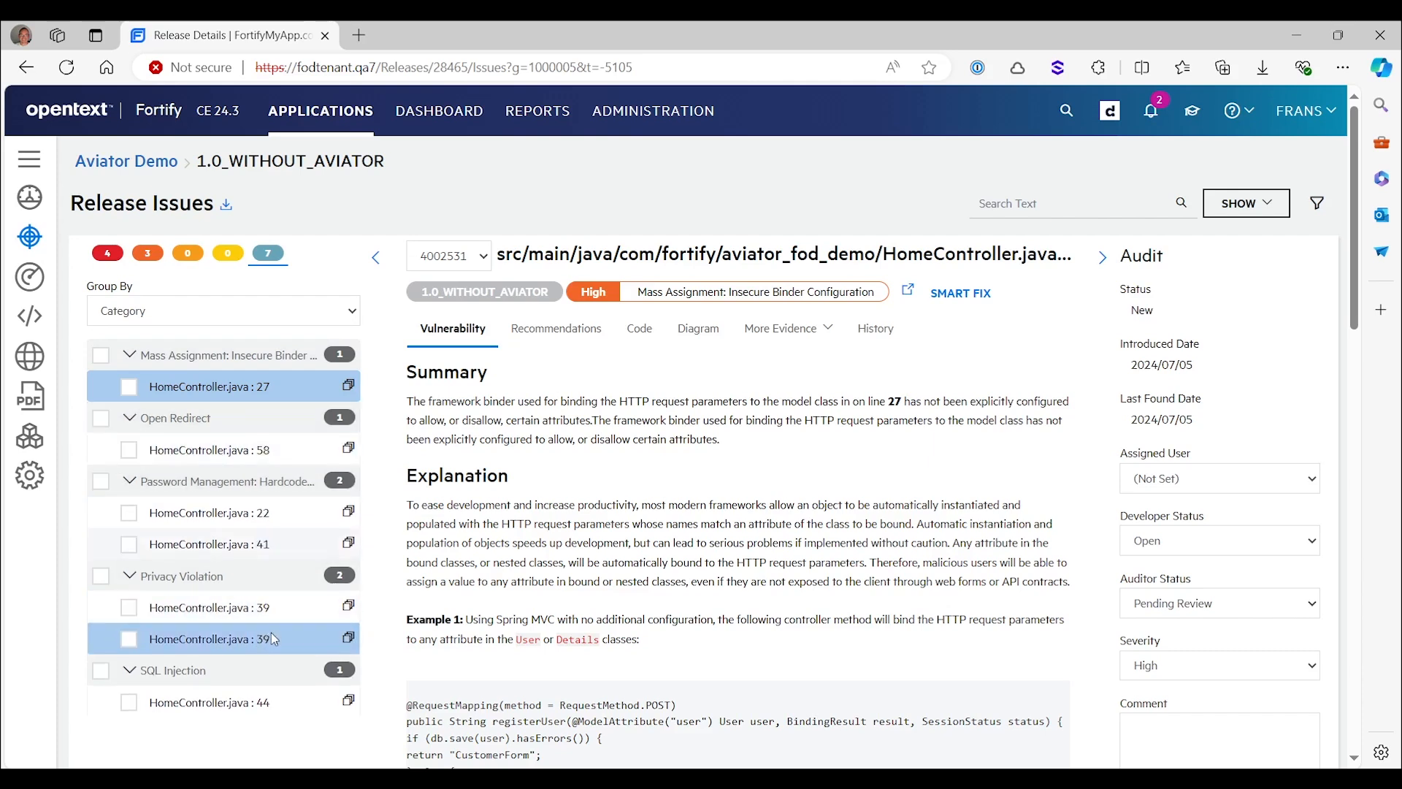
mouse_move(271, 639)
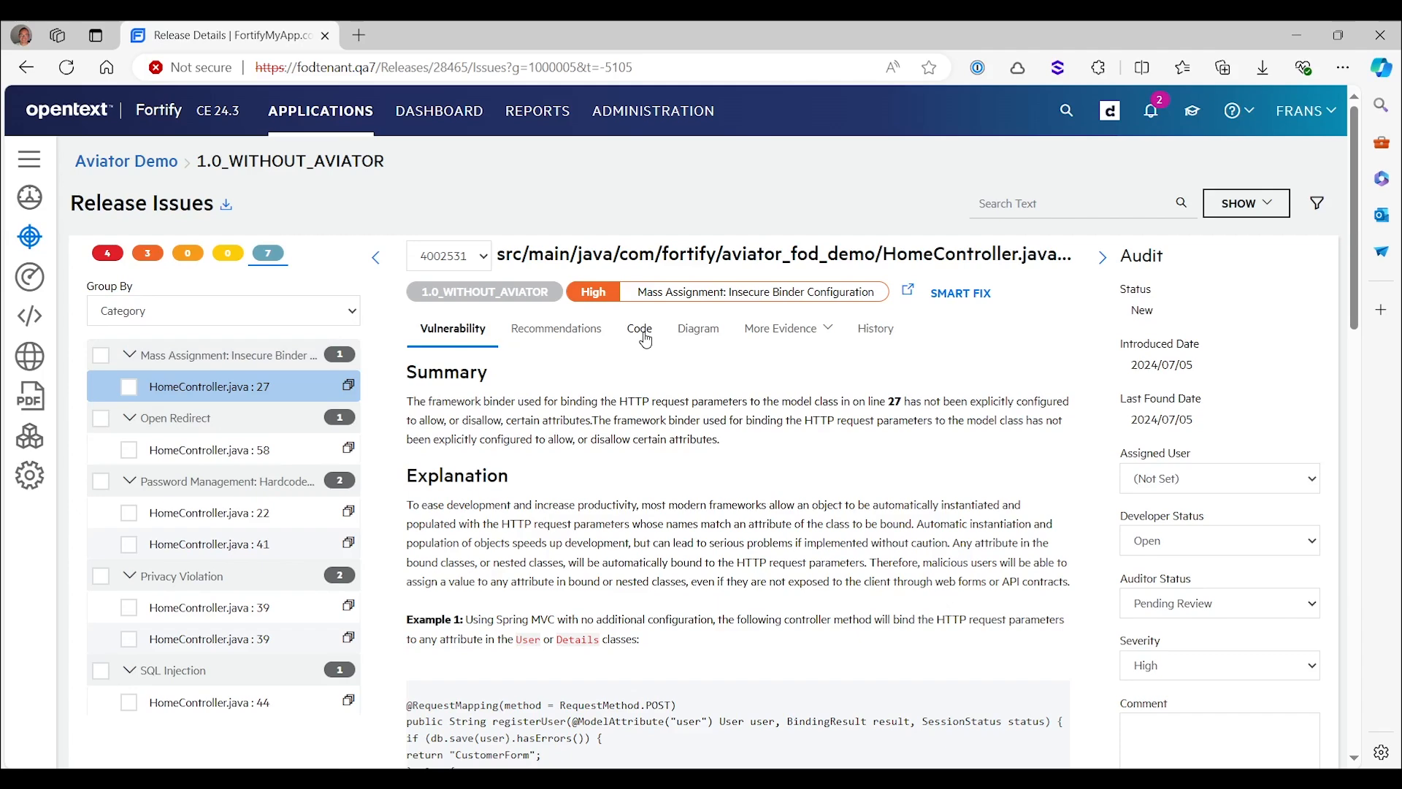
Show the Mass Assignment code and the LoginCredentials.java:3 trace entry
click(639, 329)
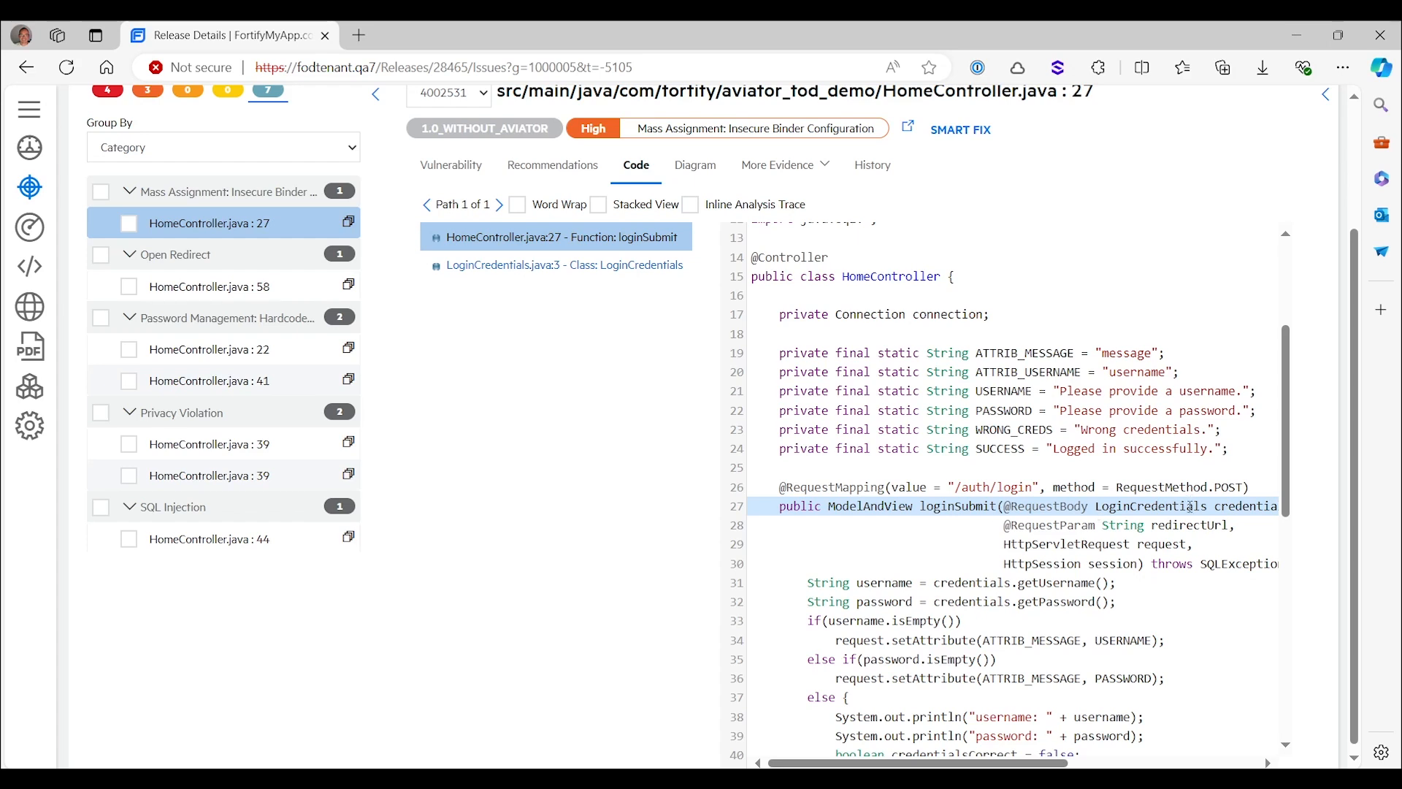
mouse_move(1047, 505)
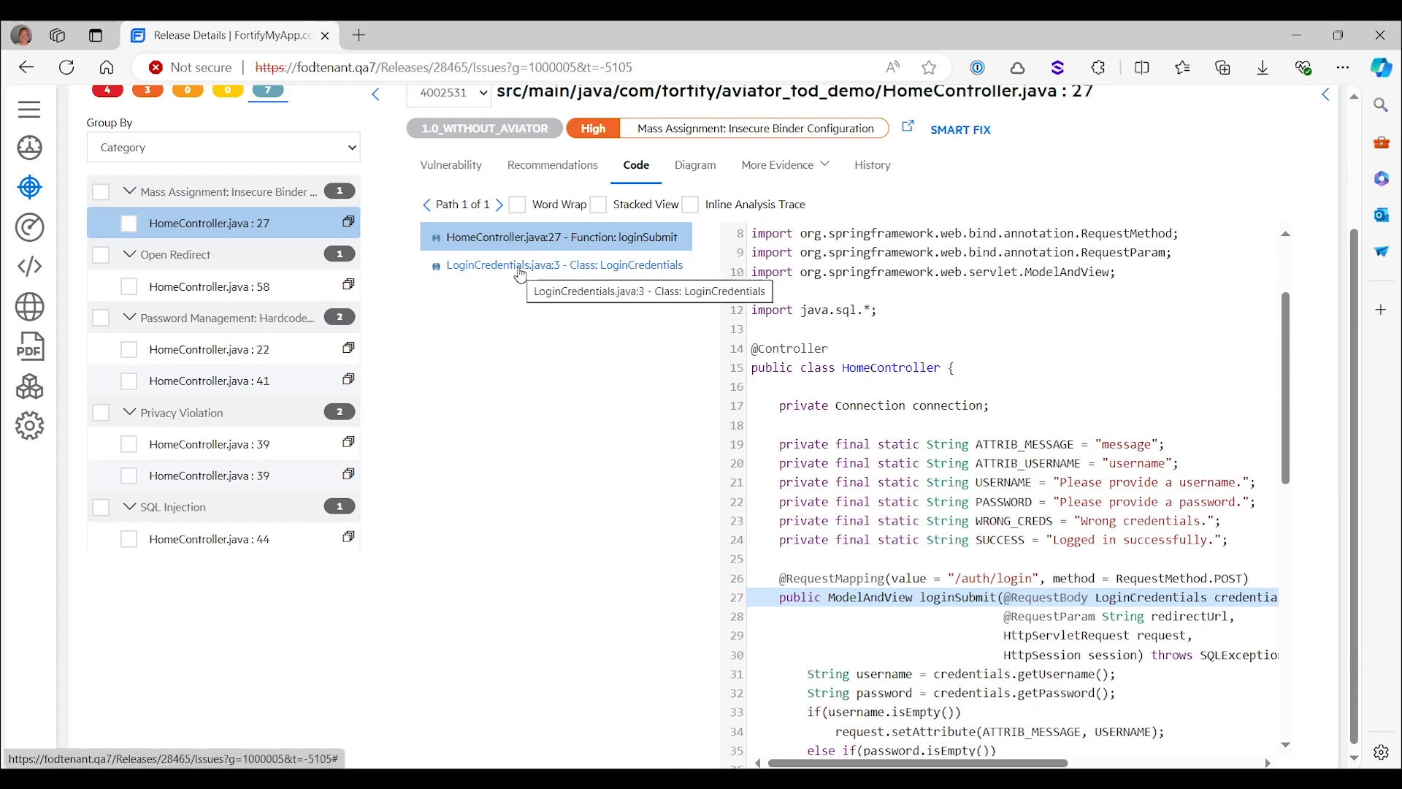
click(556, 265)
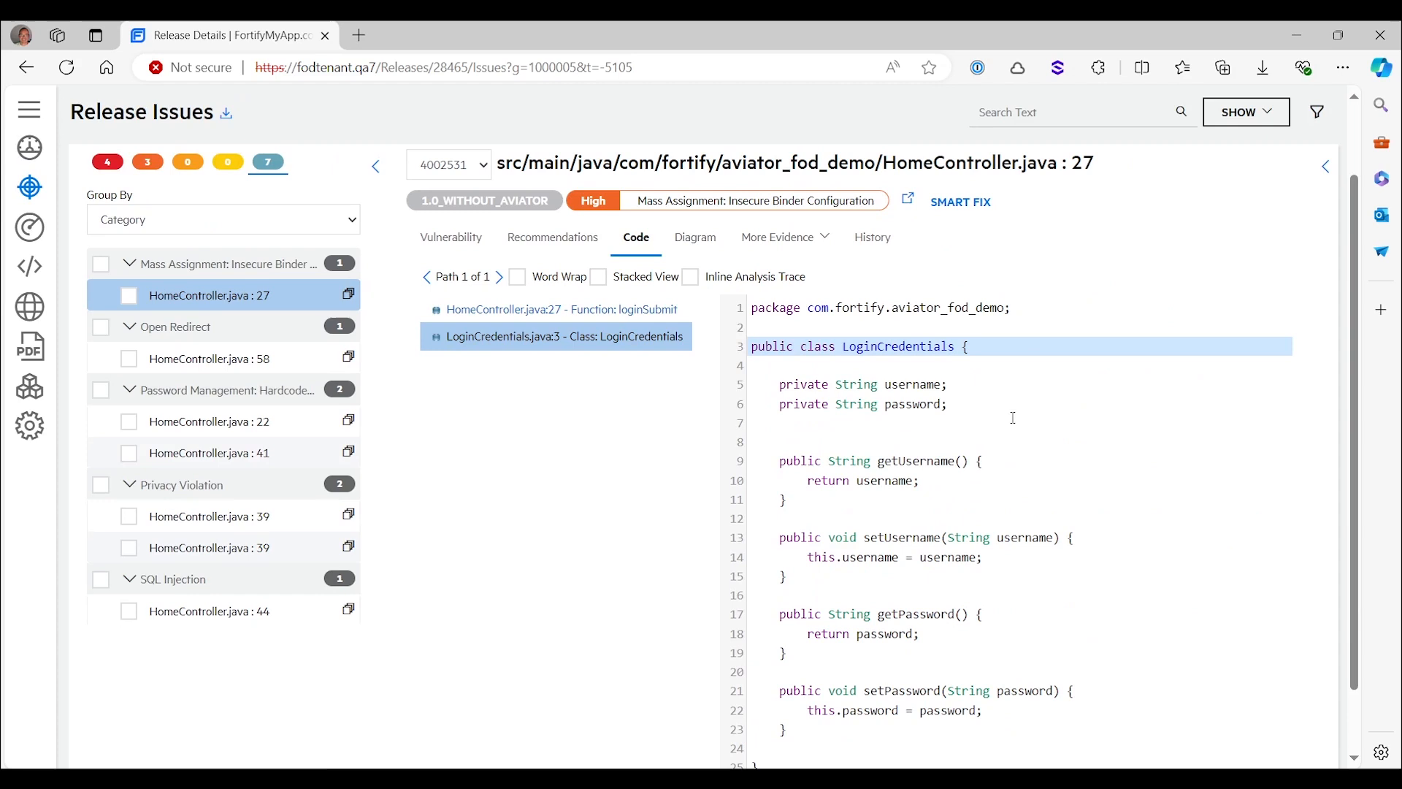
mouse_move(917, 406)
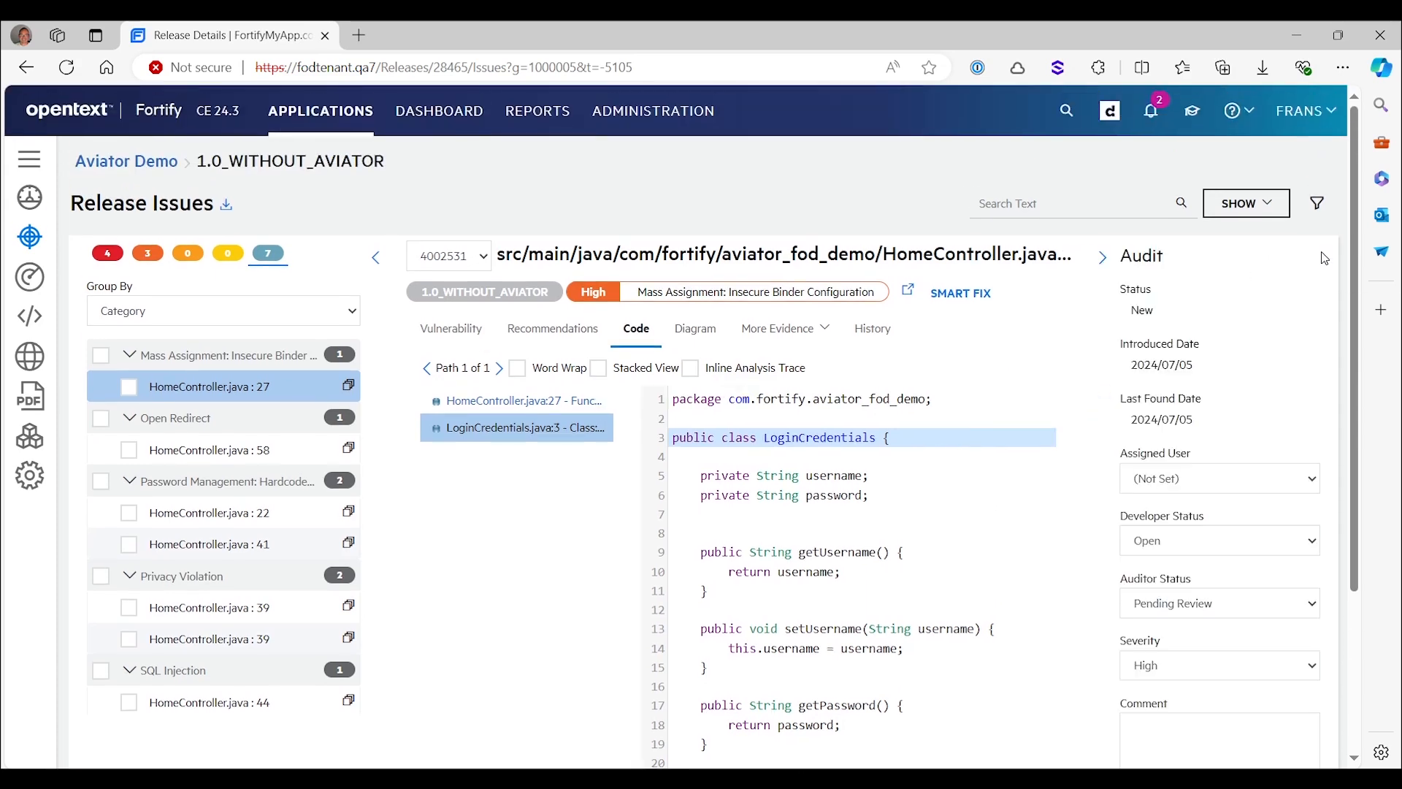
mouse_move(1122, 398)
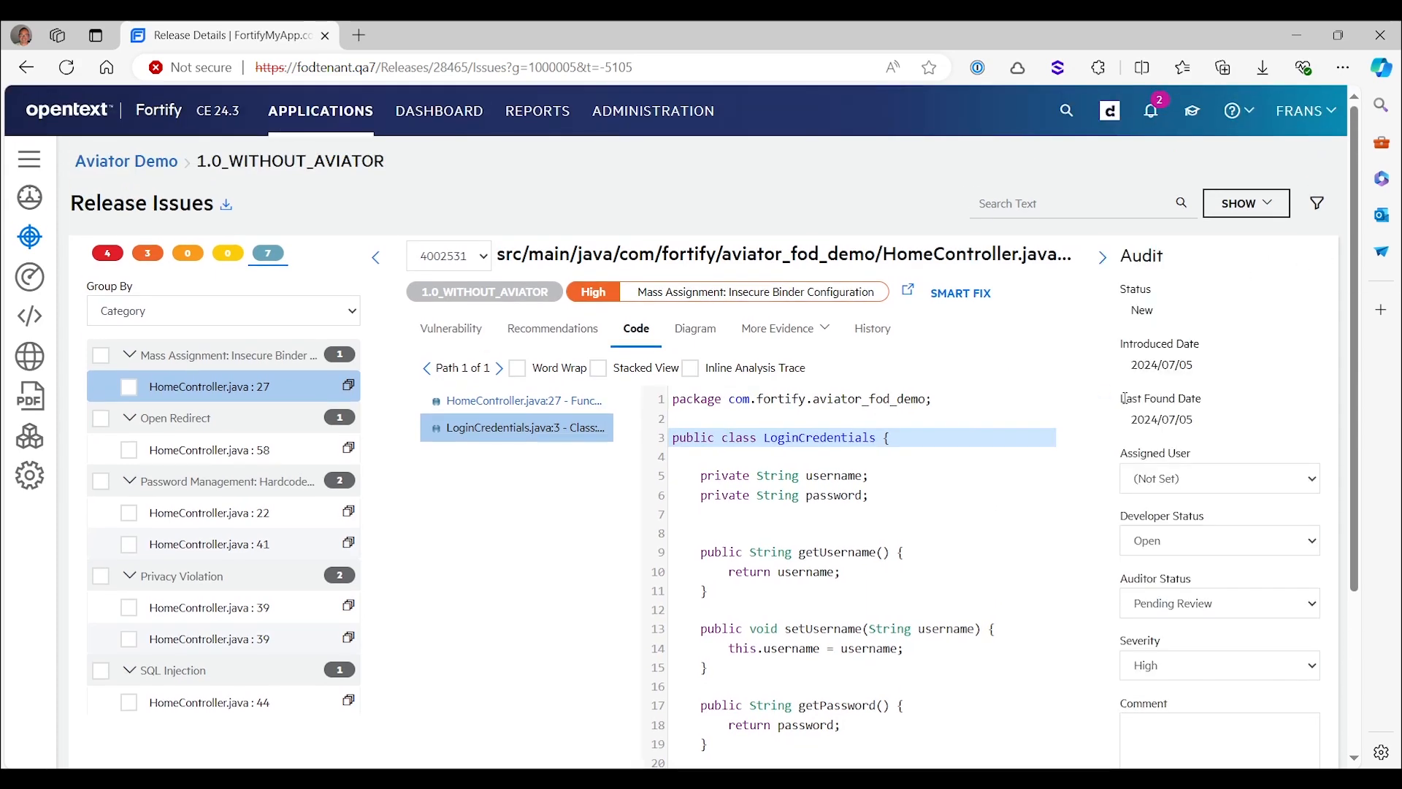
scroll(down, 3)
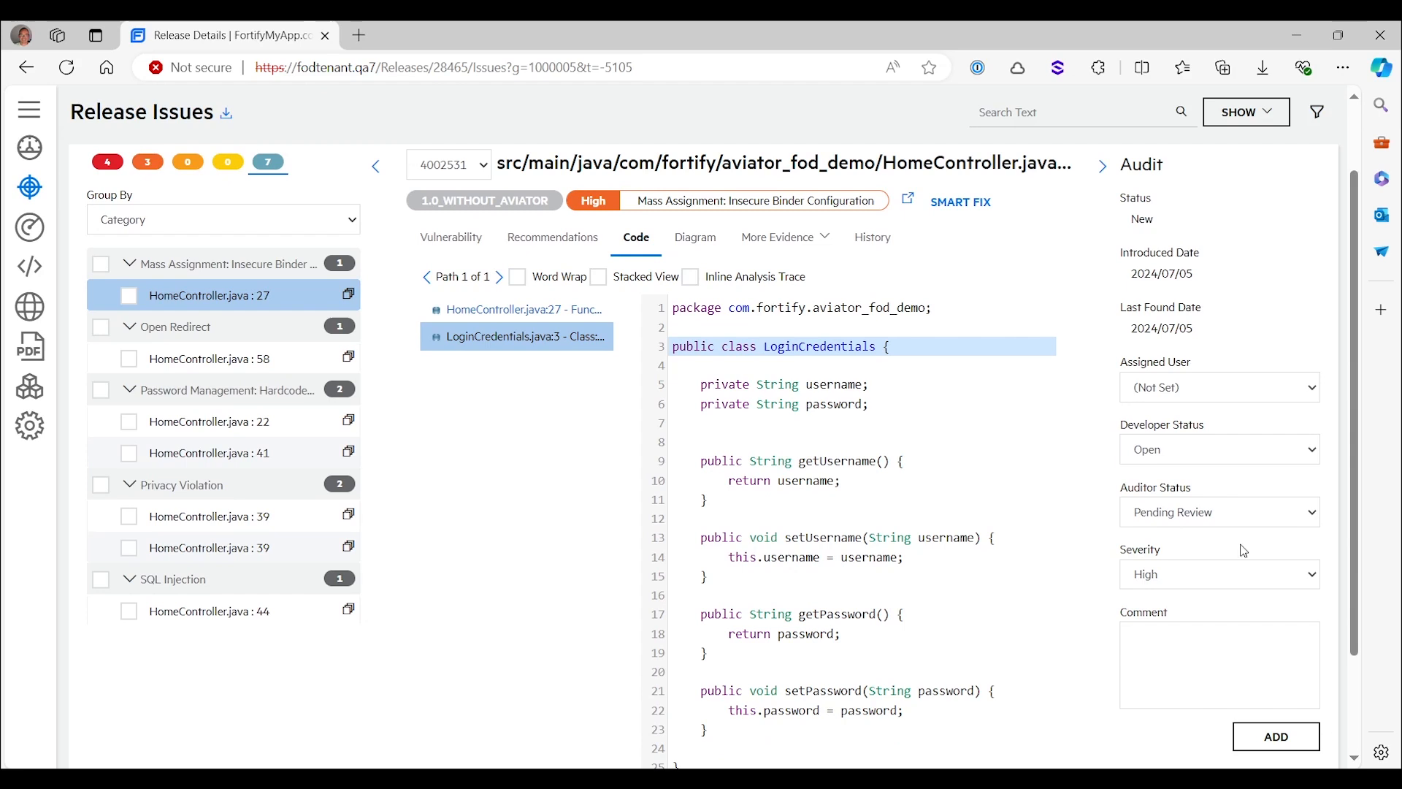
mouse_move(1180, 534)
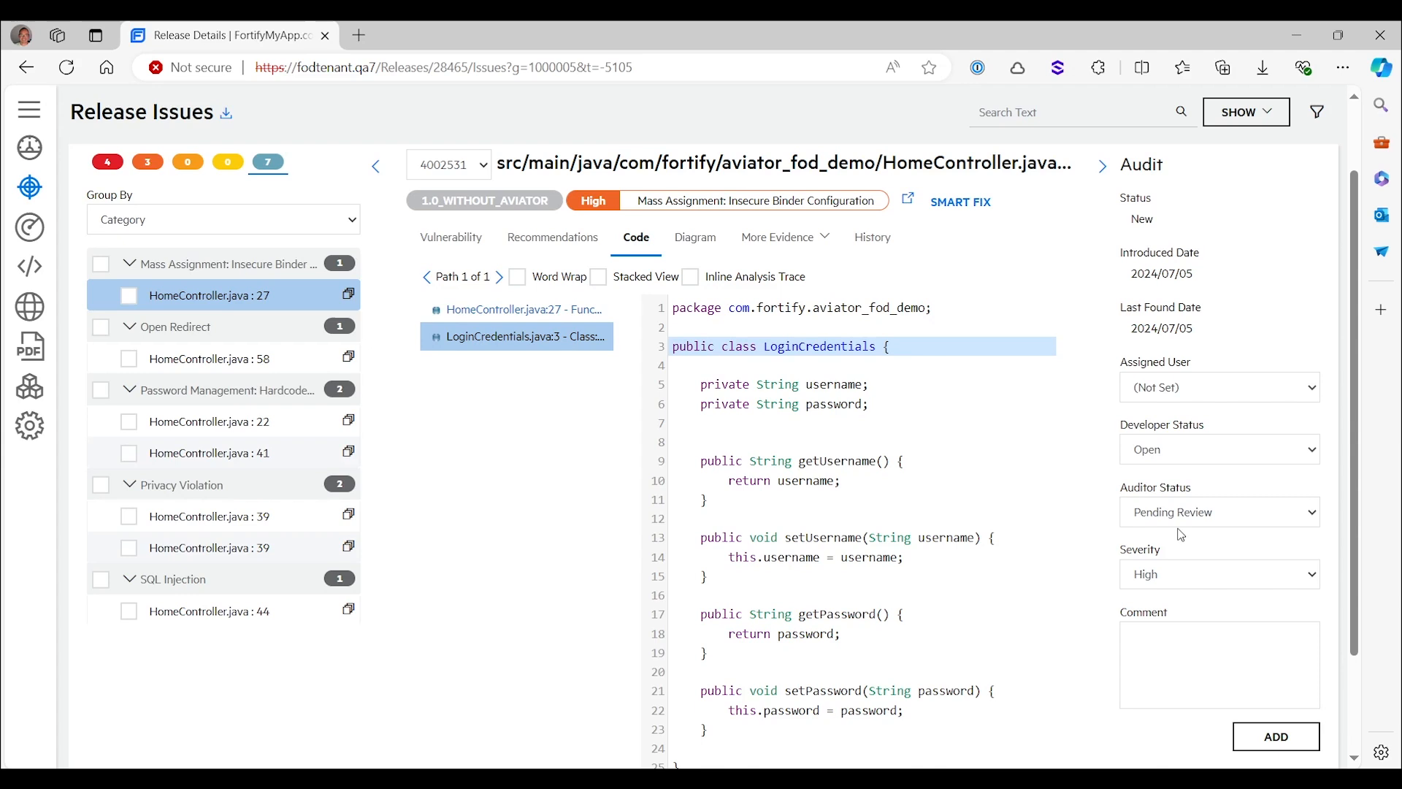
mouse_move(1191, 535)
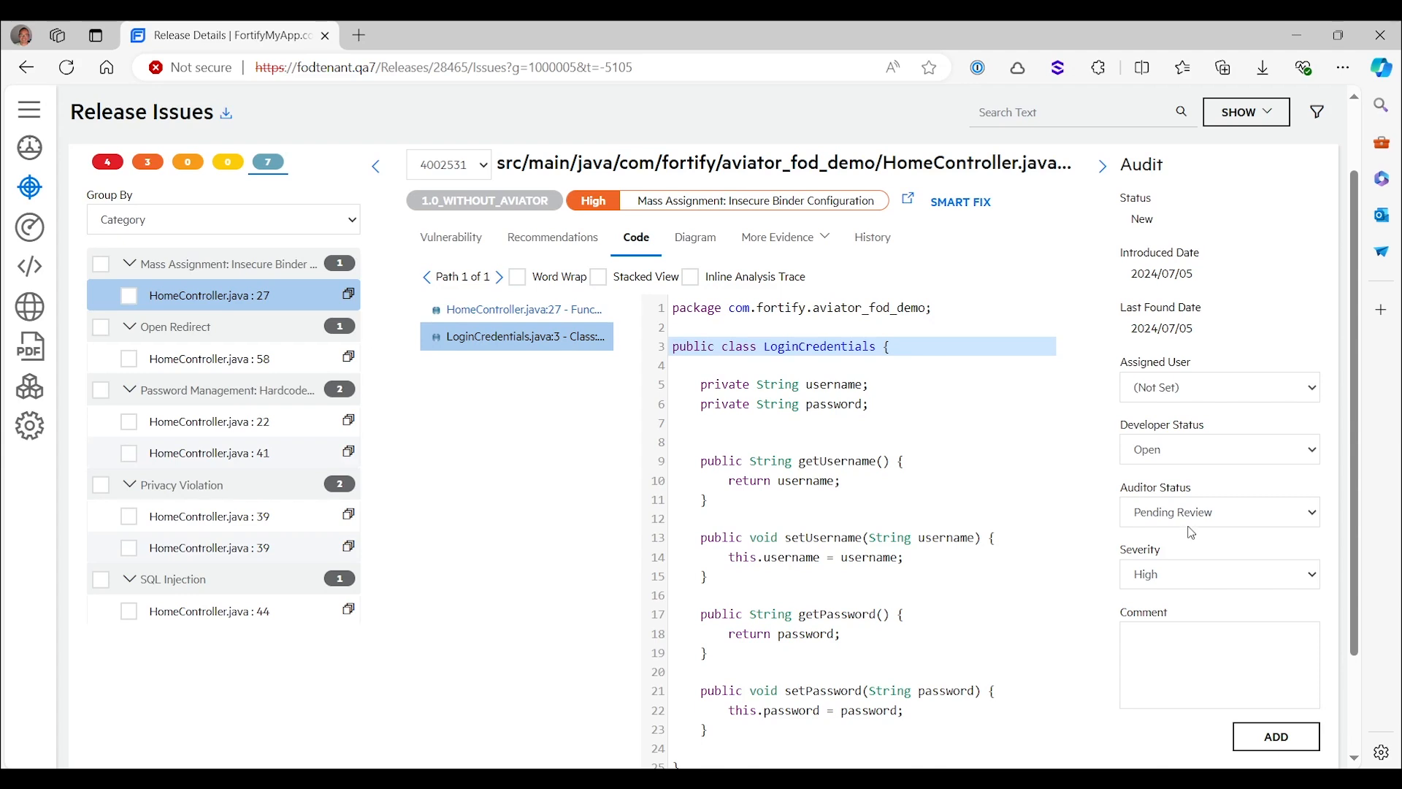
click(1219, 512)
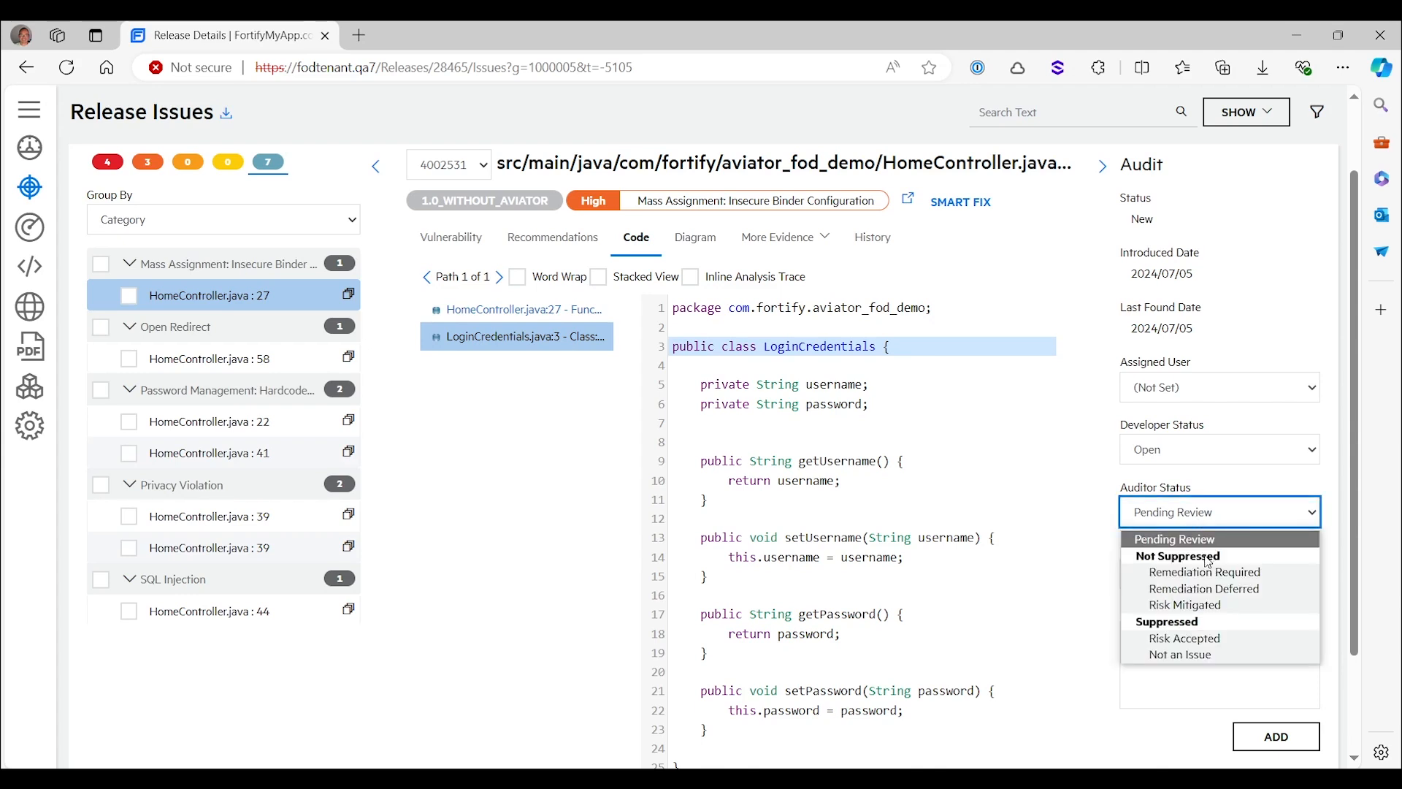
mouse_move(1196, 576)
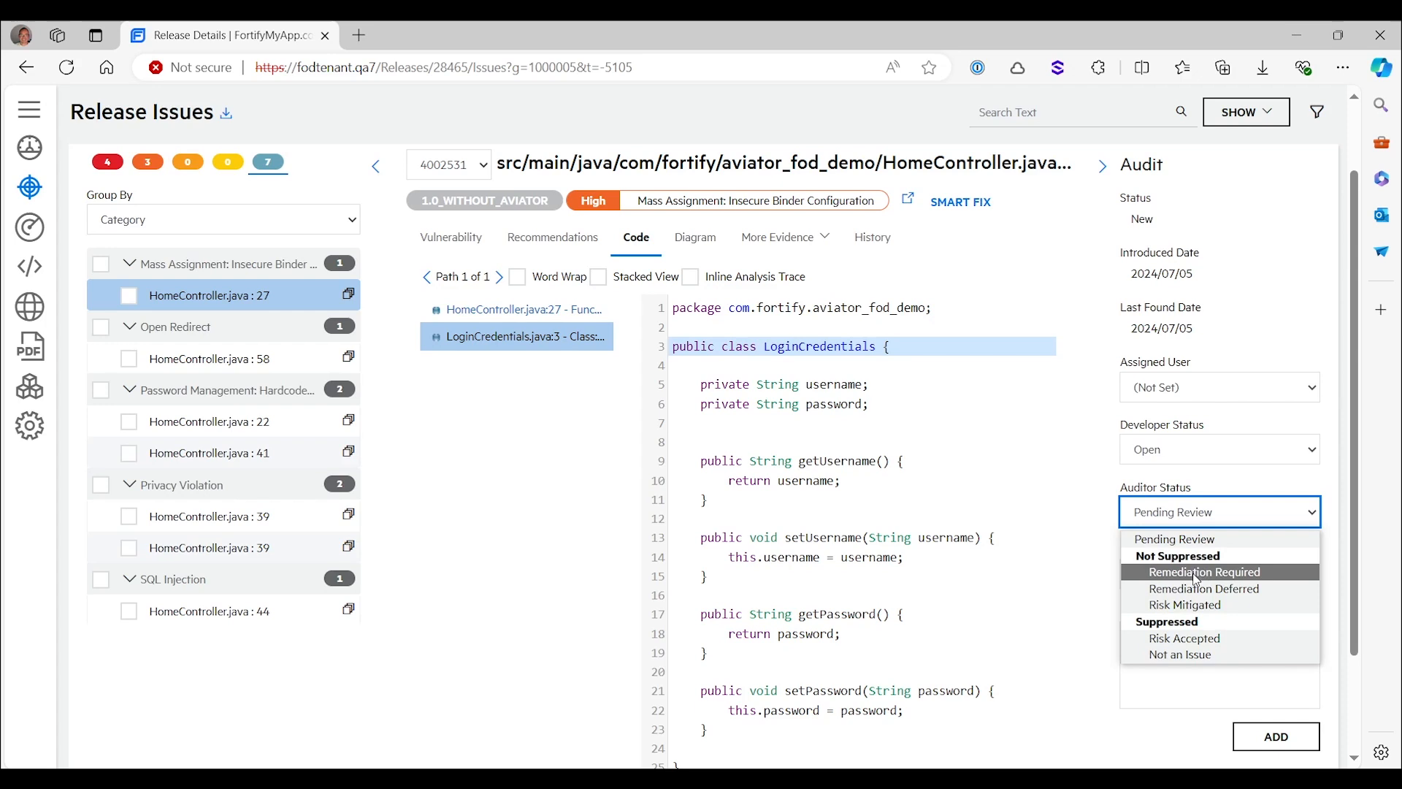
mouse_move(1186, 564)
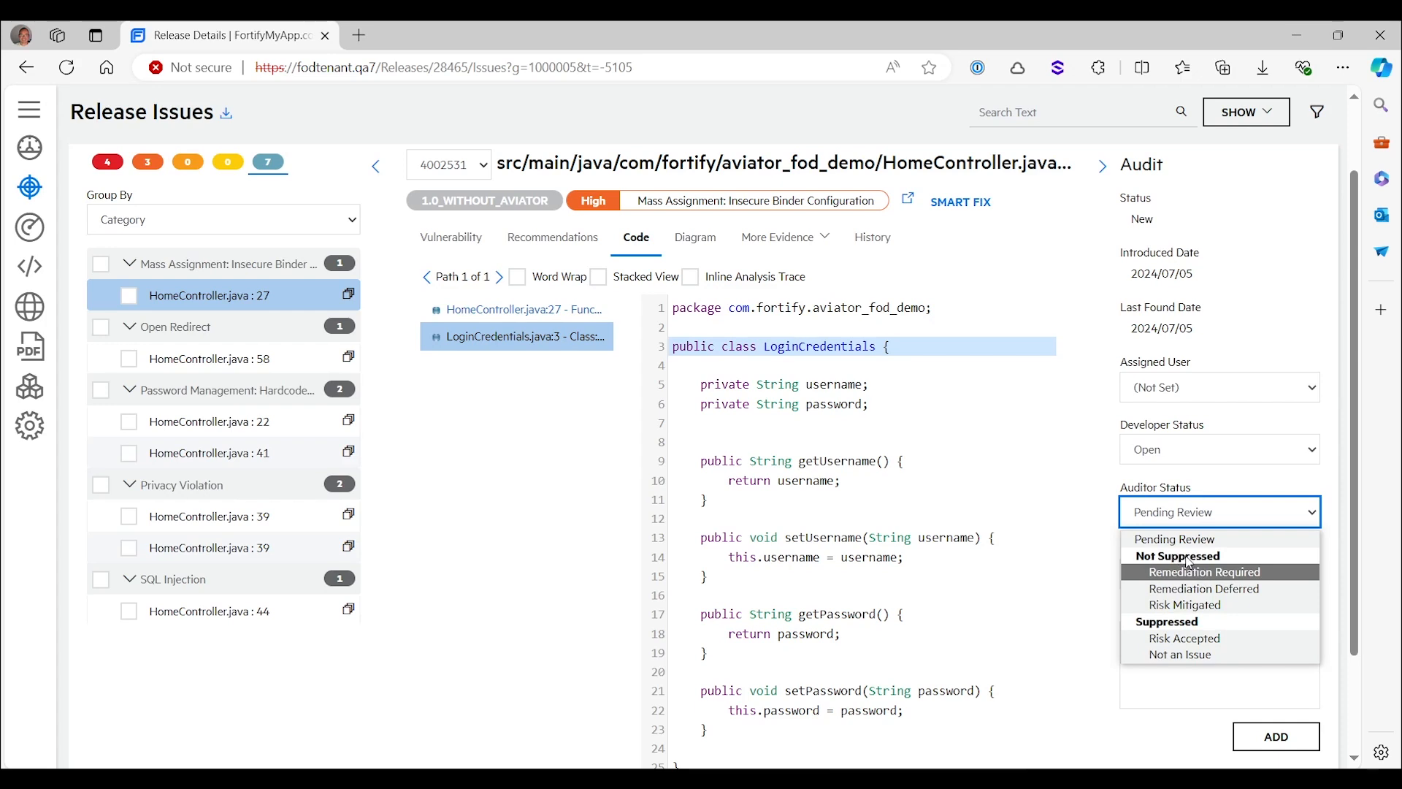
mouse_move(1203, 639)
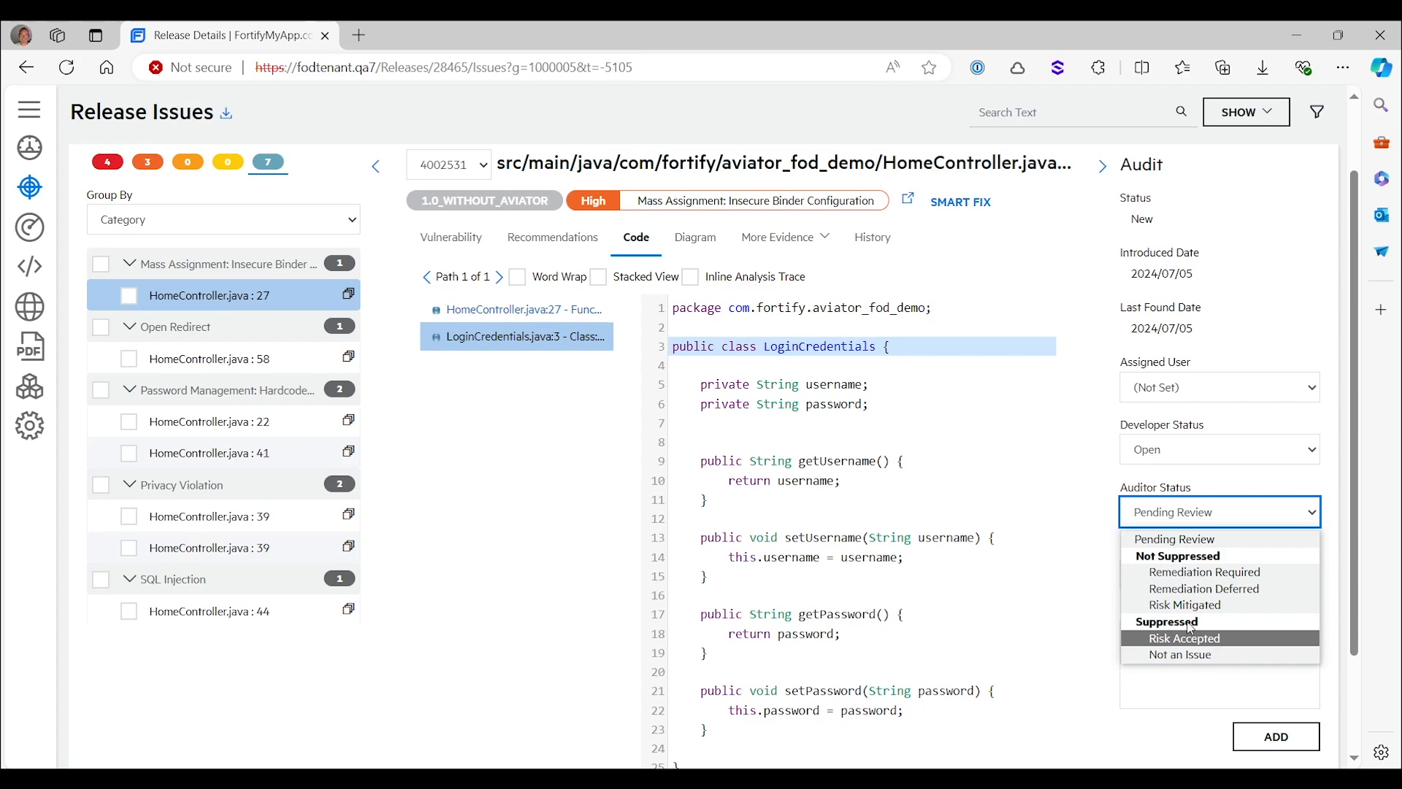
mouse_move(1194, 654)
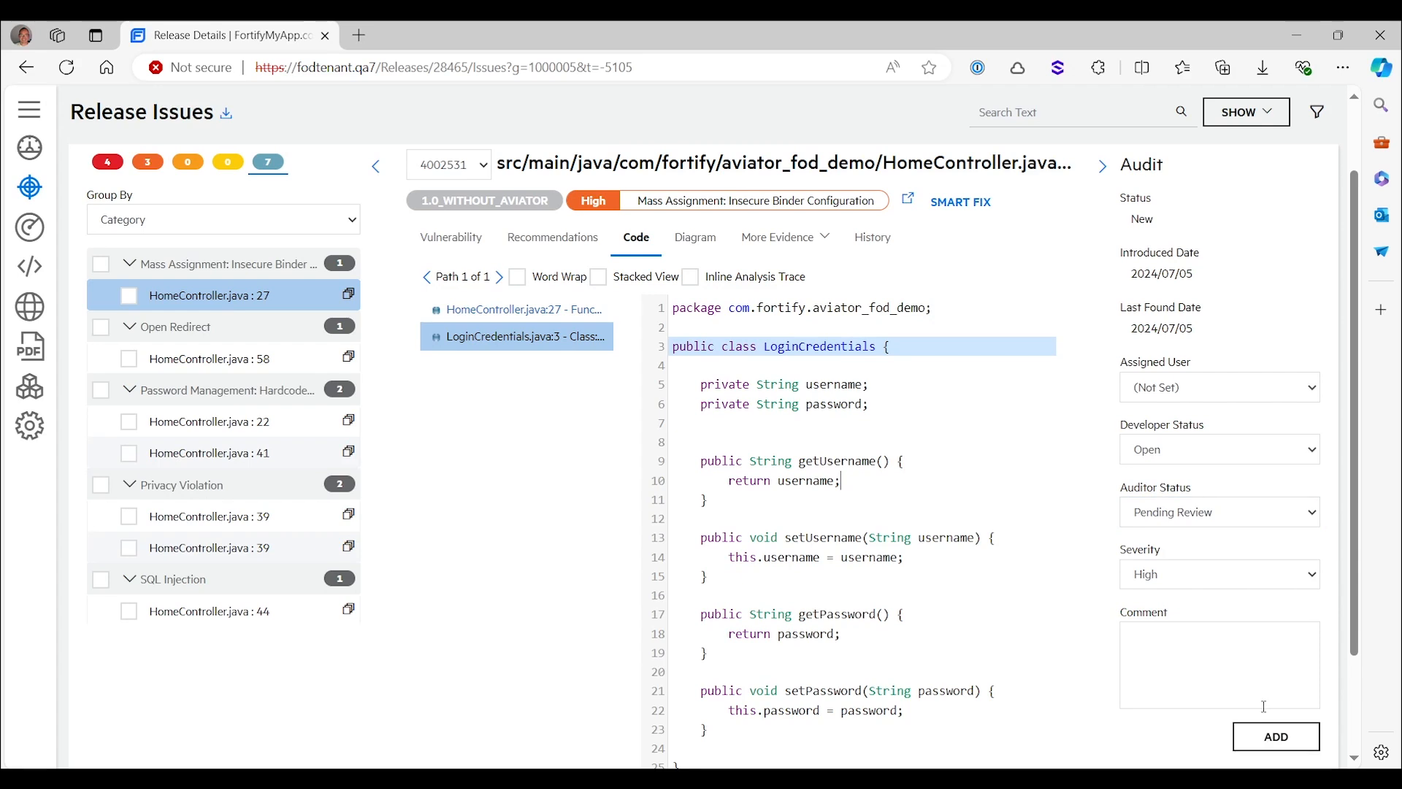
mouse_move(1190, 596)
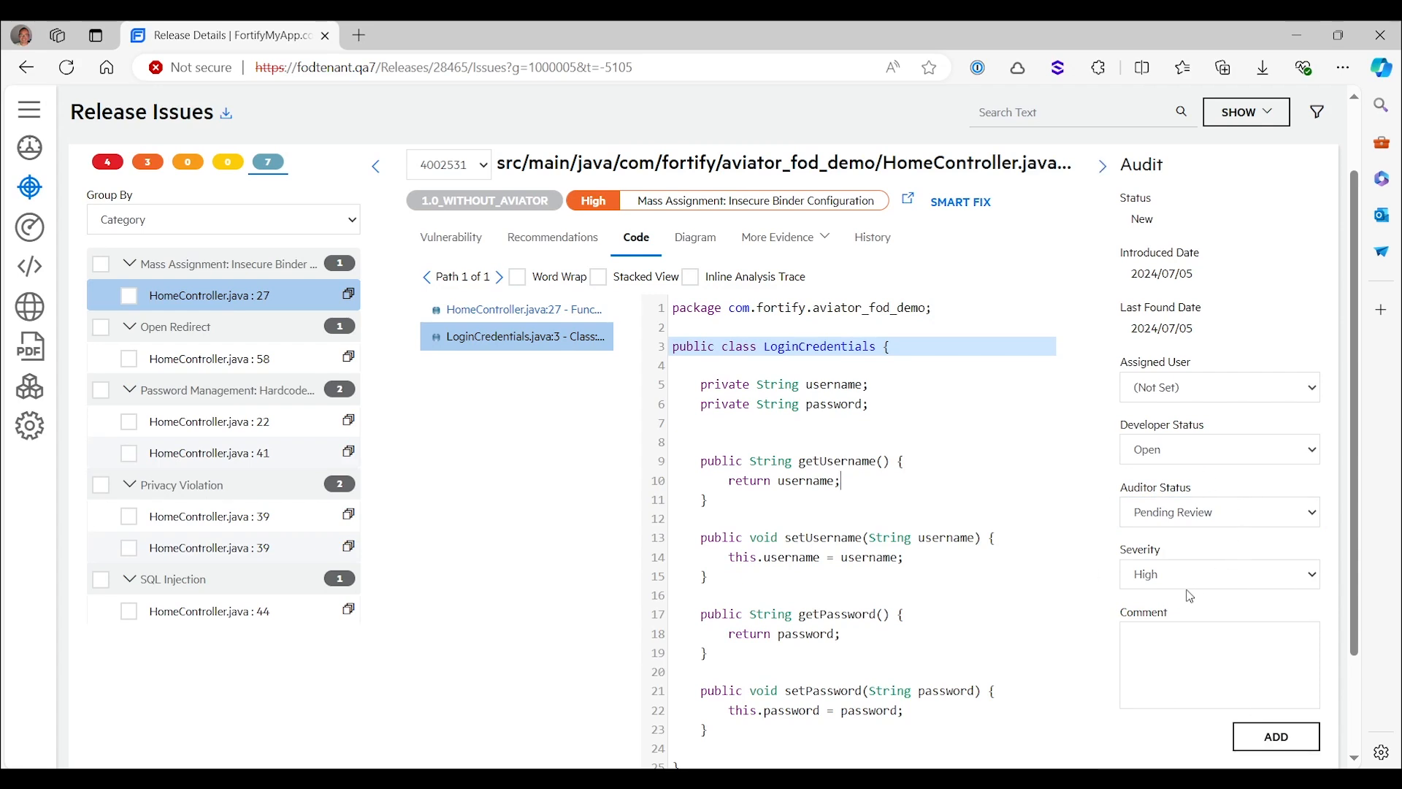
mouse_move(1089, 668)
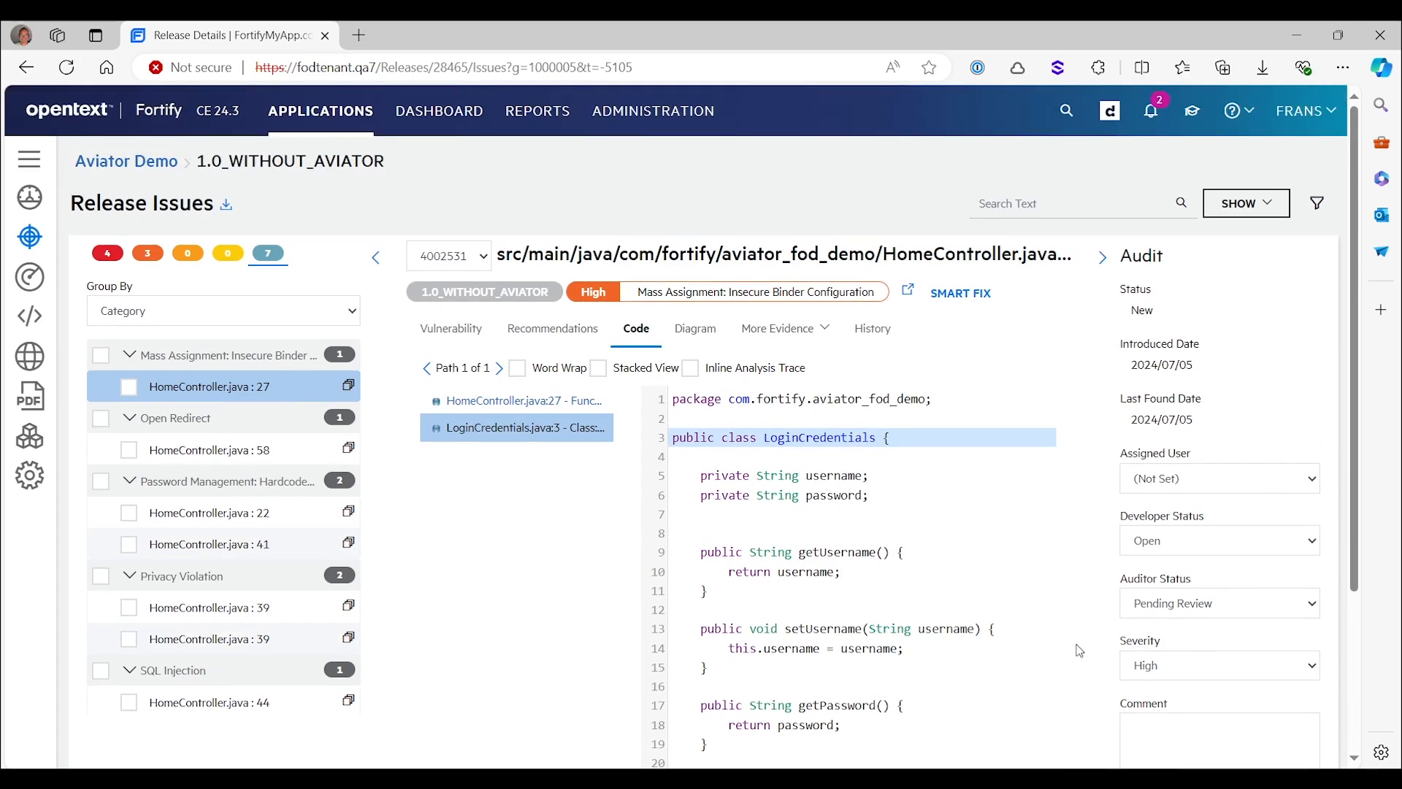
mouse_move(189, 449)
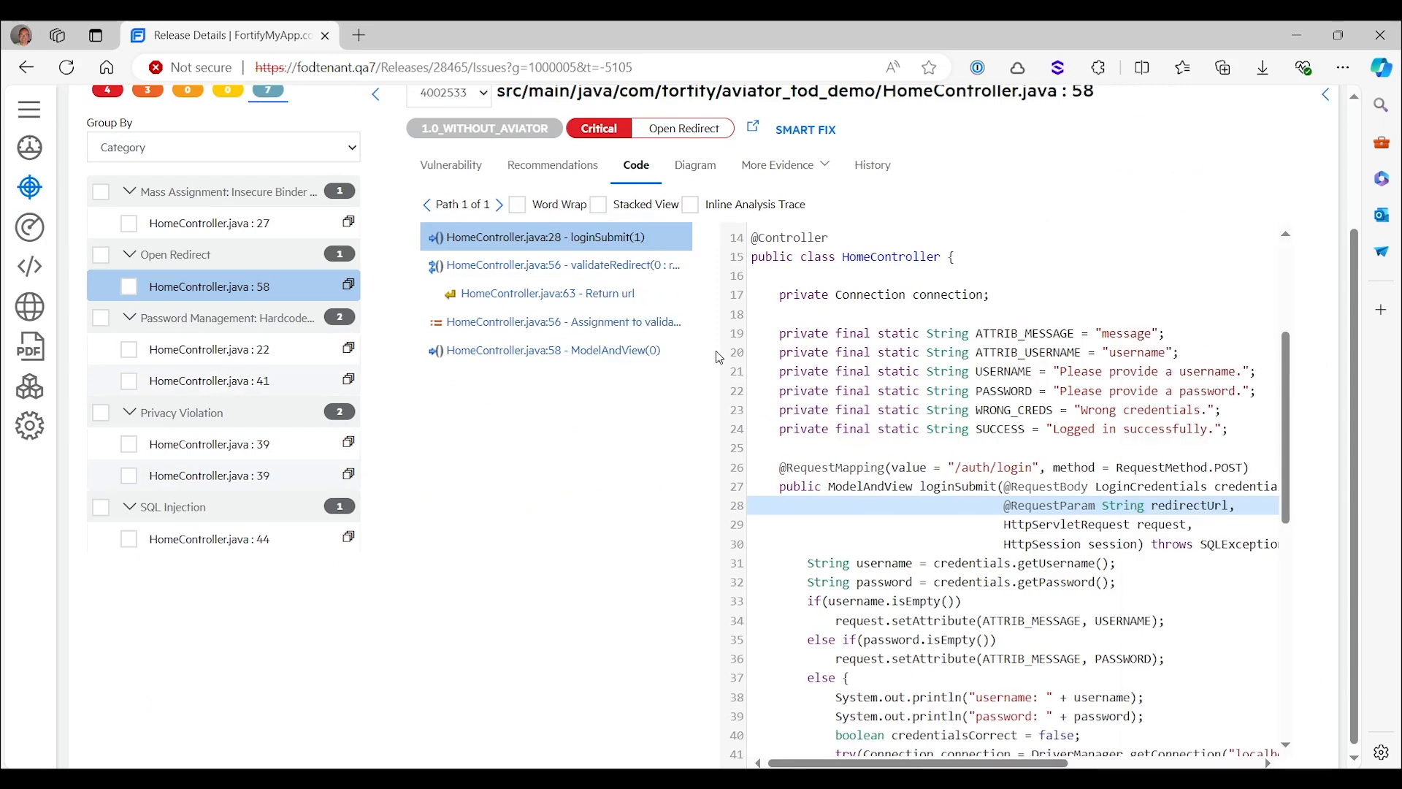
Follow the Open Redirect trace to the 'HomeController.java:63 - Return url' step
click(548, 293)
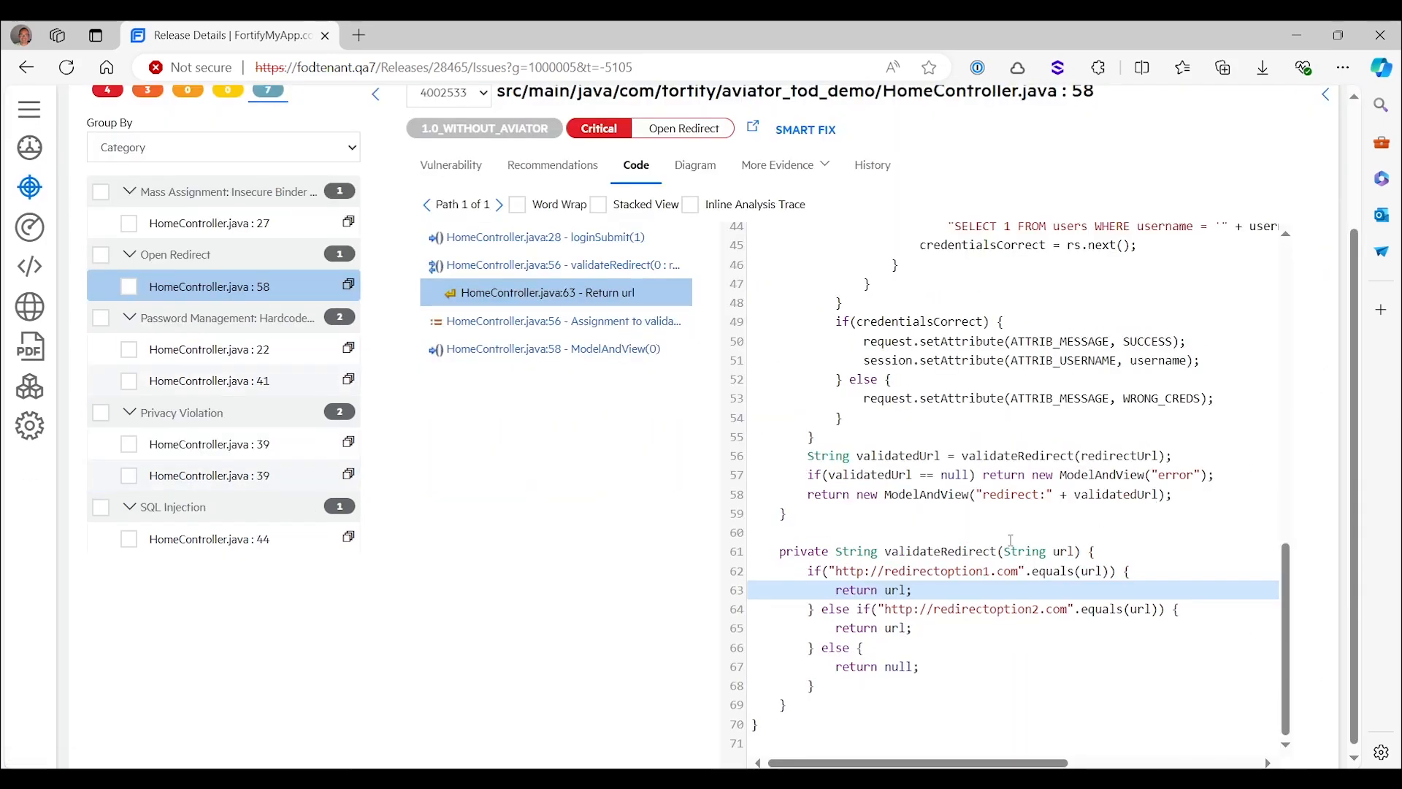
mouse_move(984, 532)
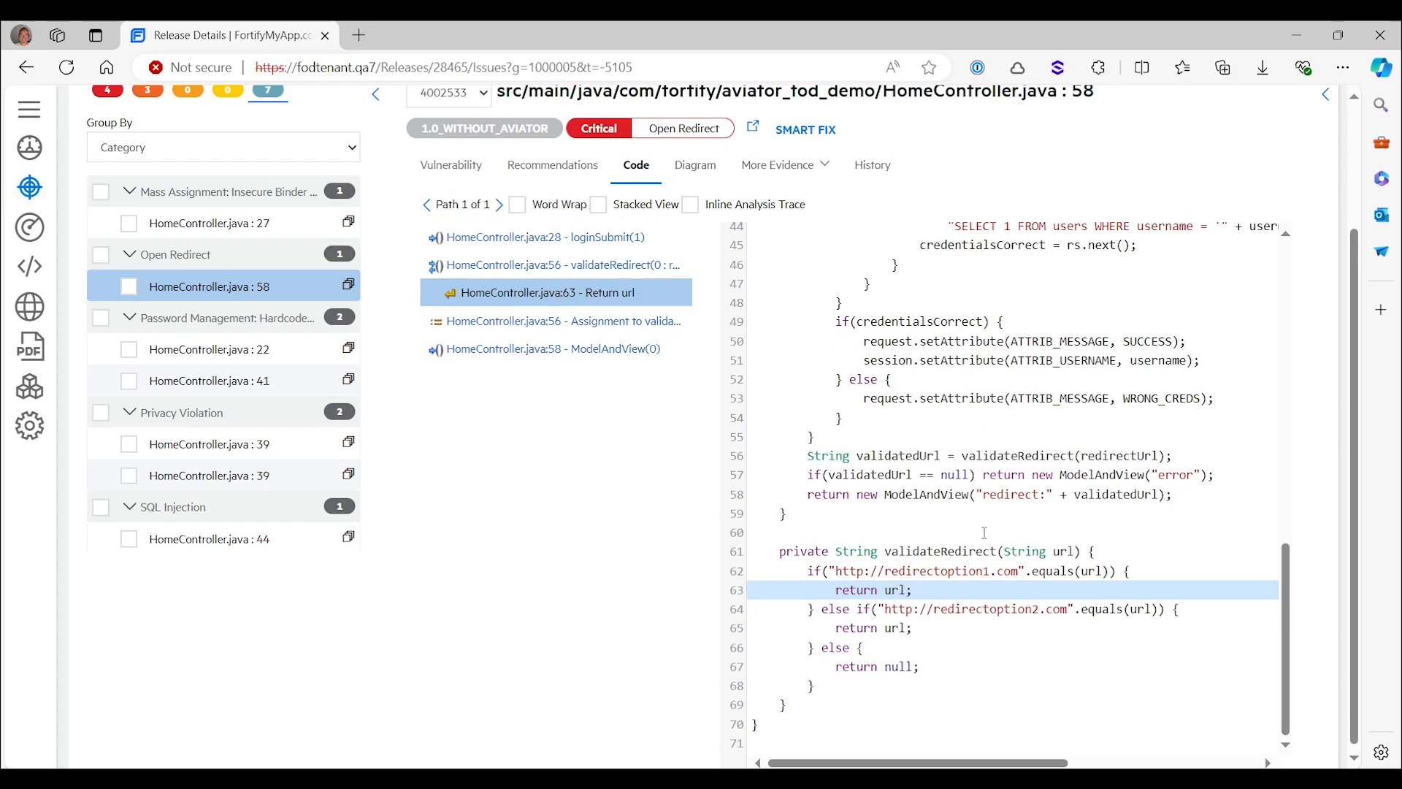
mouse_move(1009, 560)
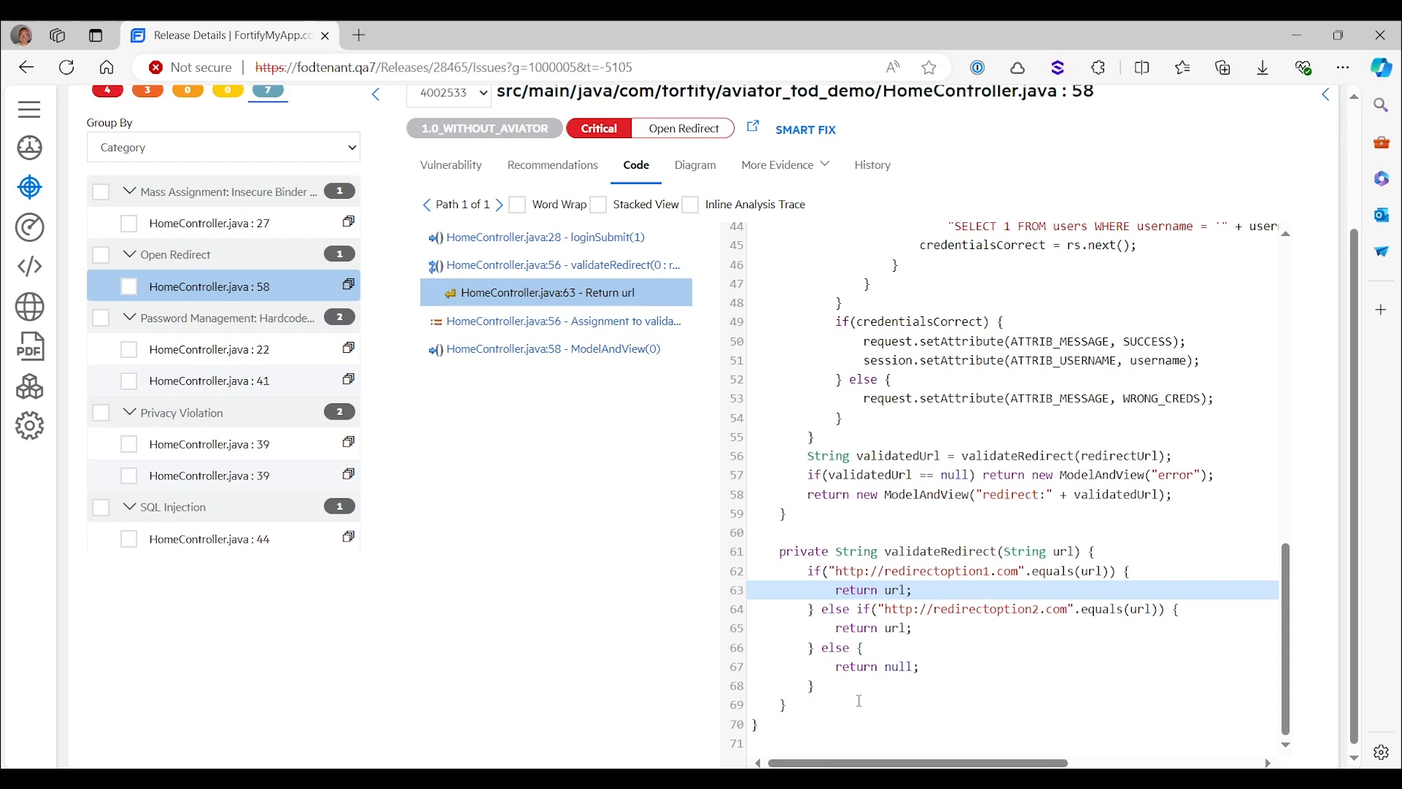
mouse_move(833, 709)
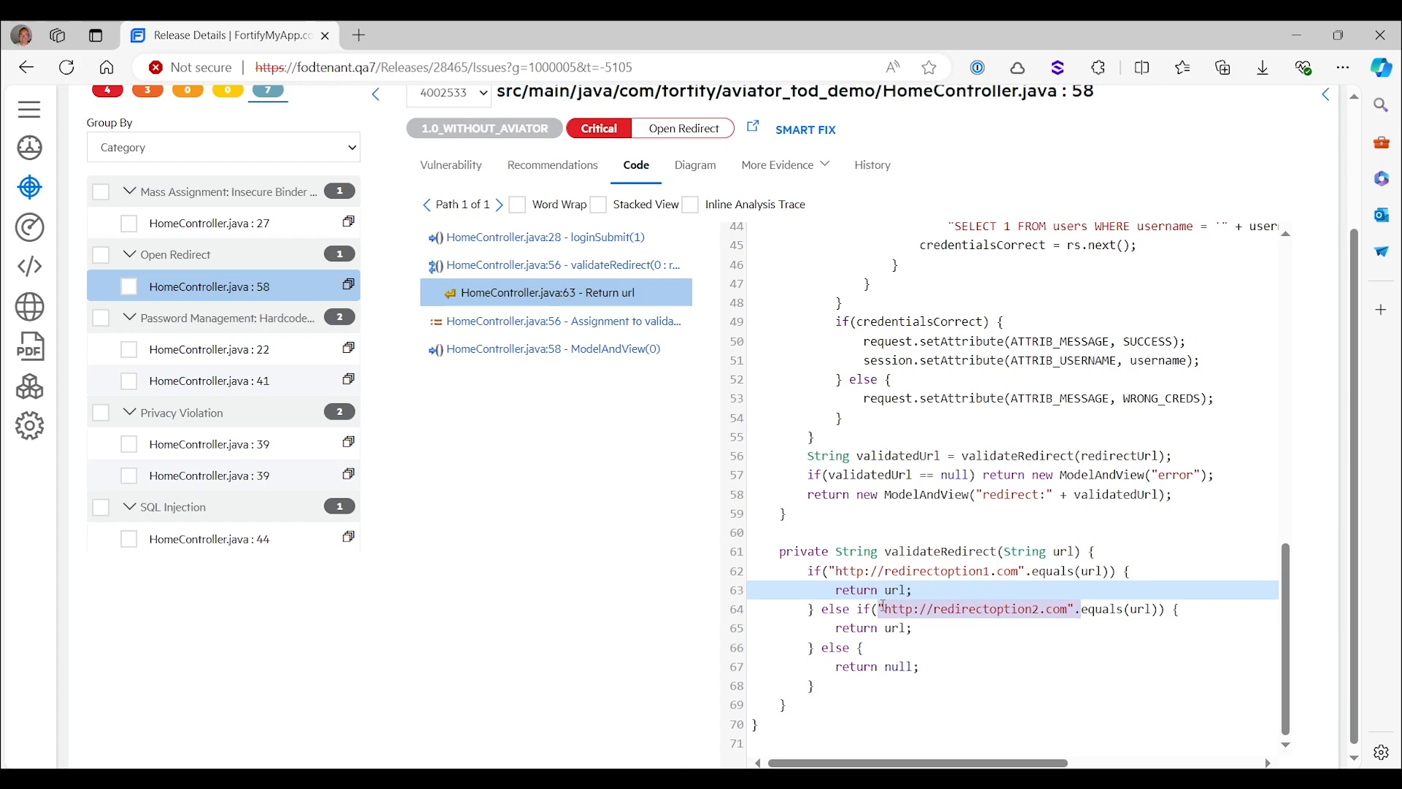
mouse_move(1095, 590)
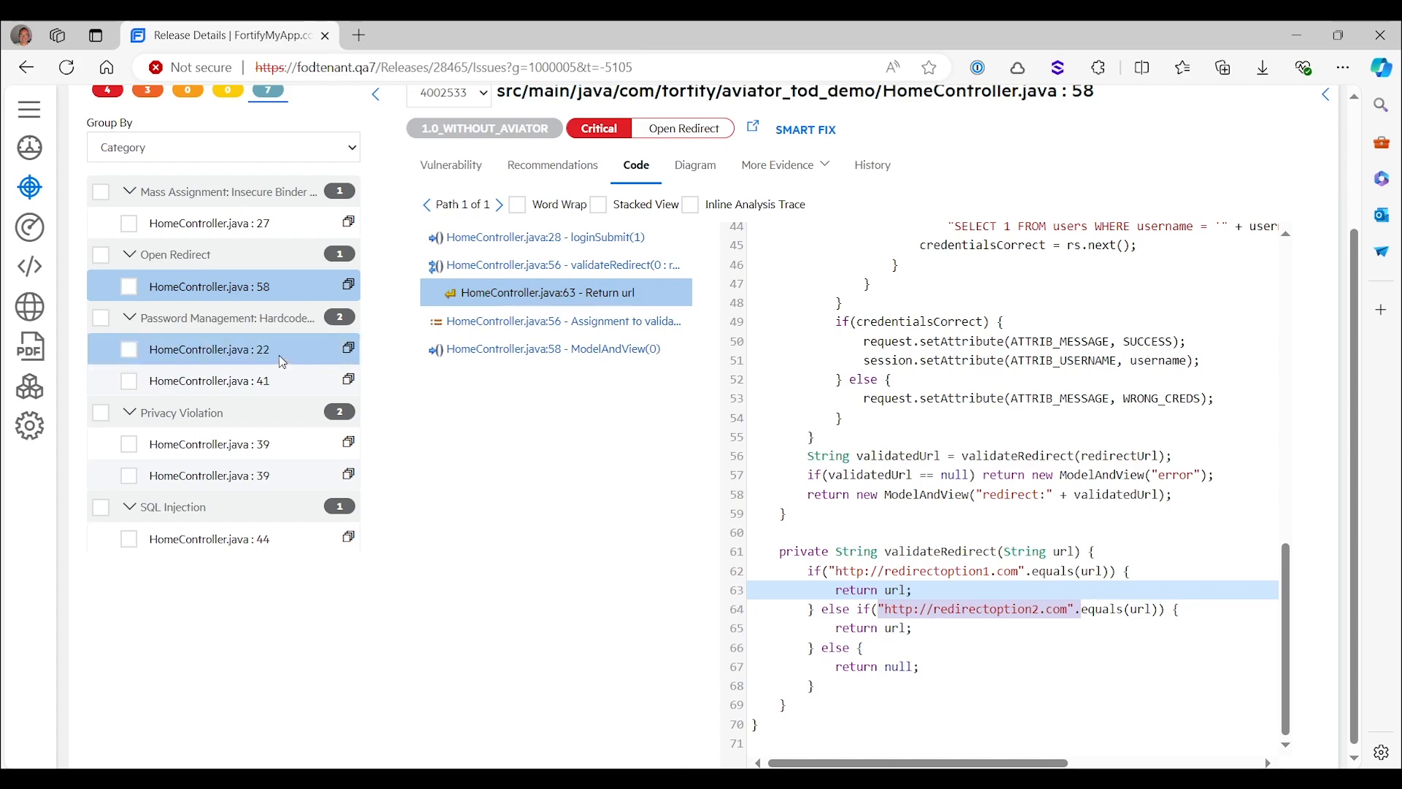
Open the Password Management finding HomeController.java:22 showing the PASSWORD constant
click(208, 349)
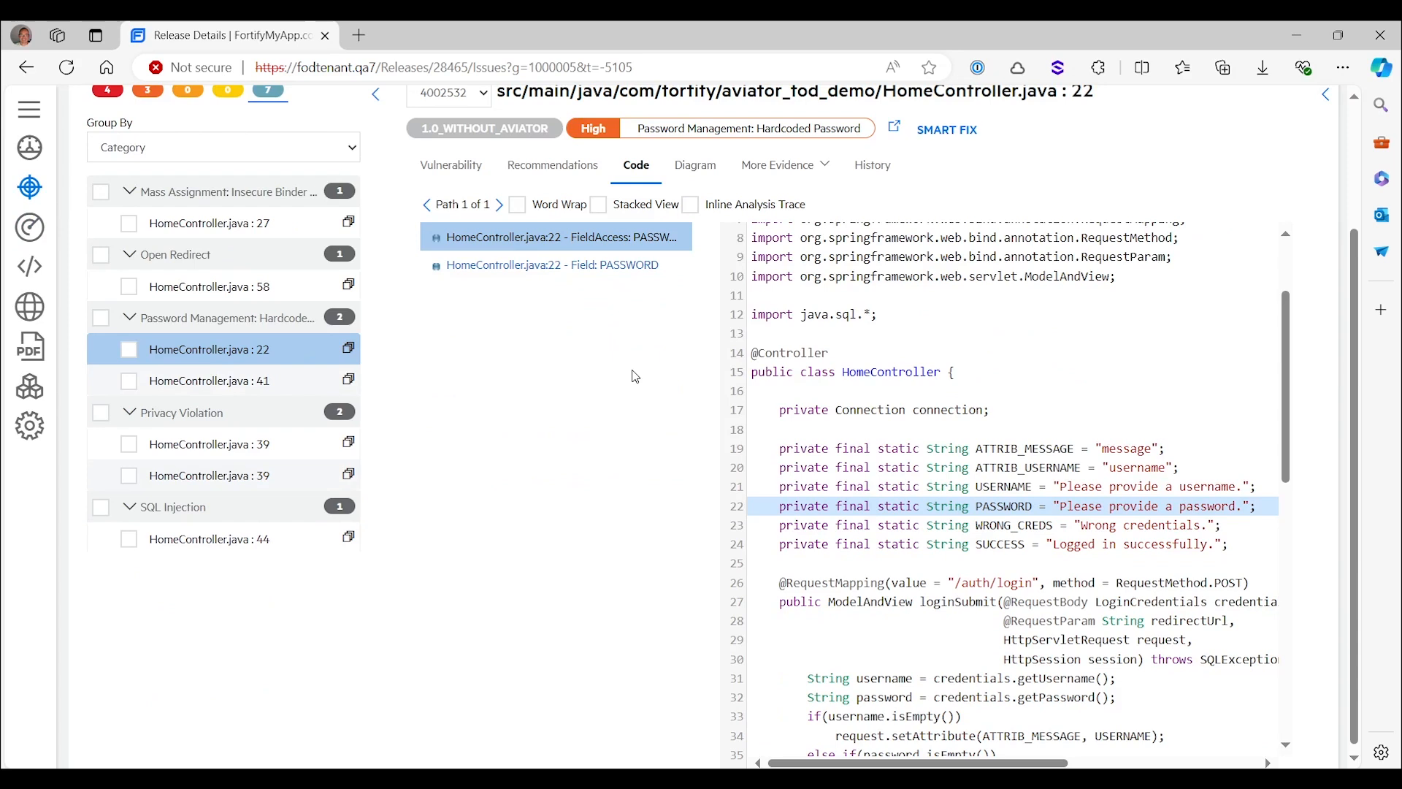
mouse_move(917, 737)
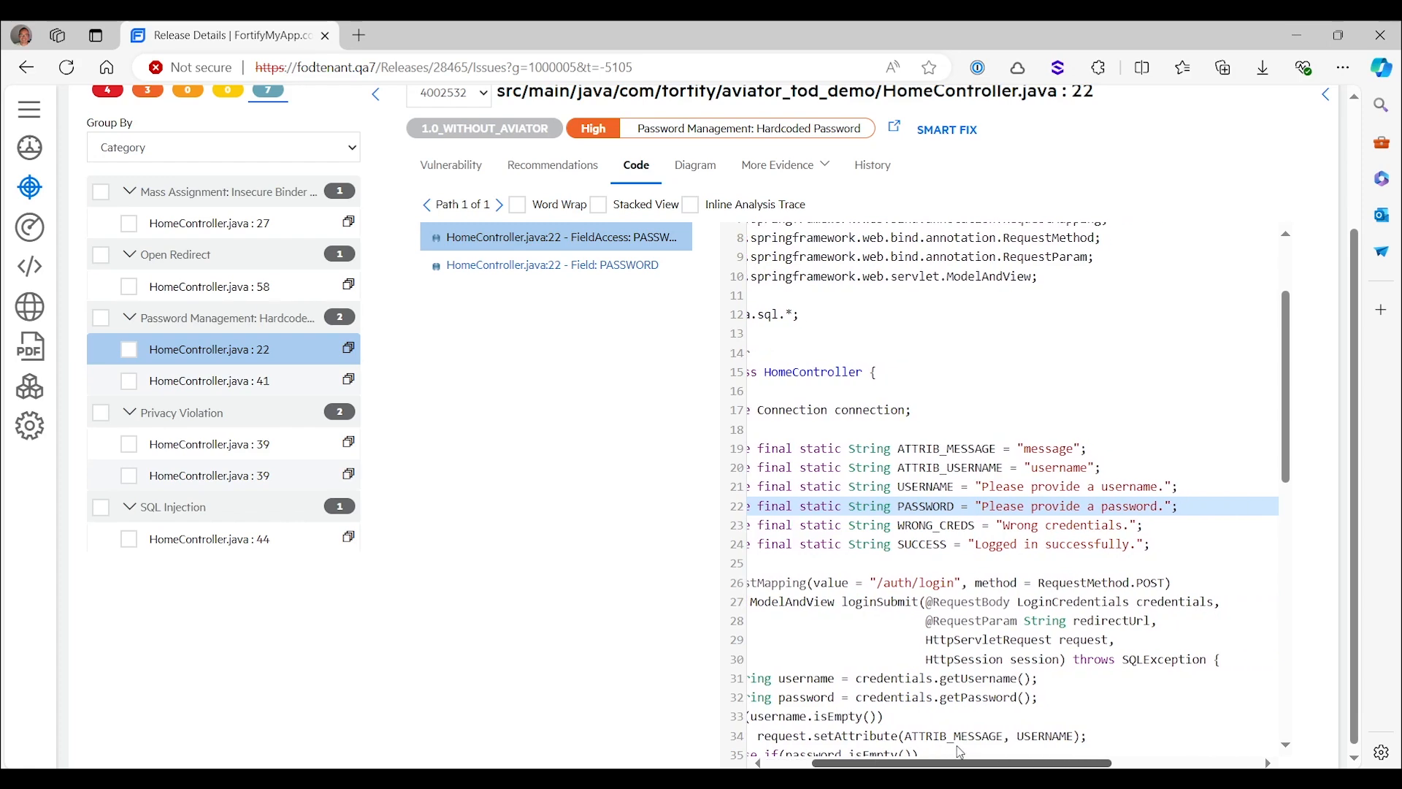
mouse_move(956, 747)
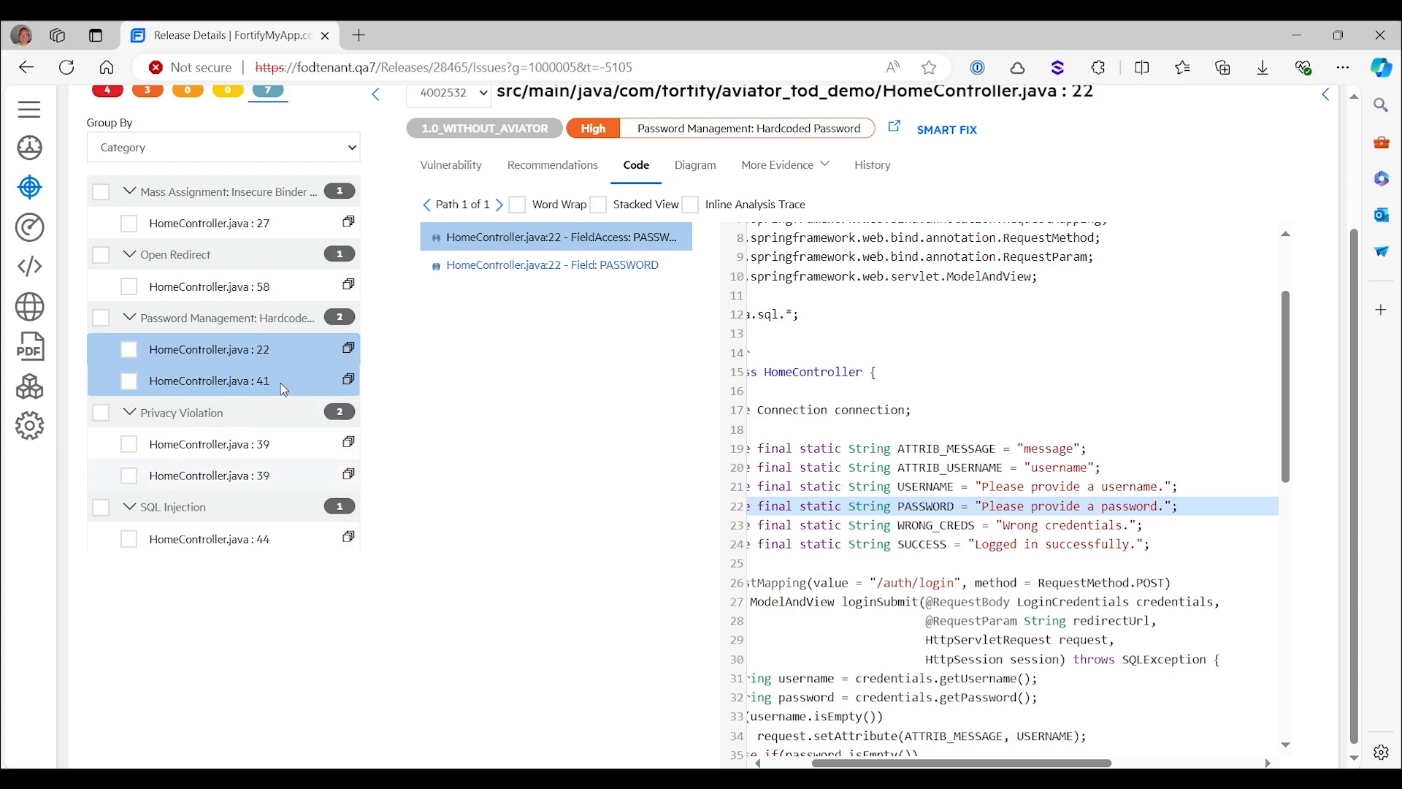
Open HomeController.java:41 and scroll right to read the hardcoded getConnection credentials
click(208, 381)
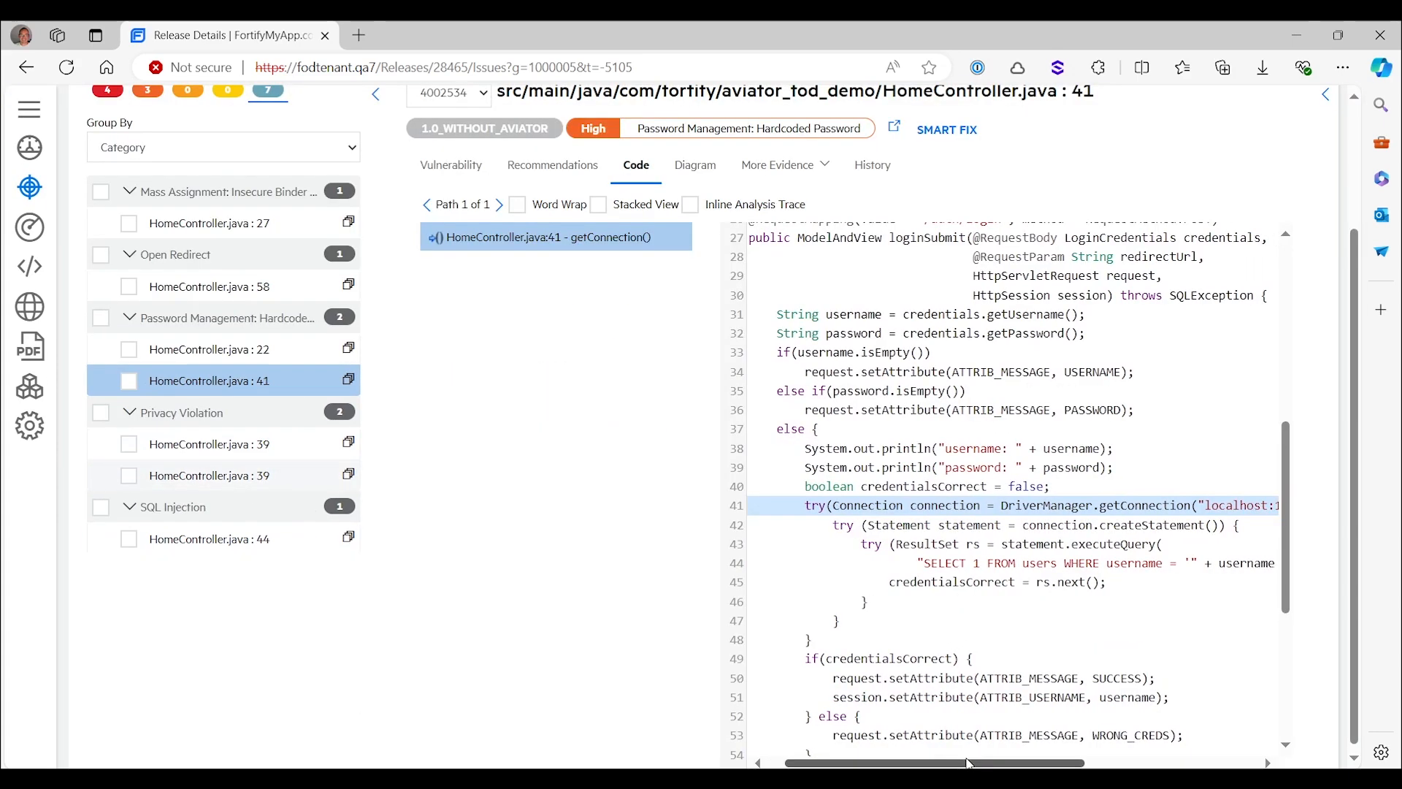
scroll(right, 3)
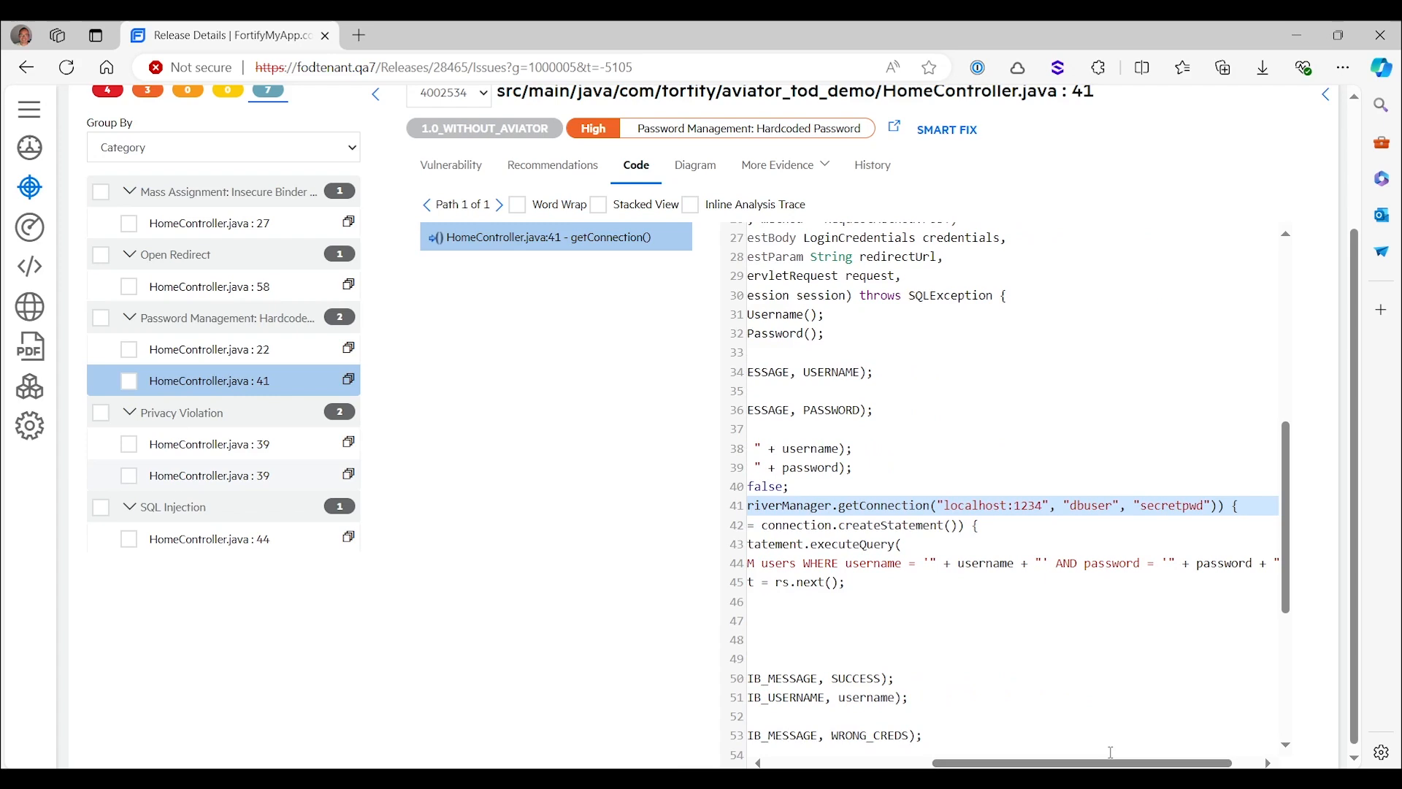
mouse_move(1191, 505)
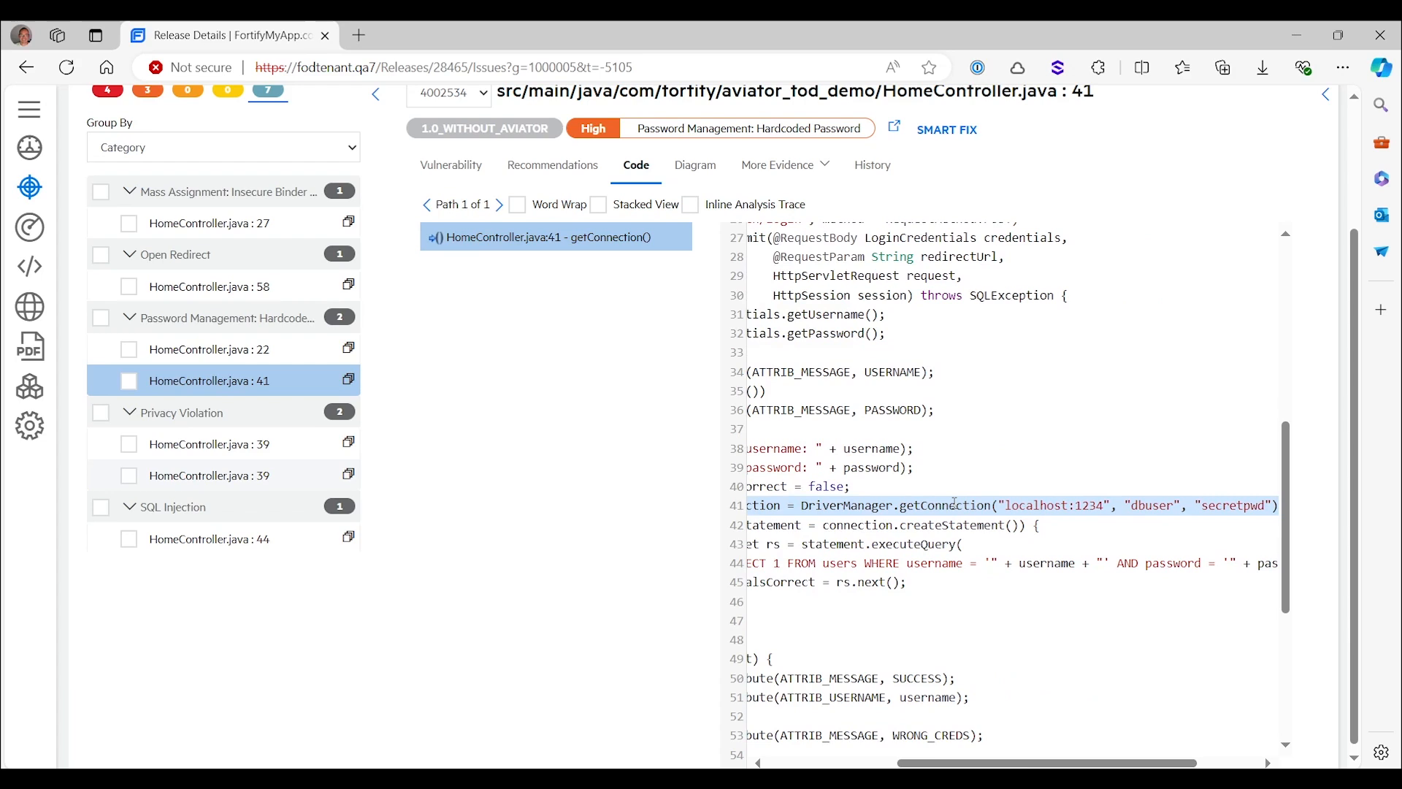
mouse_move(1044, 692)
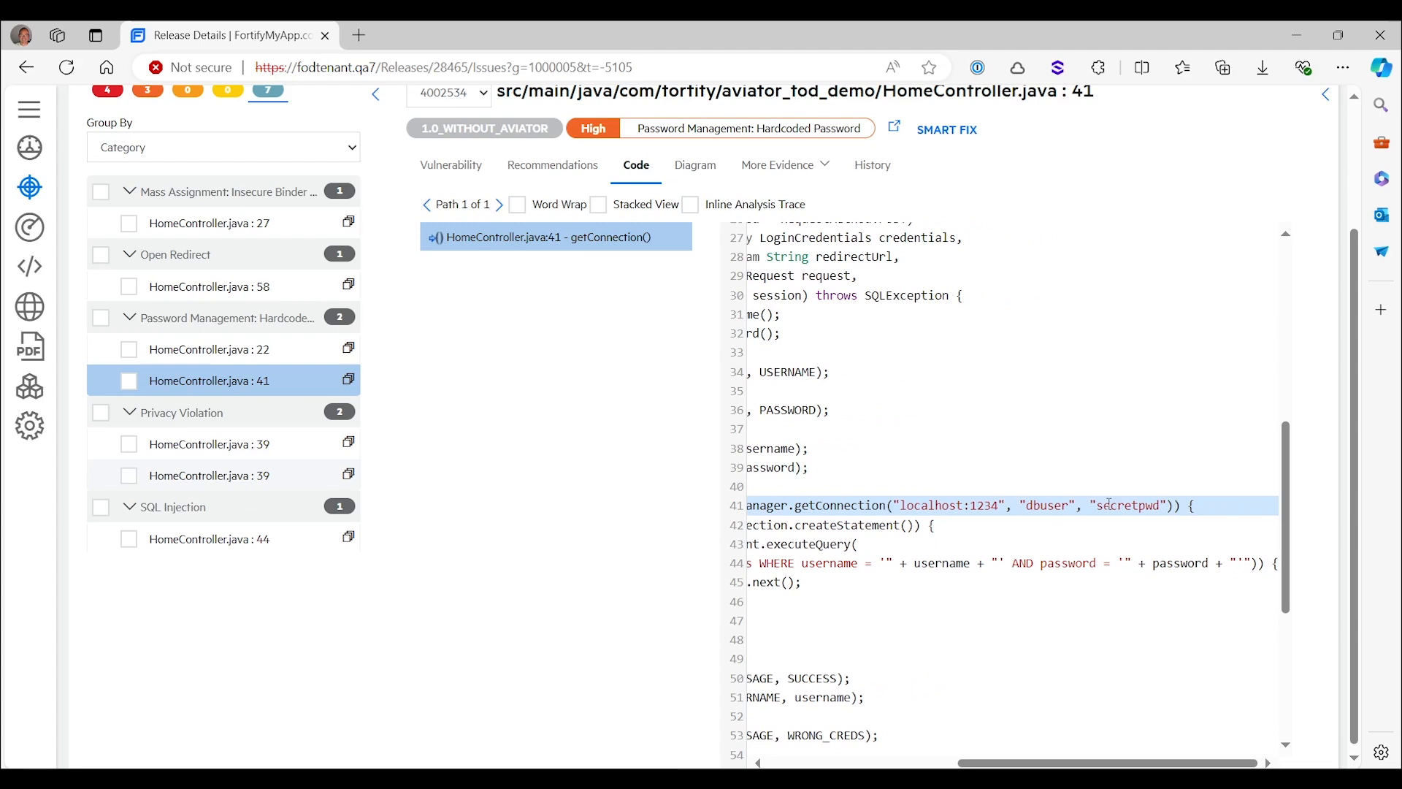
mouse_move(1010, 505)
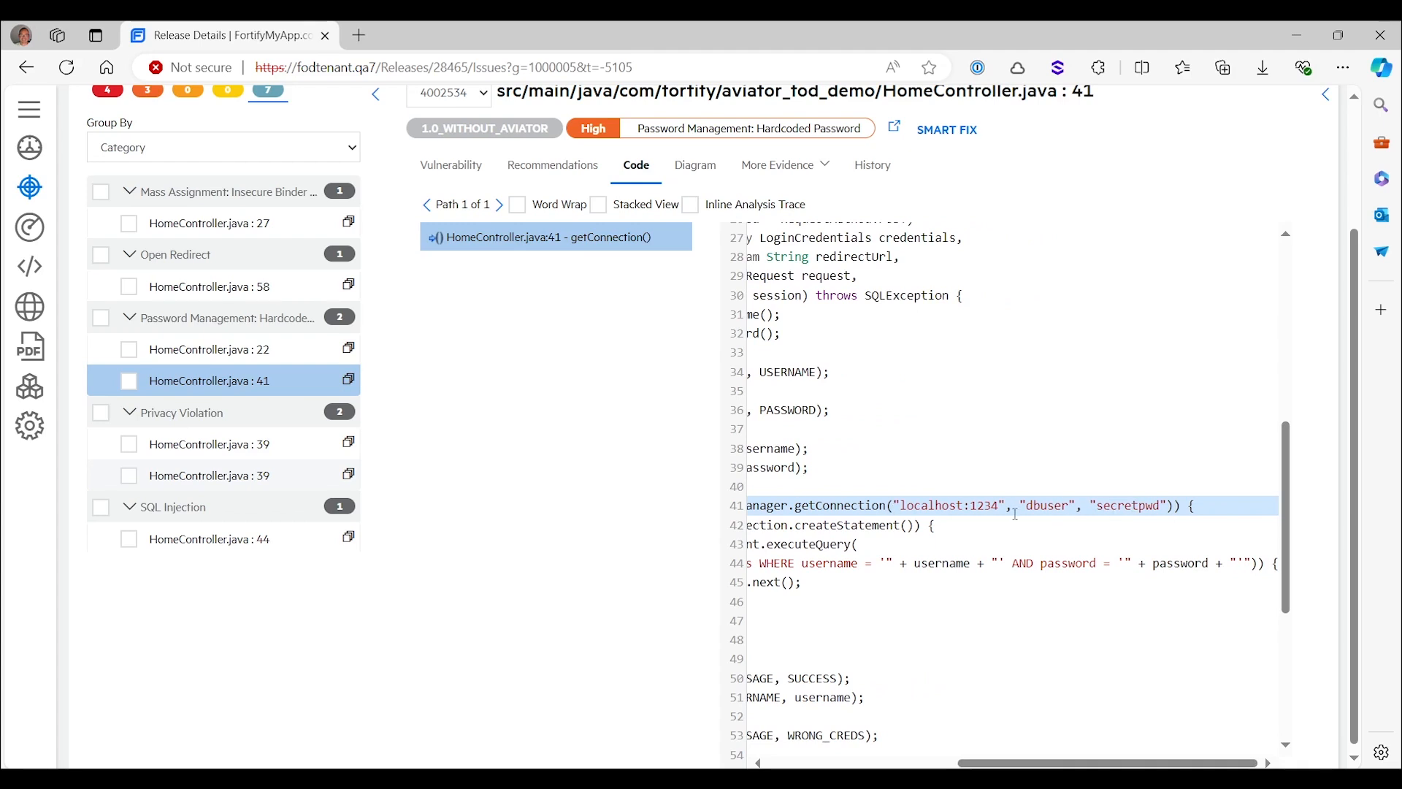
mouse_move(1070, 505)
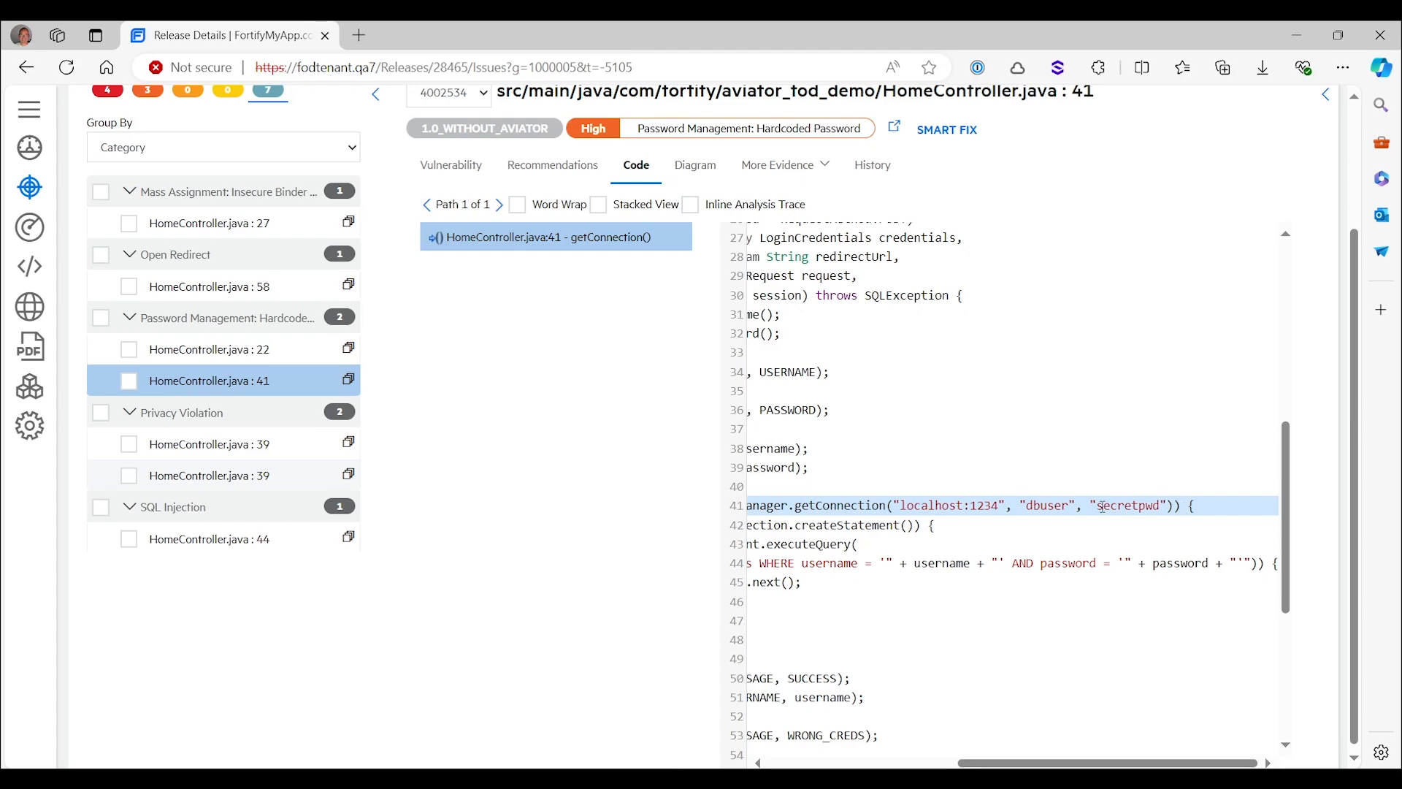
mouse_move(225, 444)
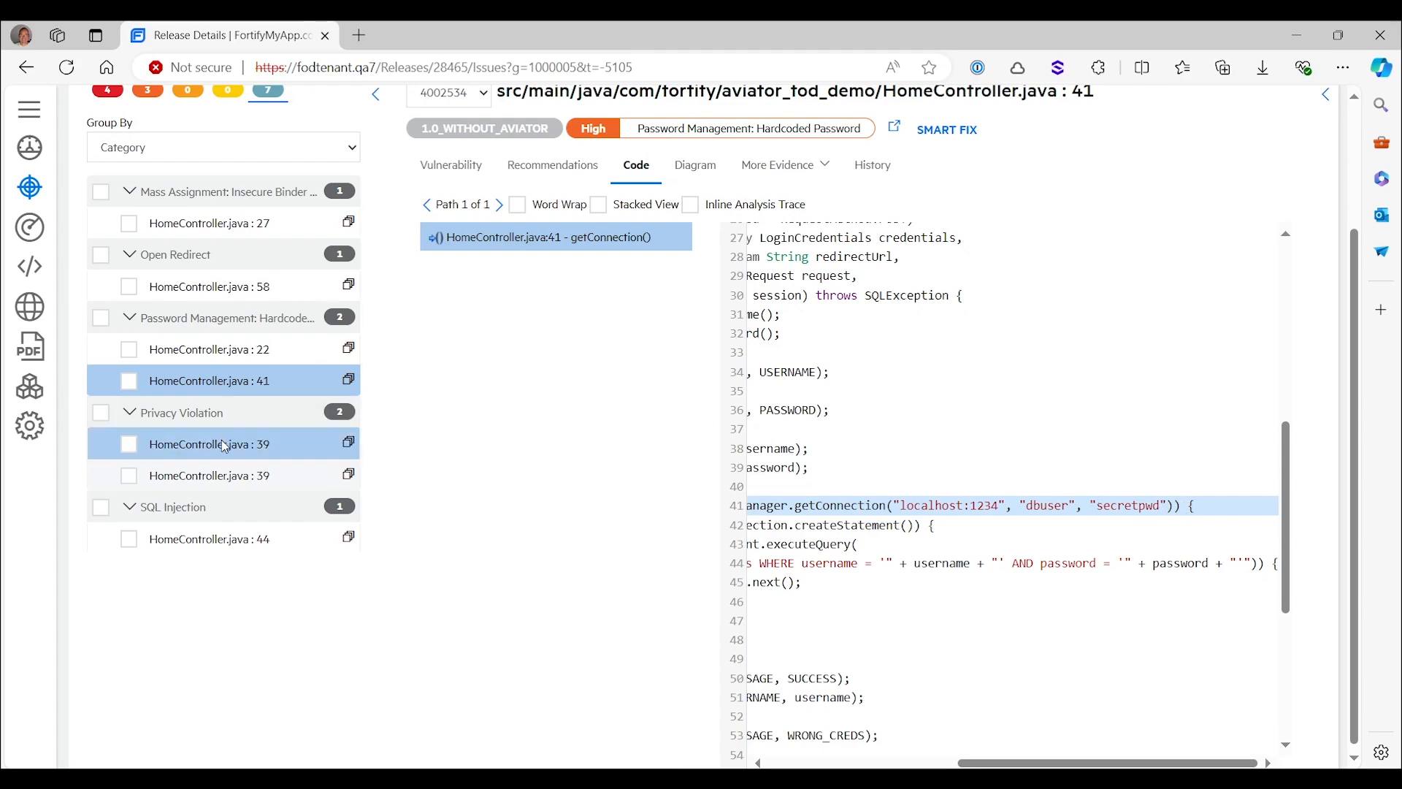
Open Privacy Violation HomeController.java:39 and its 'println(0)' trace step printing the password
click(208, 444)
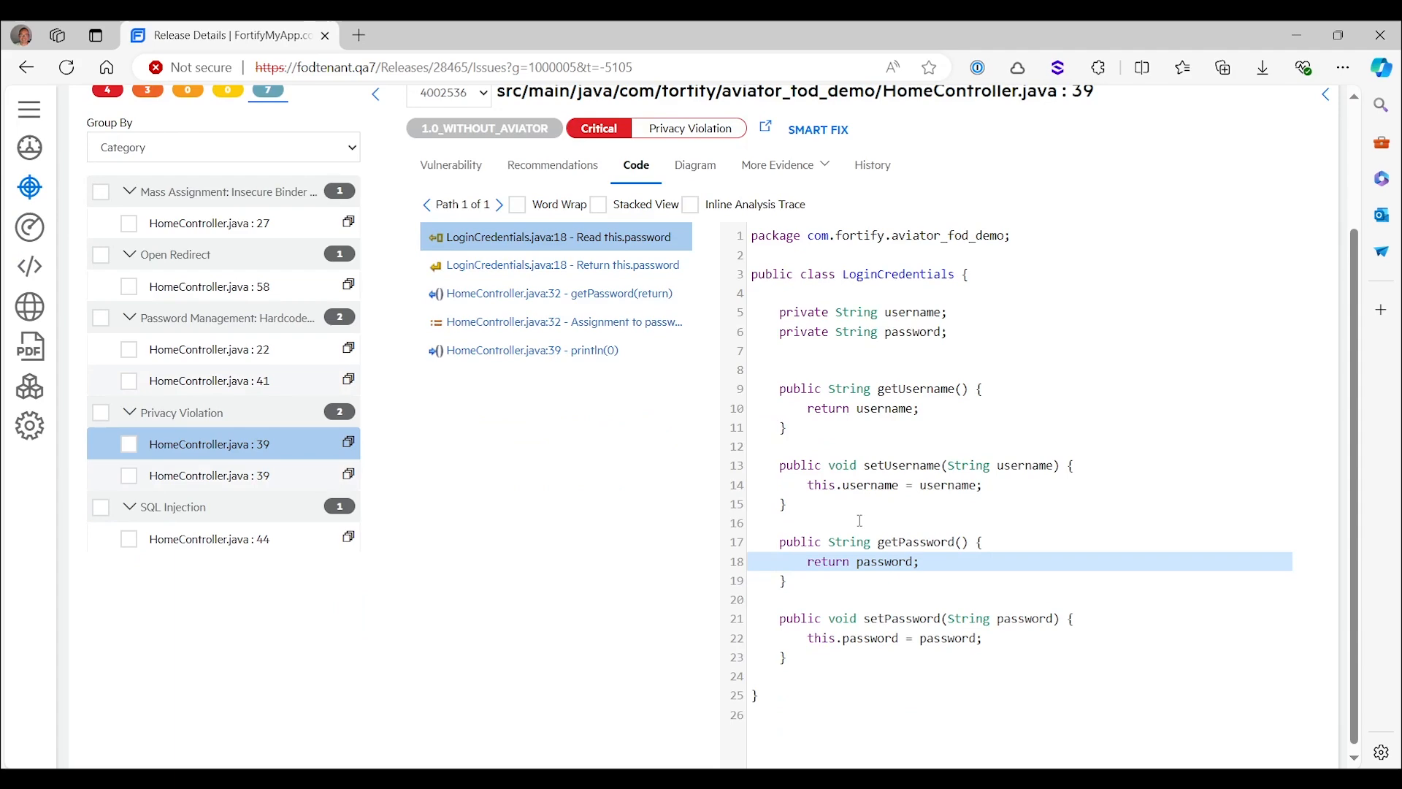
click(530, 349)
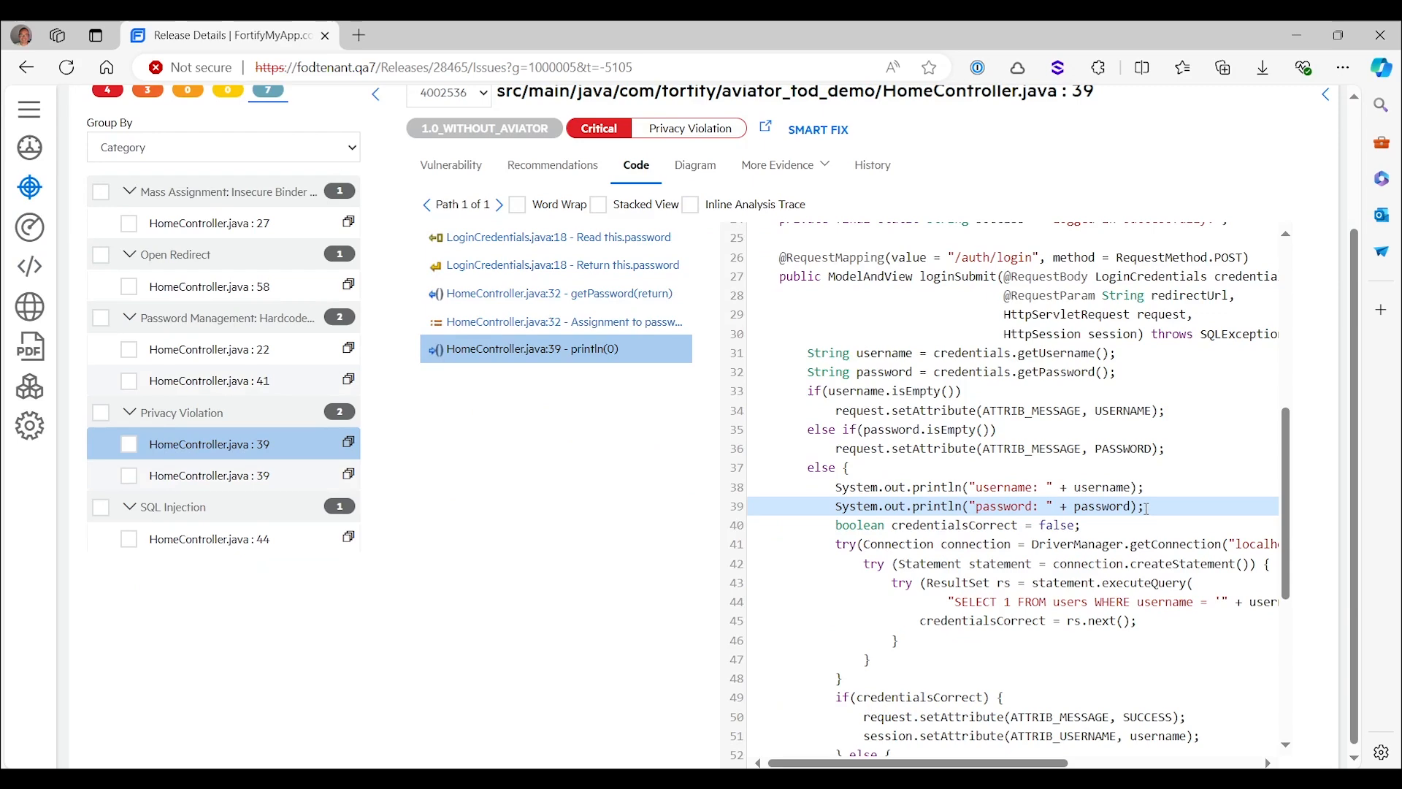
mouse_move(549, 465)
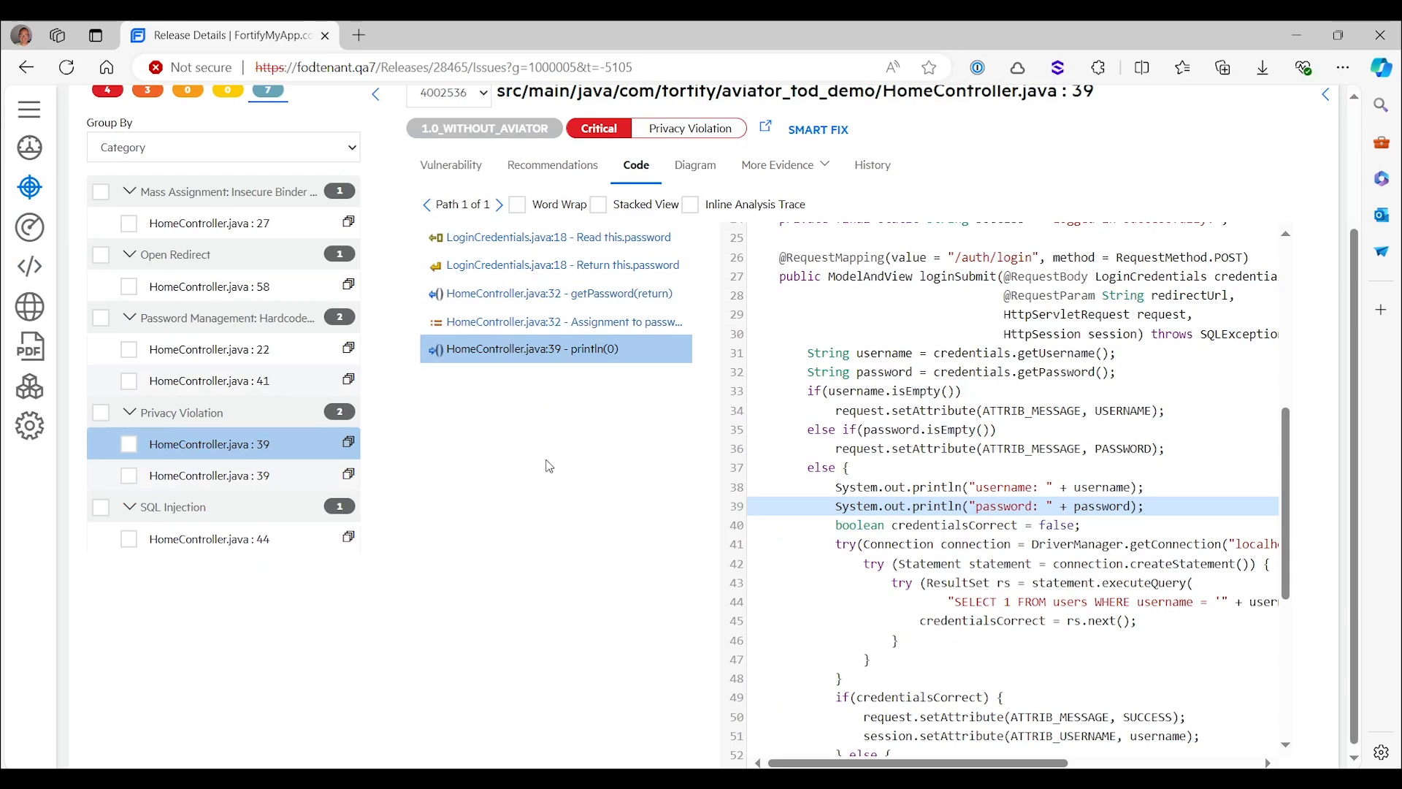
Open SQL Injection HomeController.java:44 and scroll the code to read the concatenated query
click(208, 539)
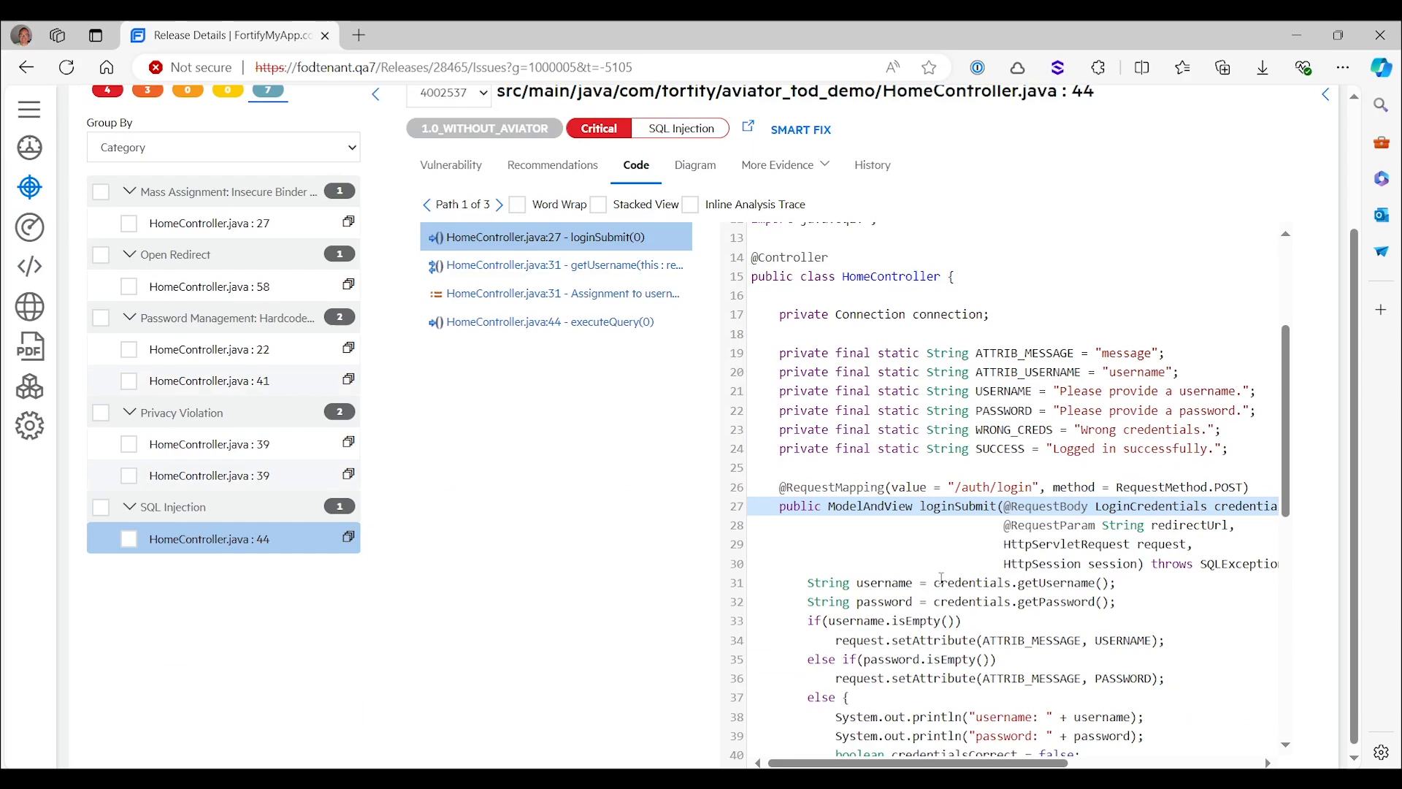
scroll(down, 3)
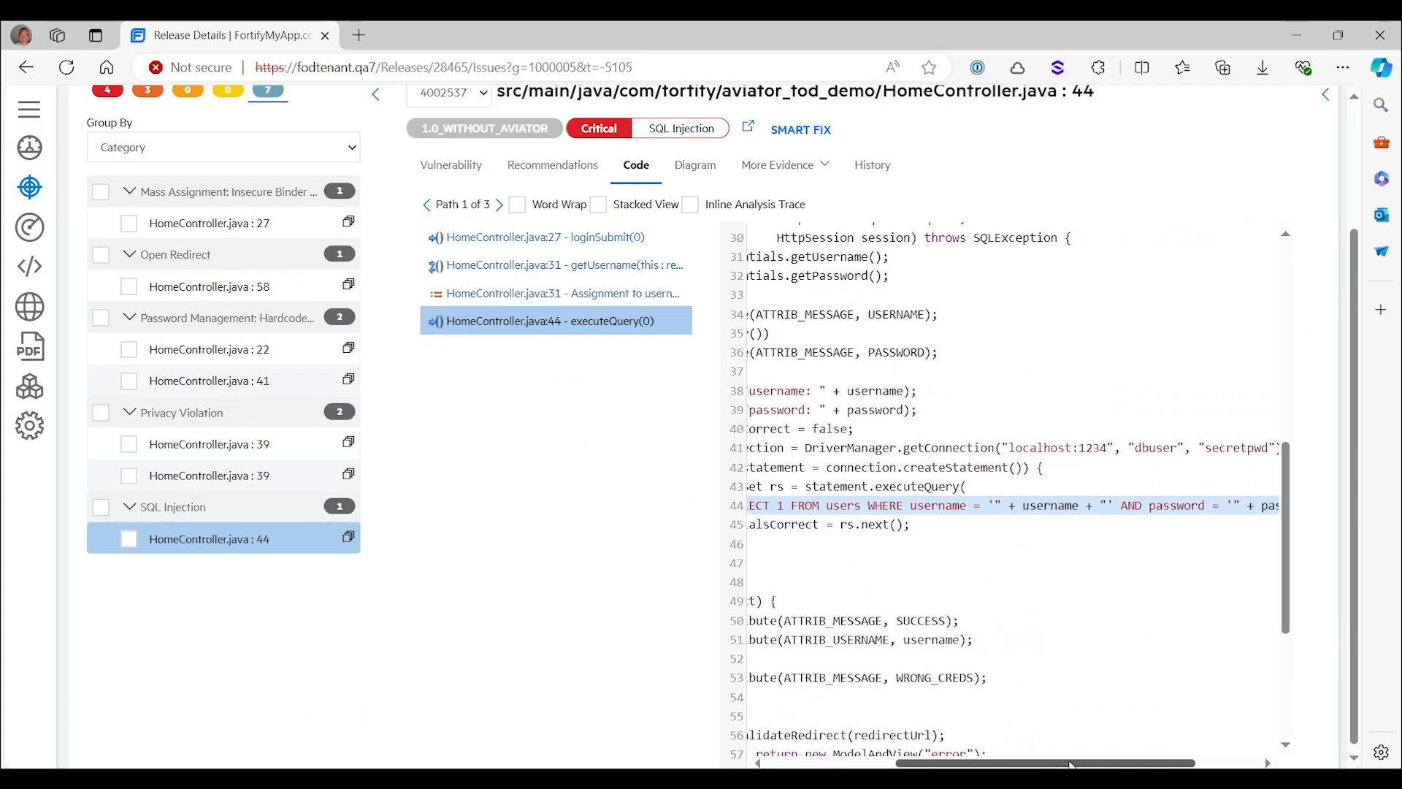
scroll(left, 3)
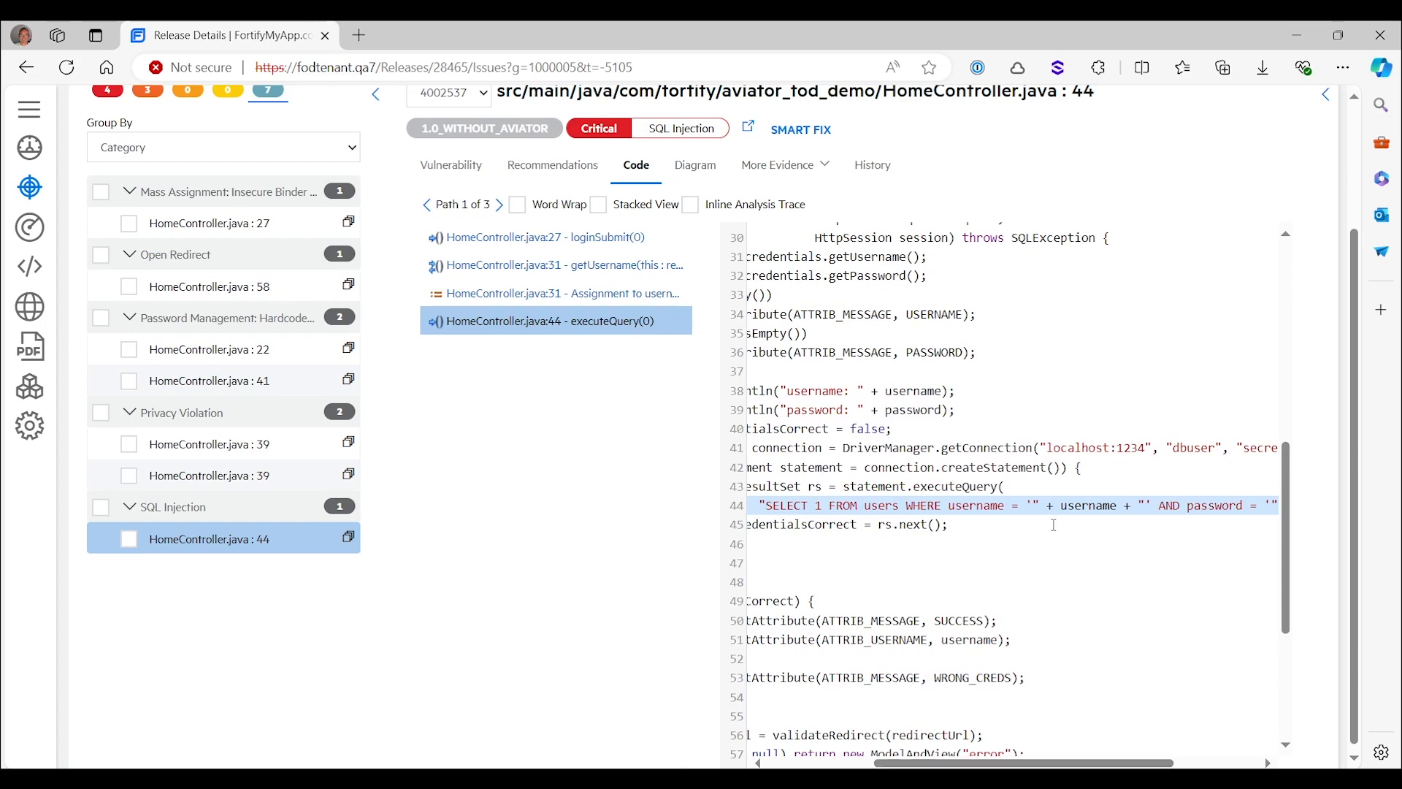
mouse_move(1079, 506)
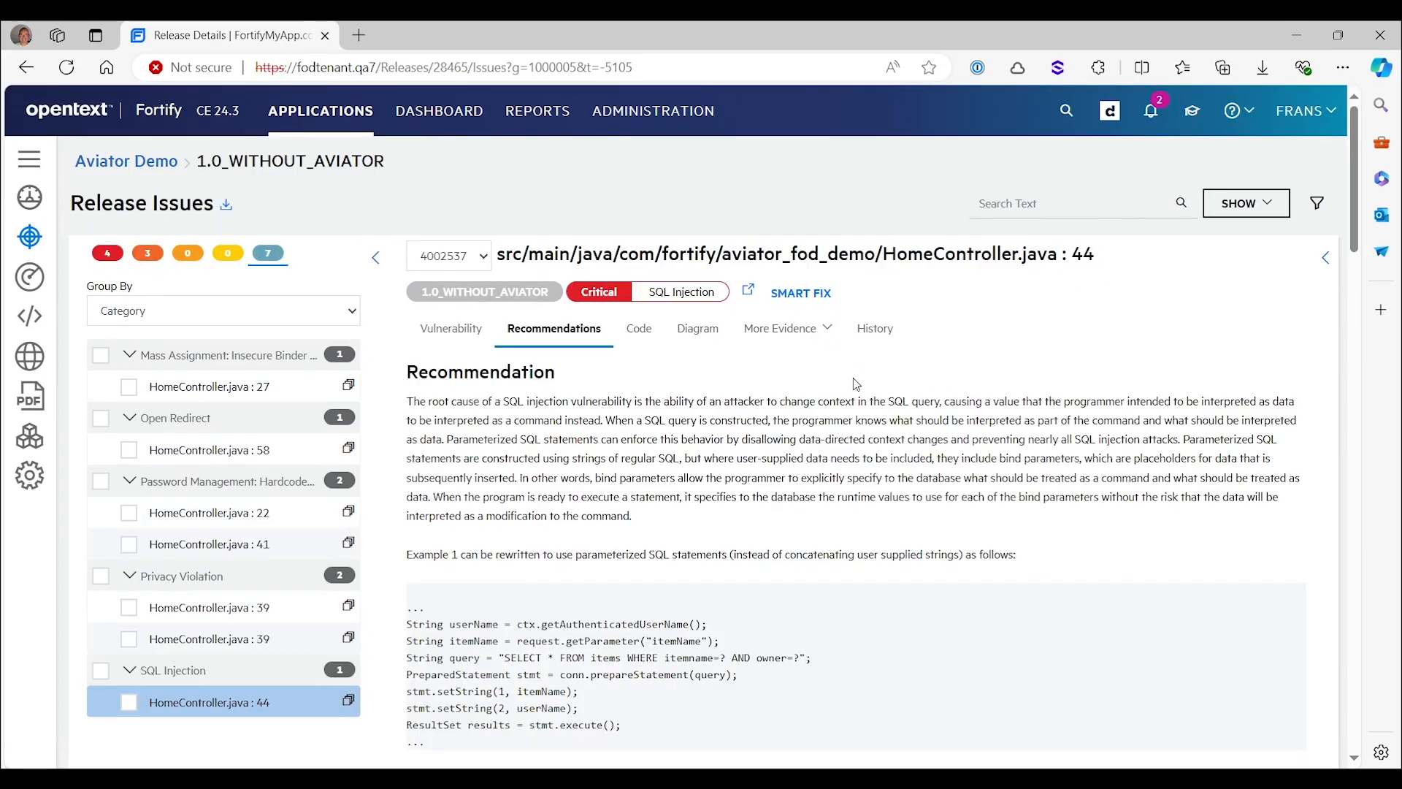
Scroll the SQL Injection recommendation and highlight its parameterized PreparedStatement example
scroll(down, 3)
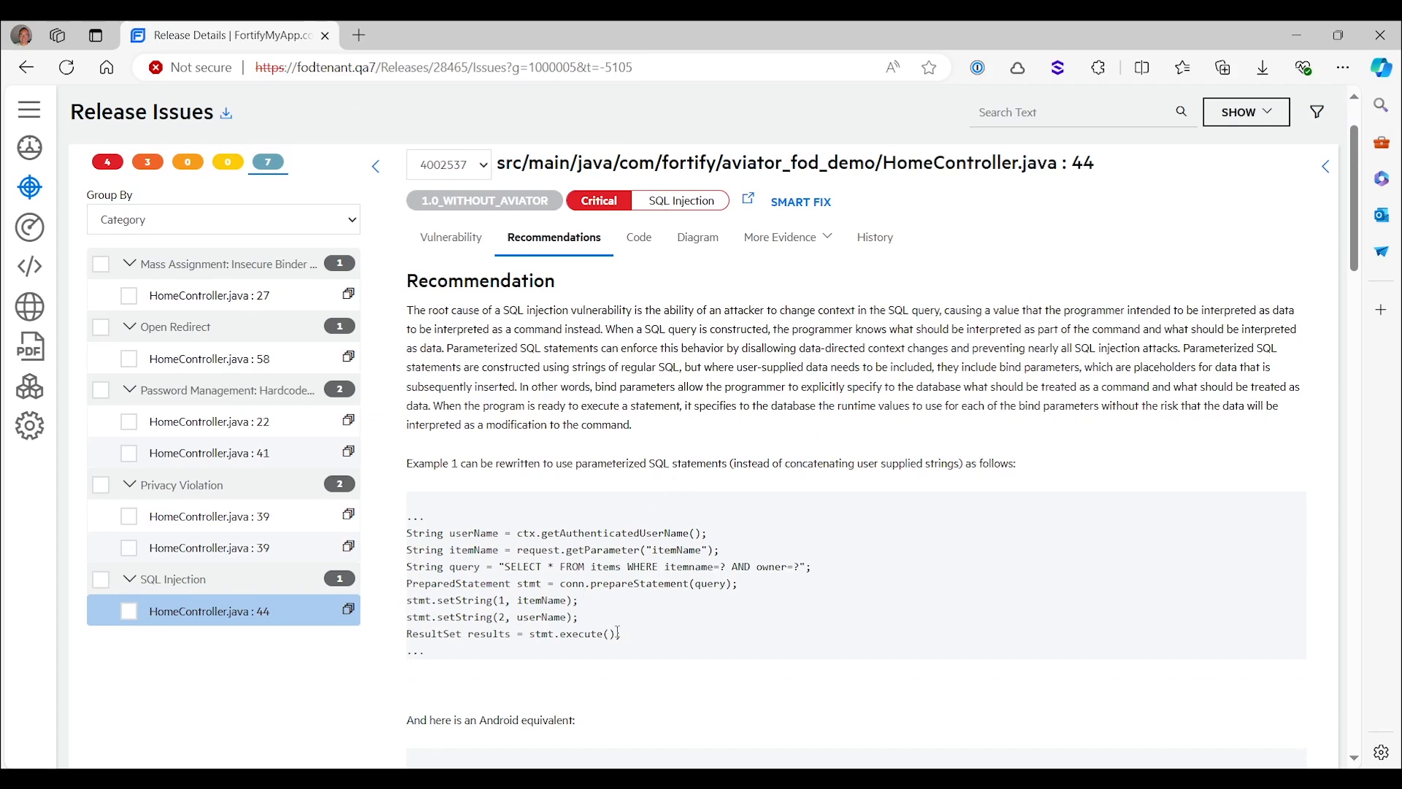
mouse_move(626, 642)
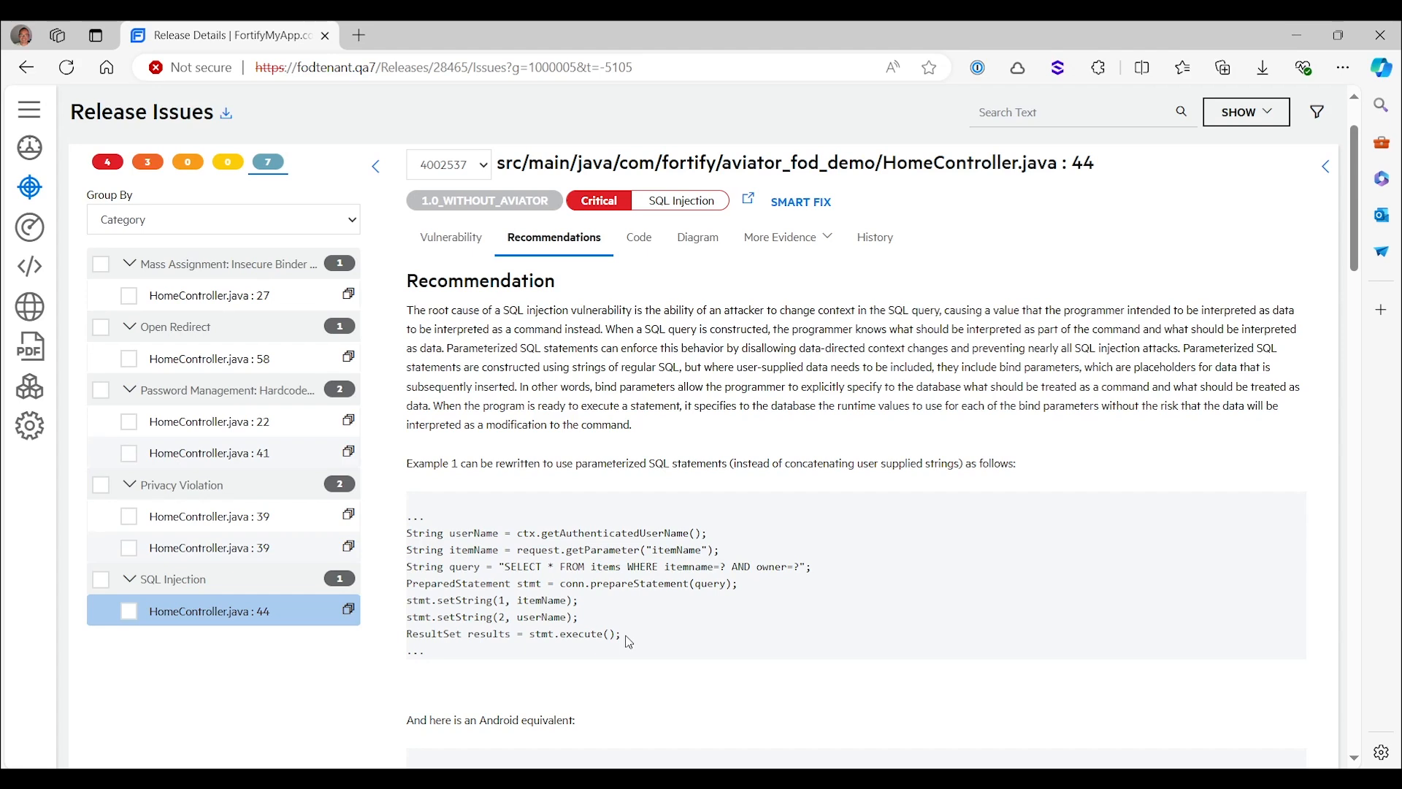
drag(406, 532, 622, 633)
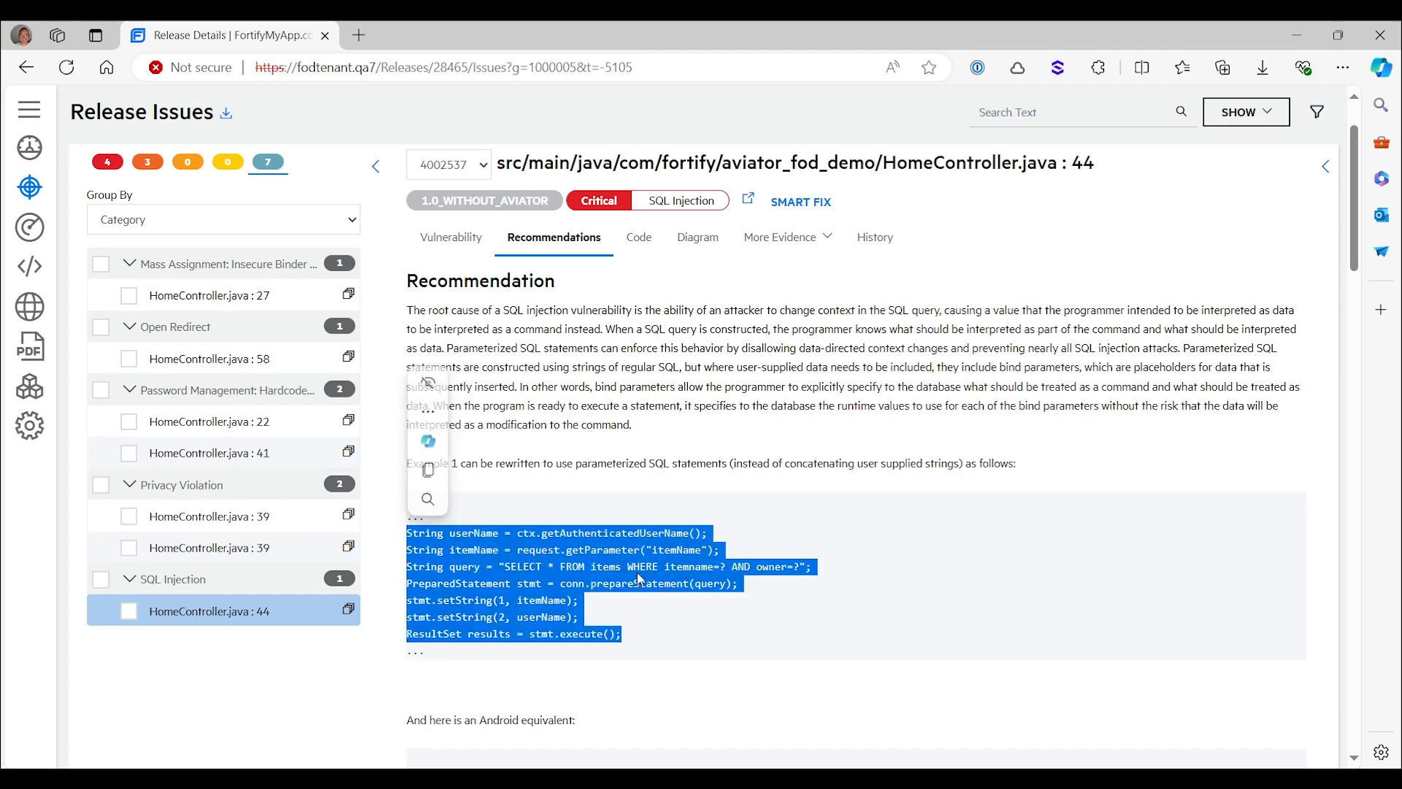
click(991, 636)
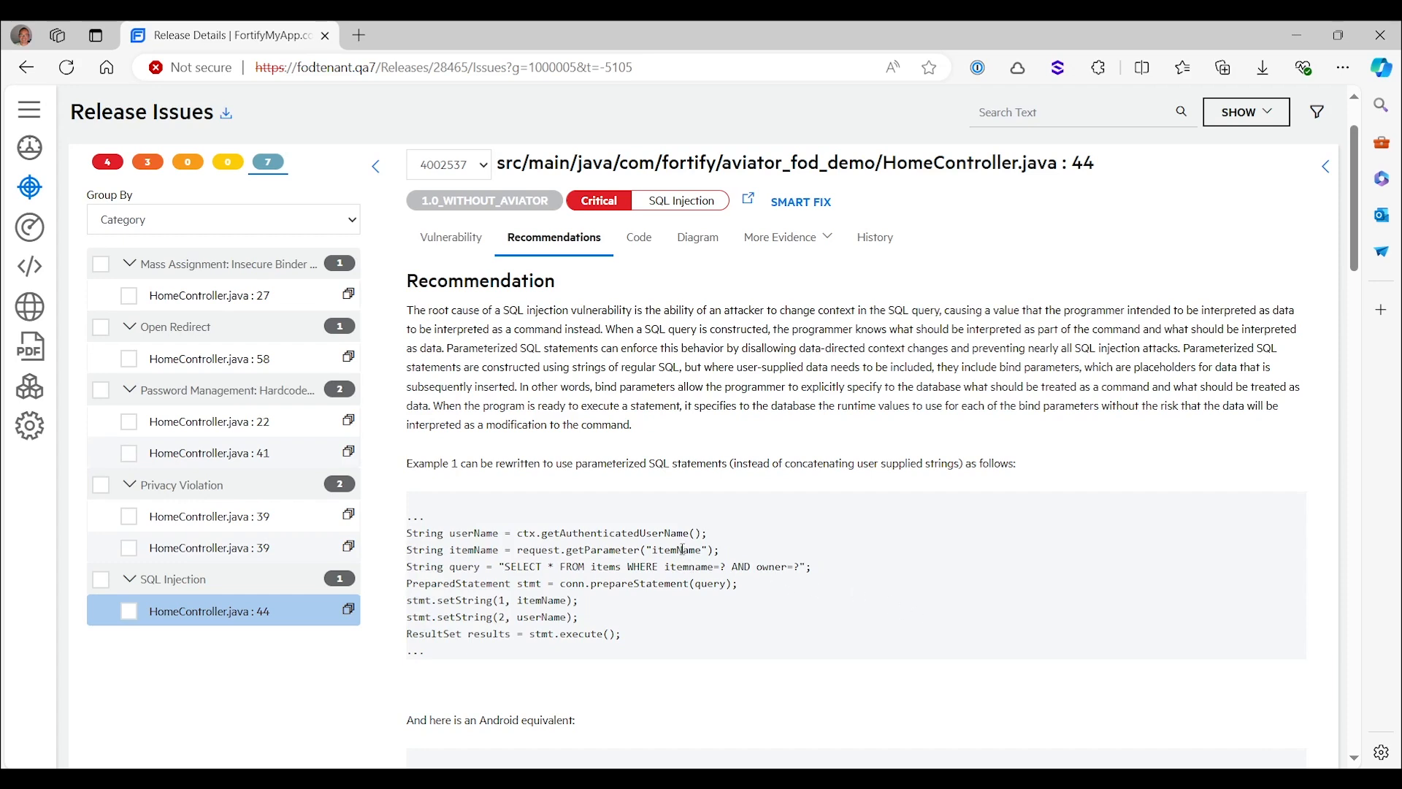
mouse_move(557, 596)
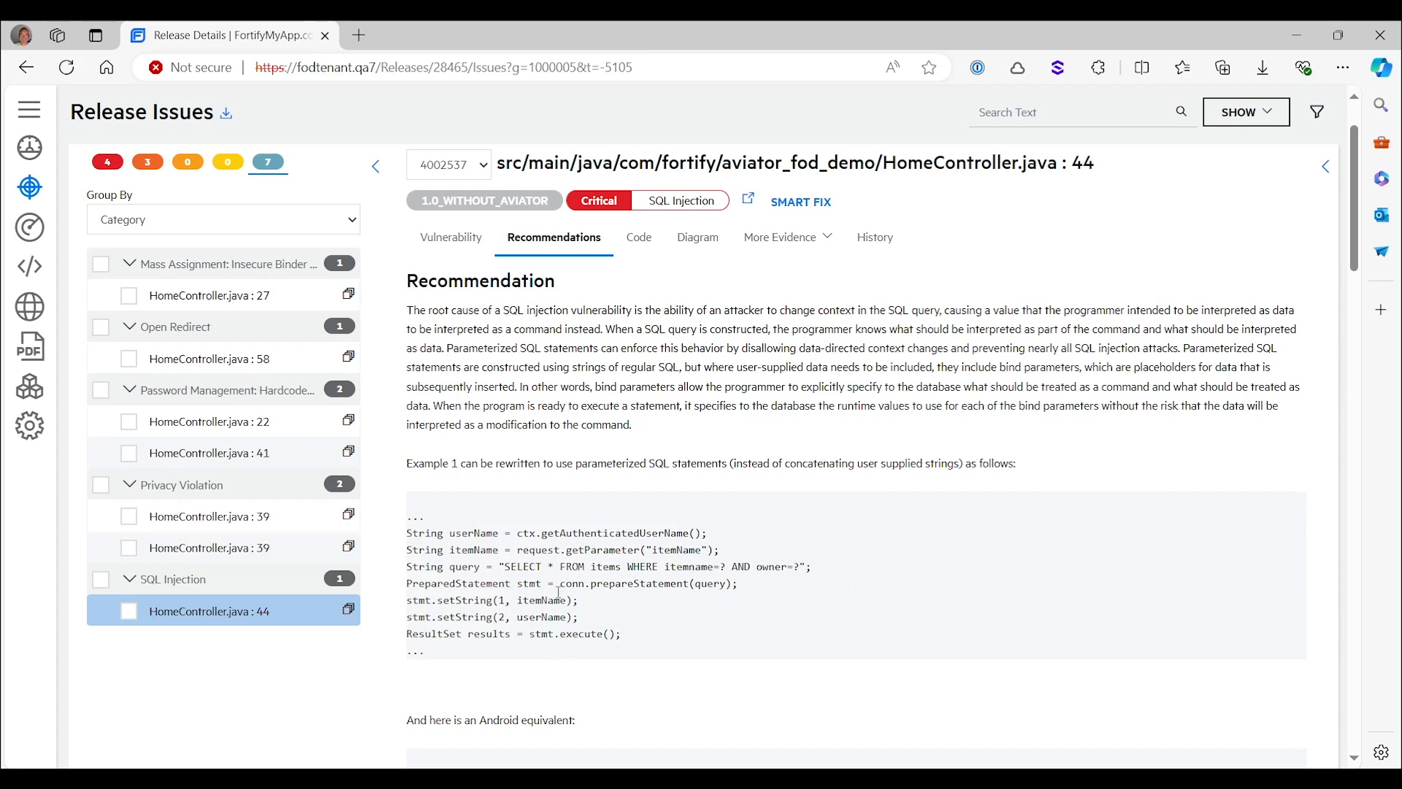
mouse_move(530, 598)
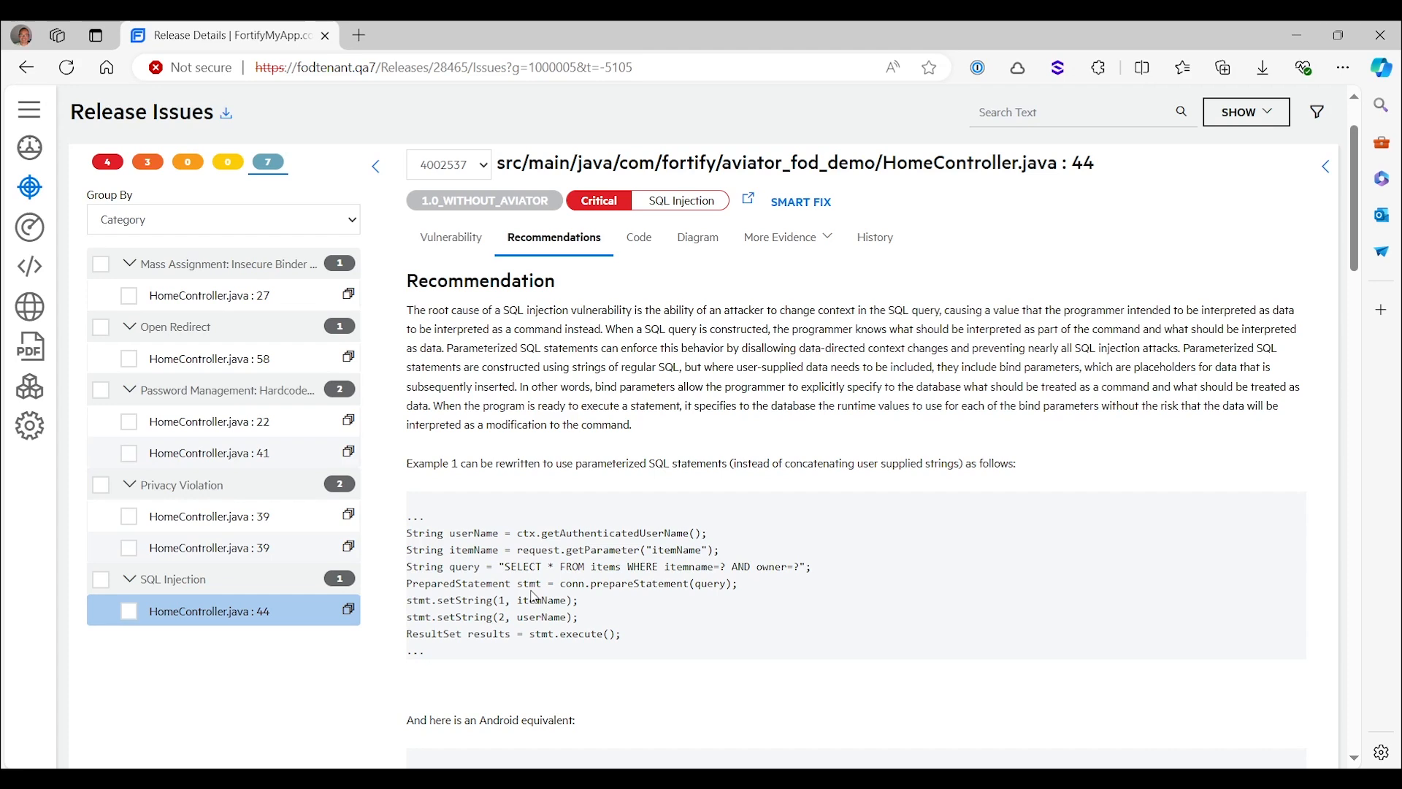
mouse_move(1220, 432)
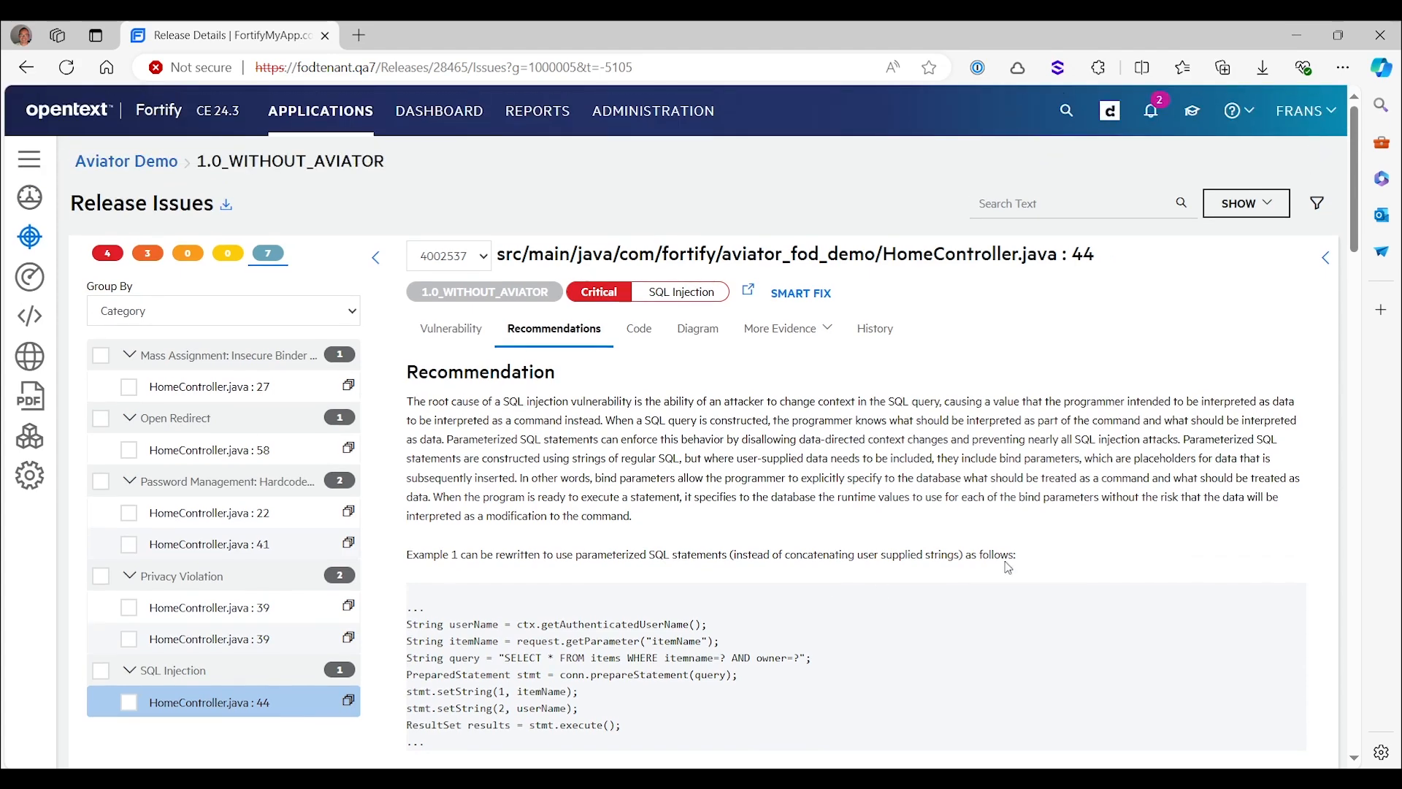
mouse_move(833, 365)
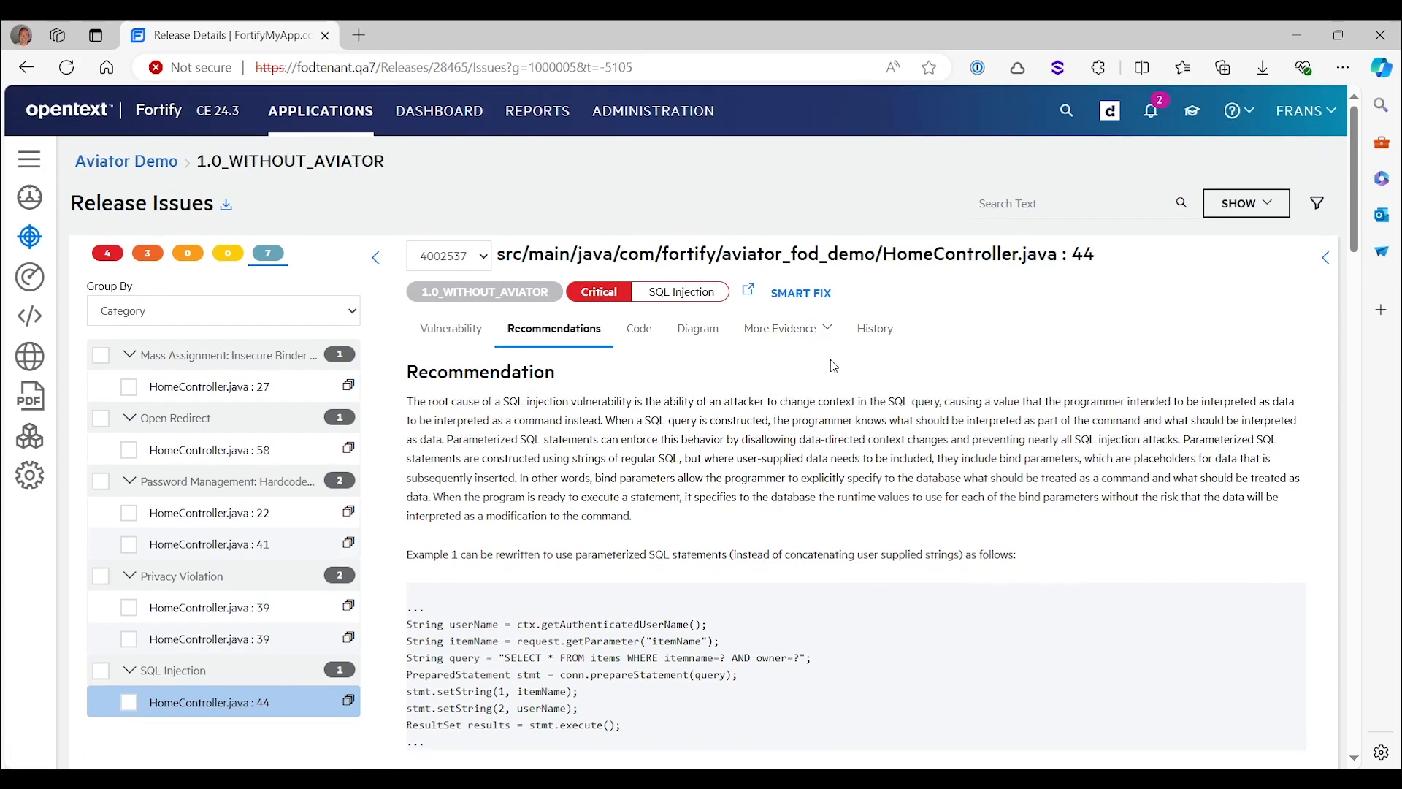
Return to Aviator Demo and open the 1.0_WITH_AVIATOR release overview
click(125, 161)
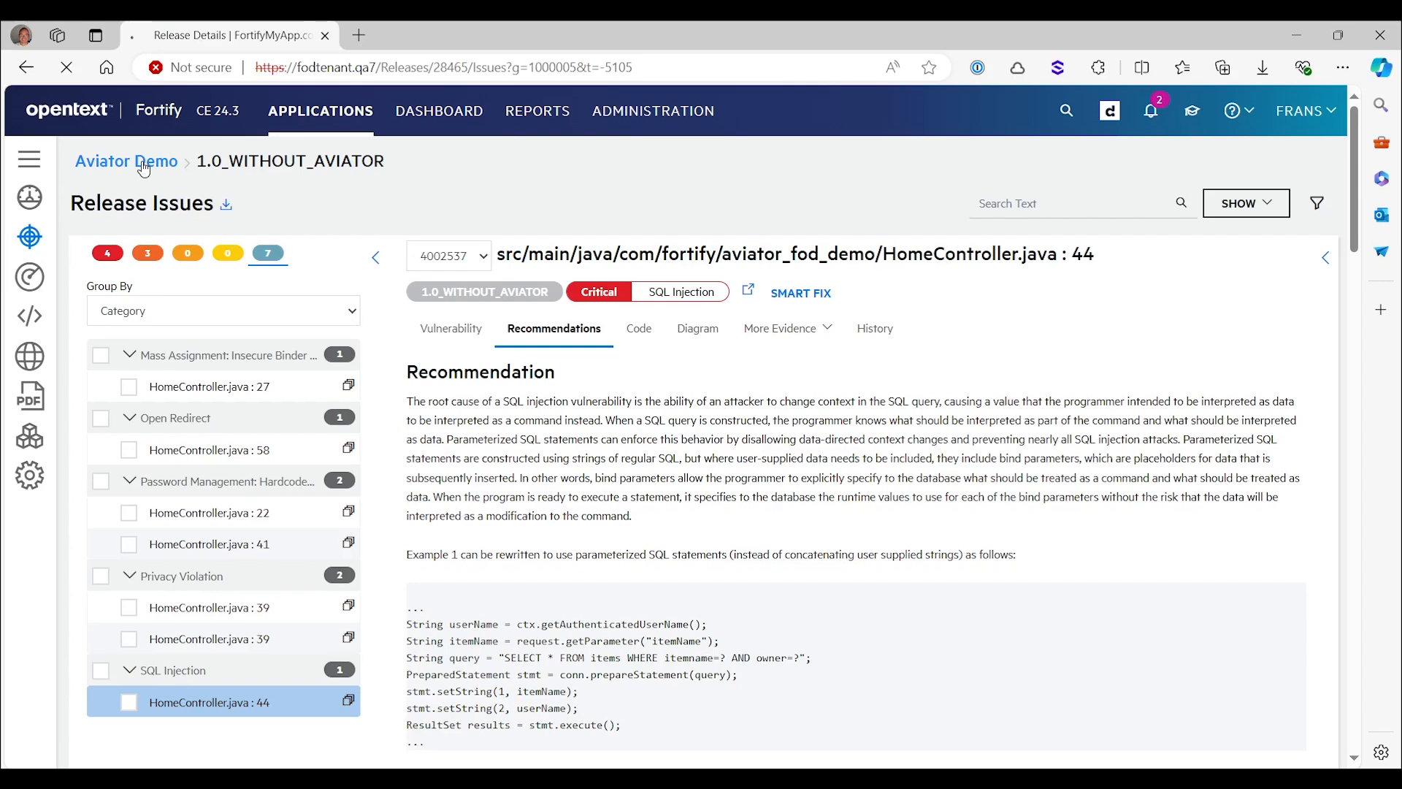
click(125, 161)
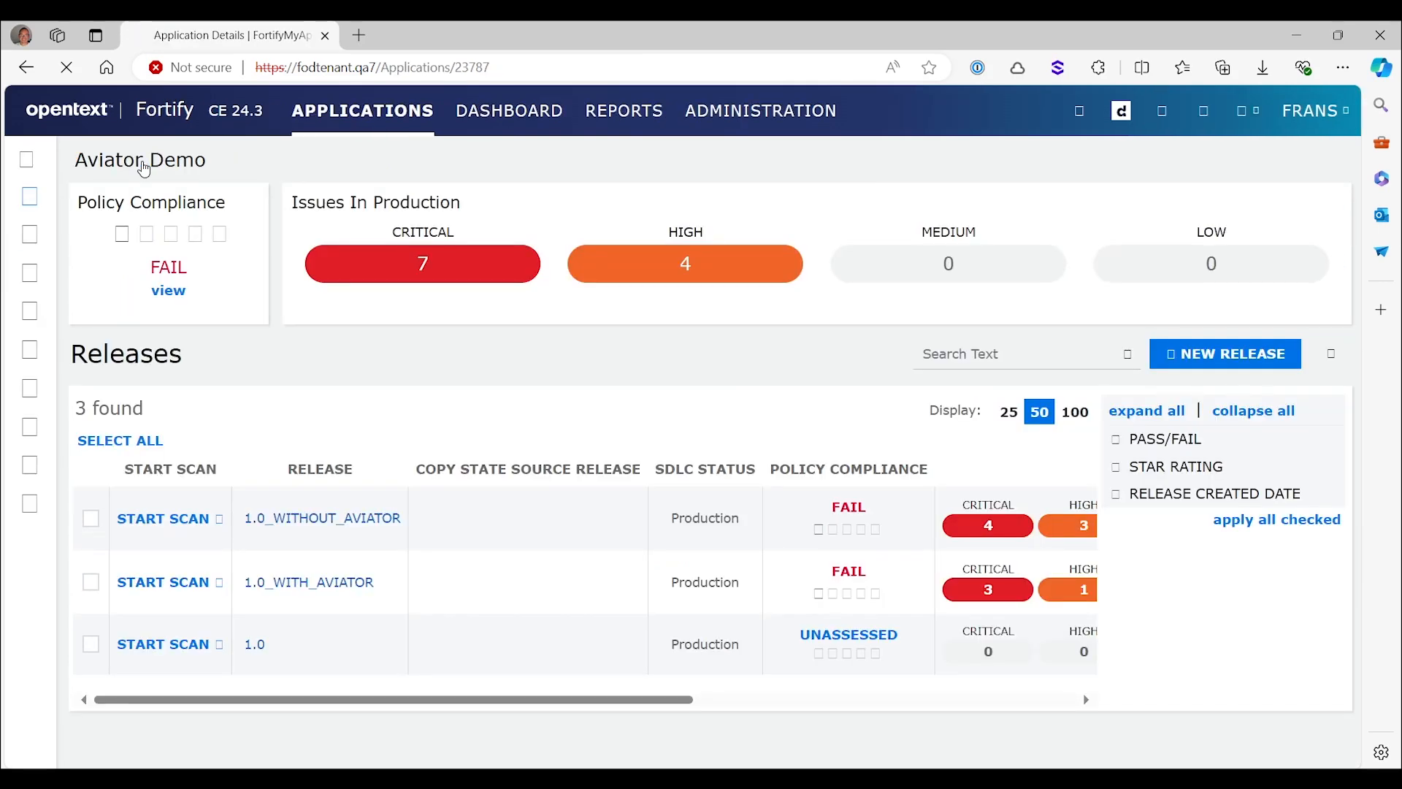
click(307, 582)
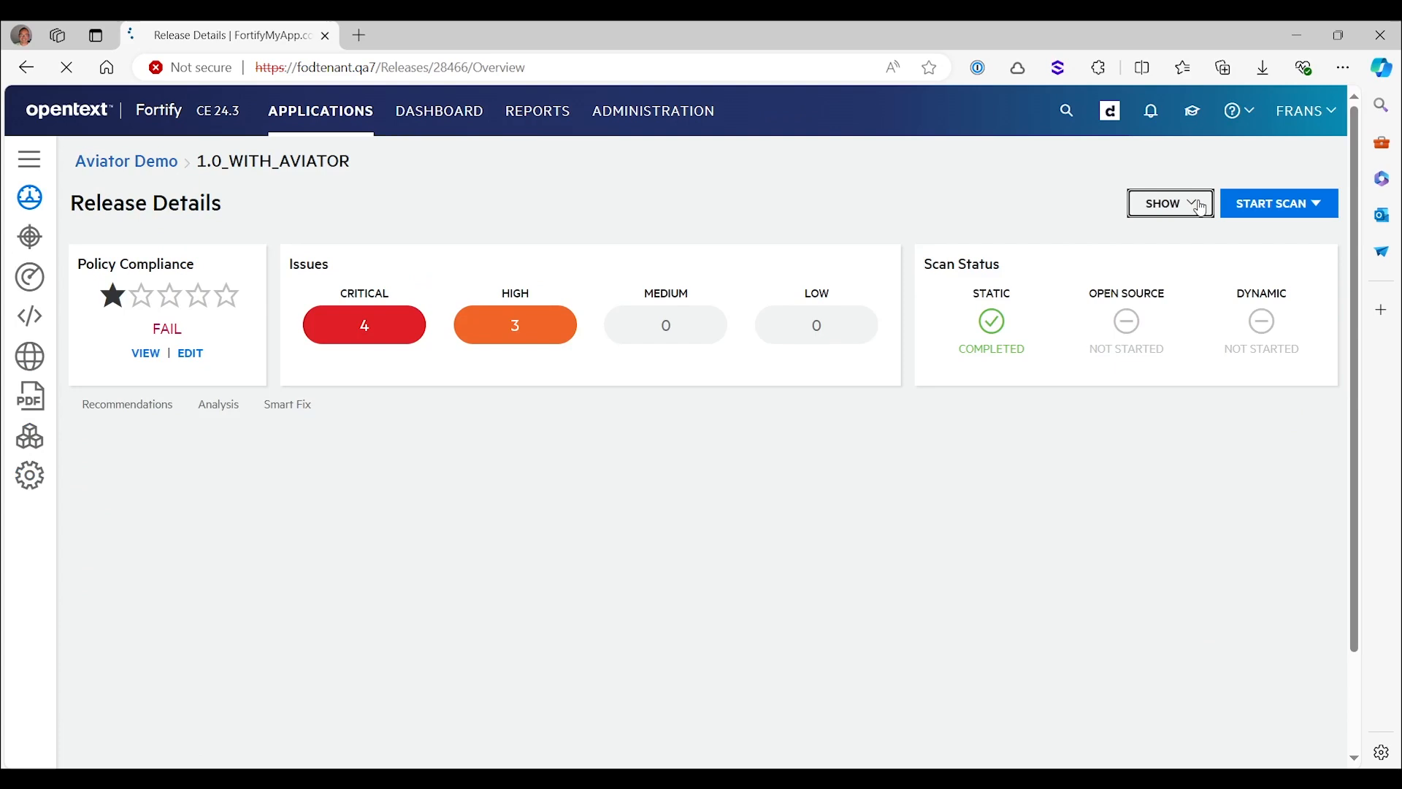
mouse_move(1201, 181)
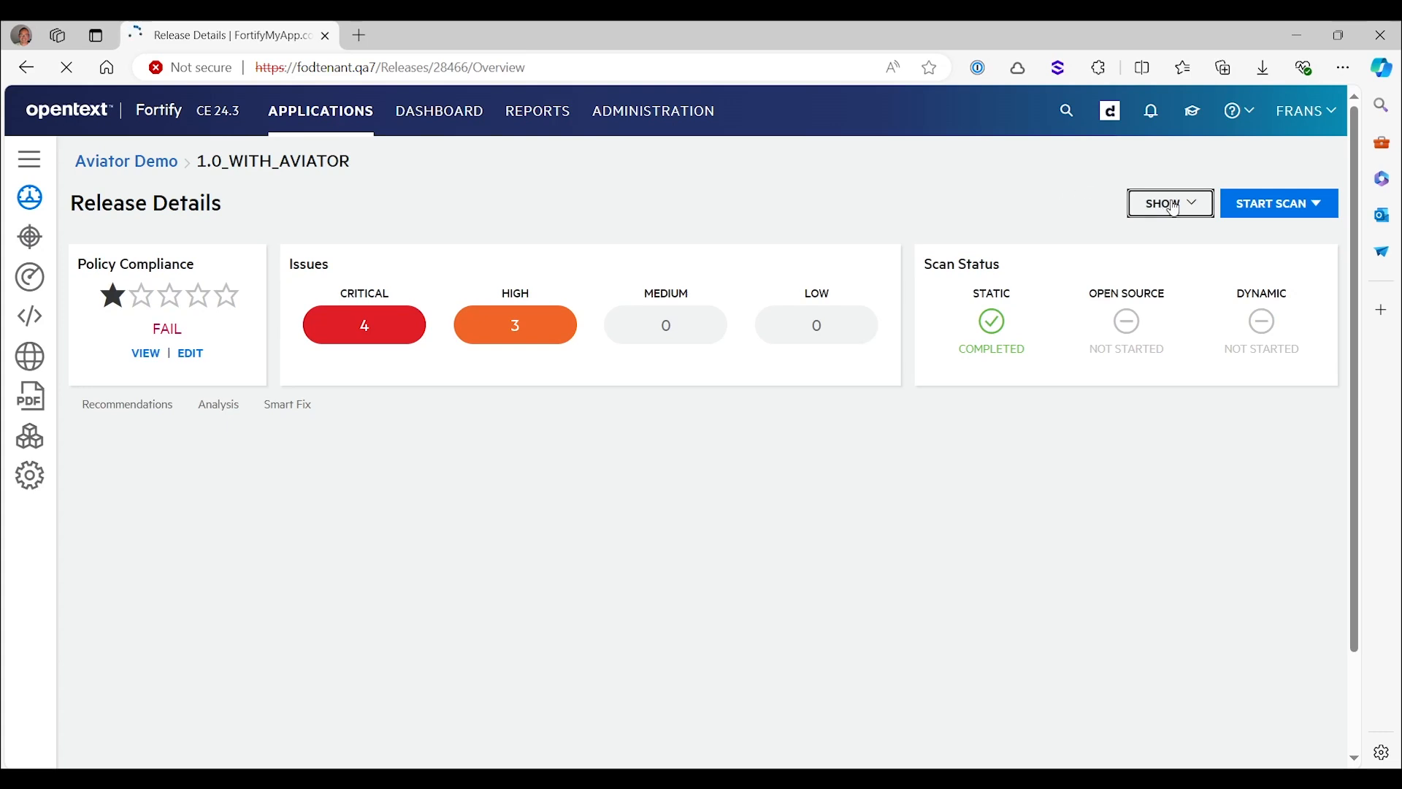
Toggle Suppressed off and back on under SHOW, then open the Critical issues list
click(1169, 203)
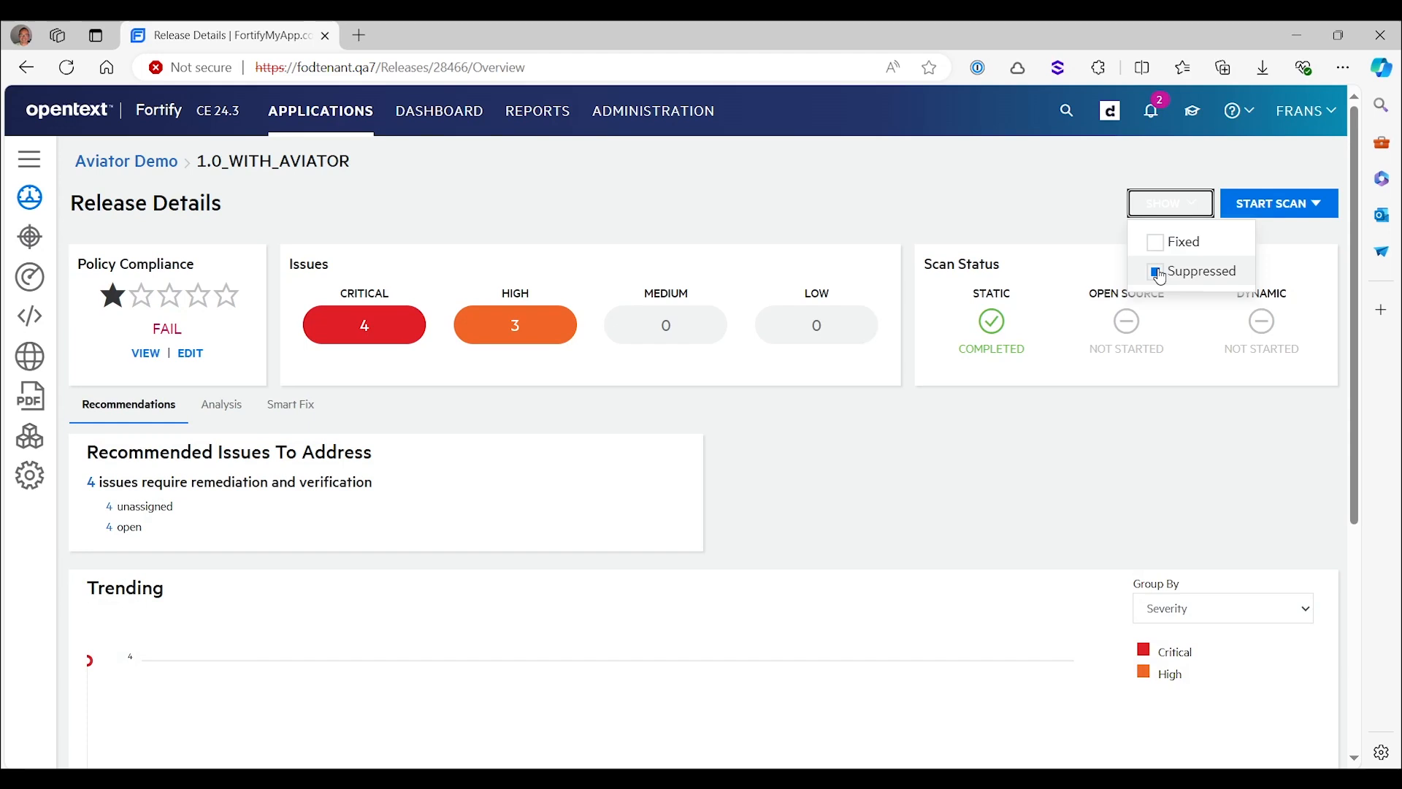
click(1155, 270)
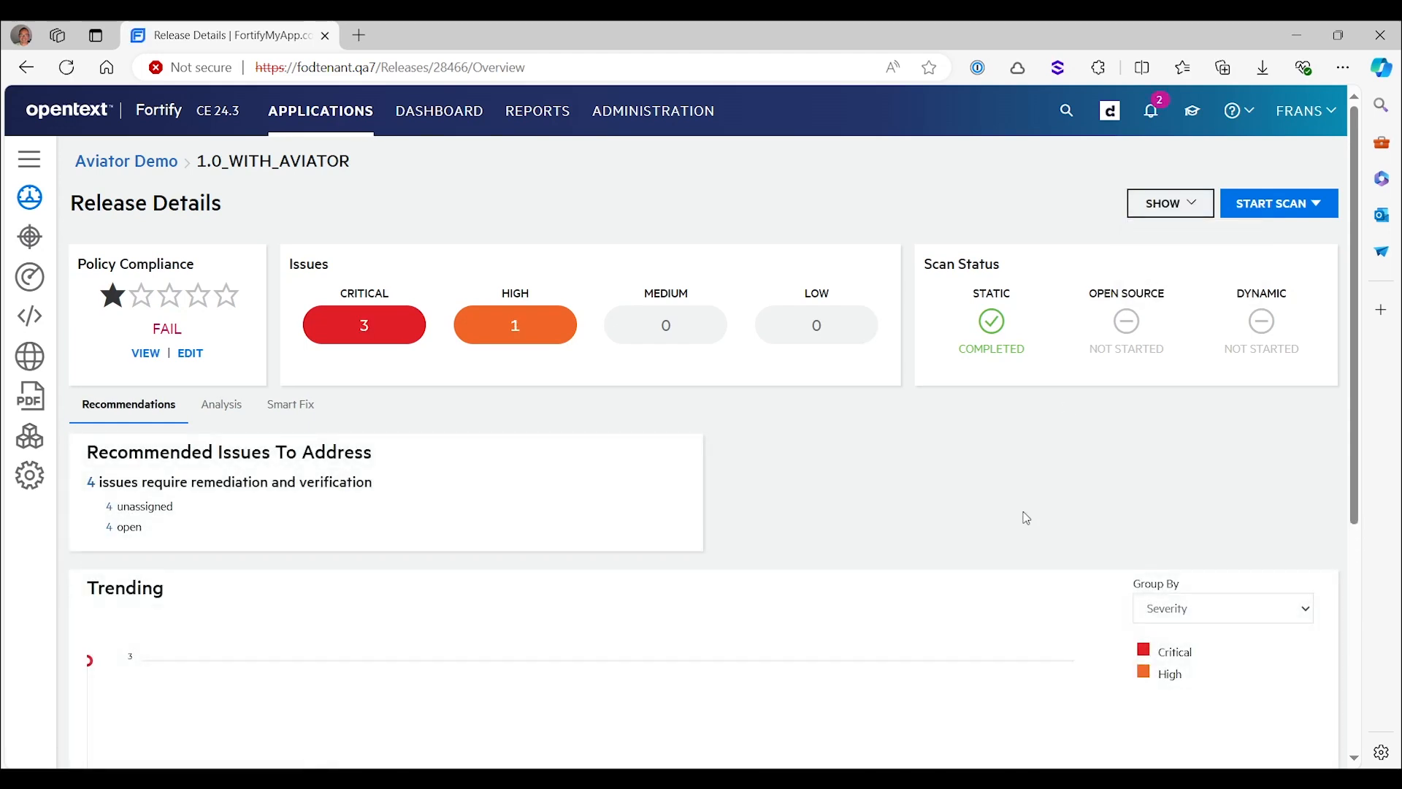
mouse_move(391, 341)
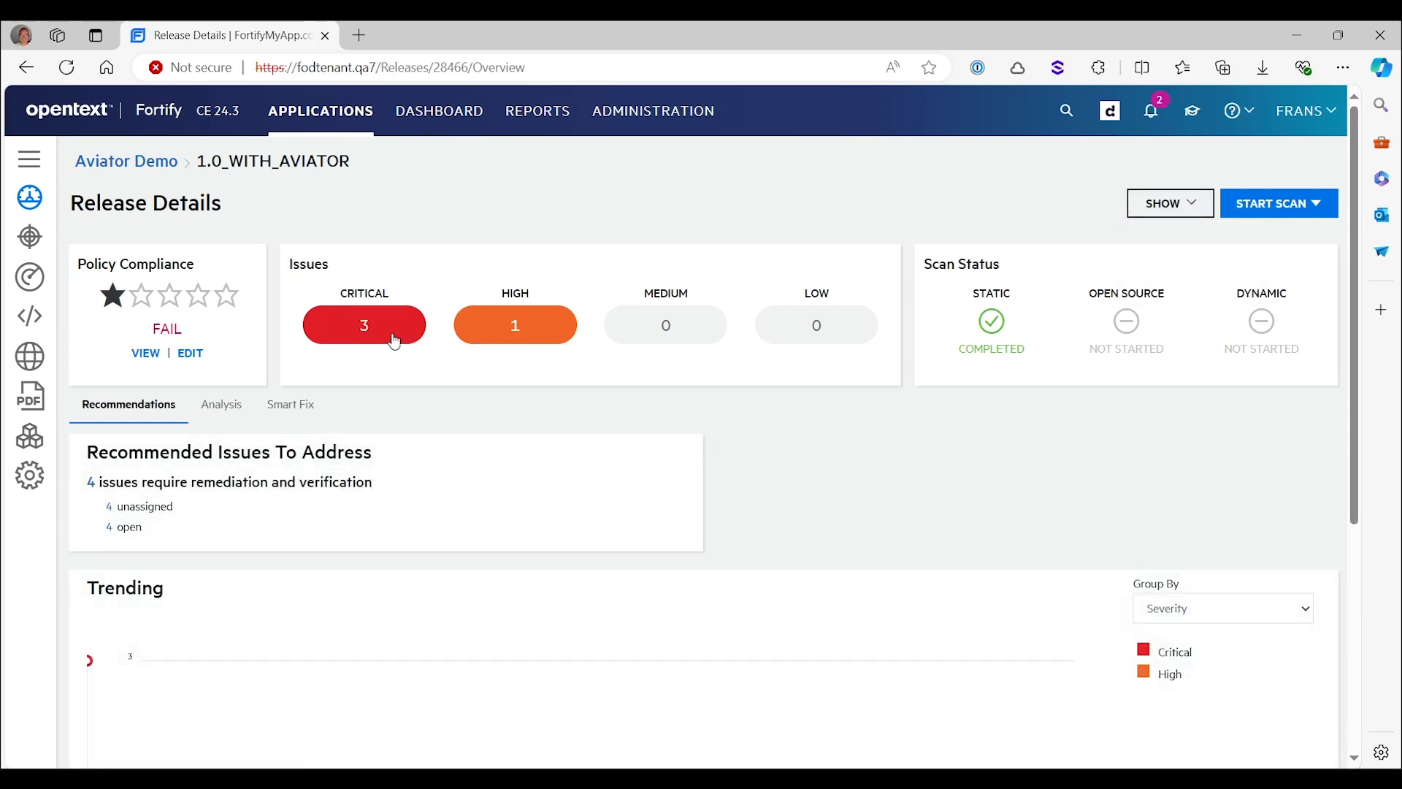
mouse_move(447, 344)
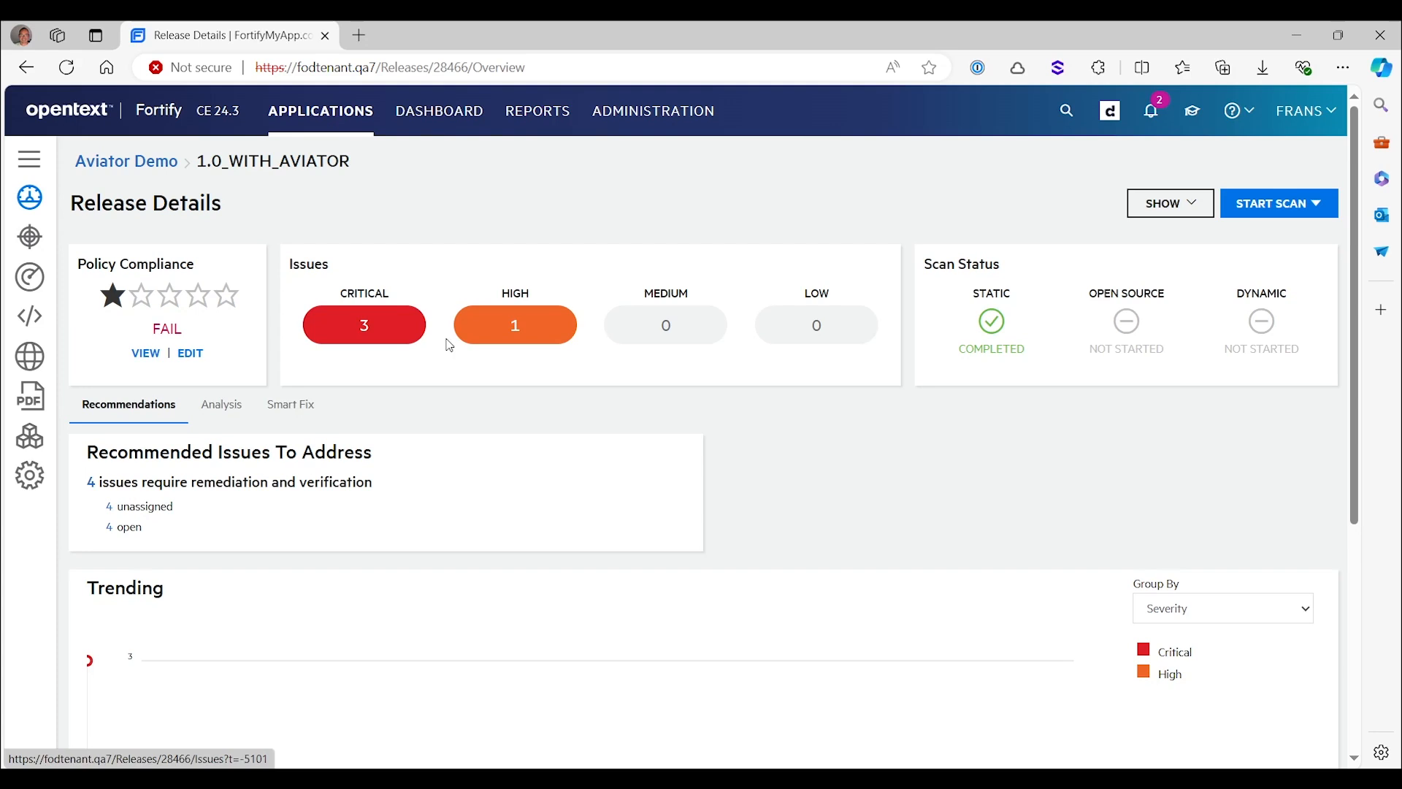
mouse_move(465, 342)
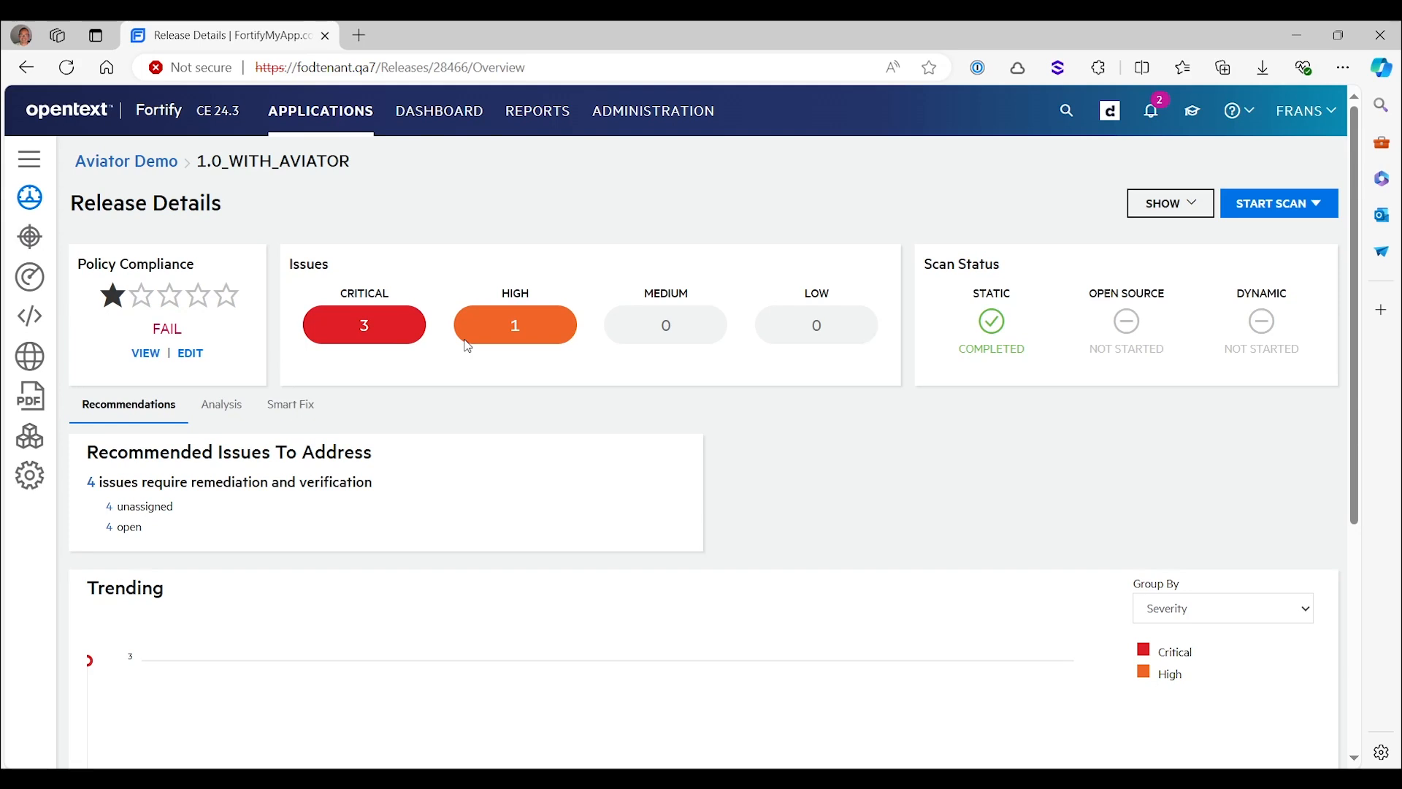
mouse_move(659, 232)
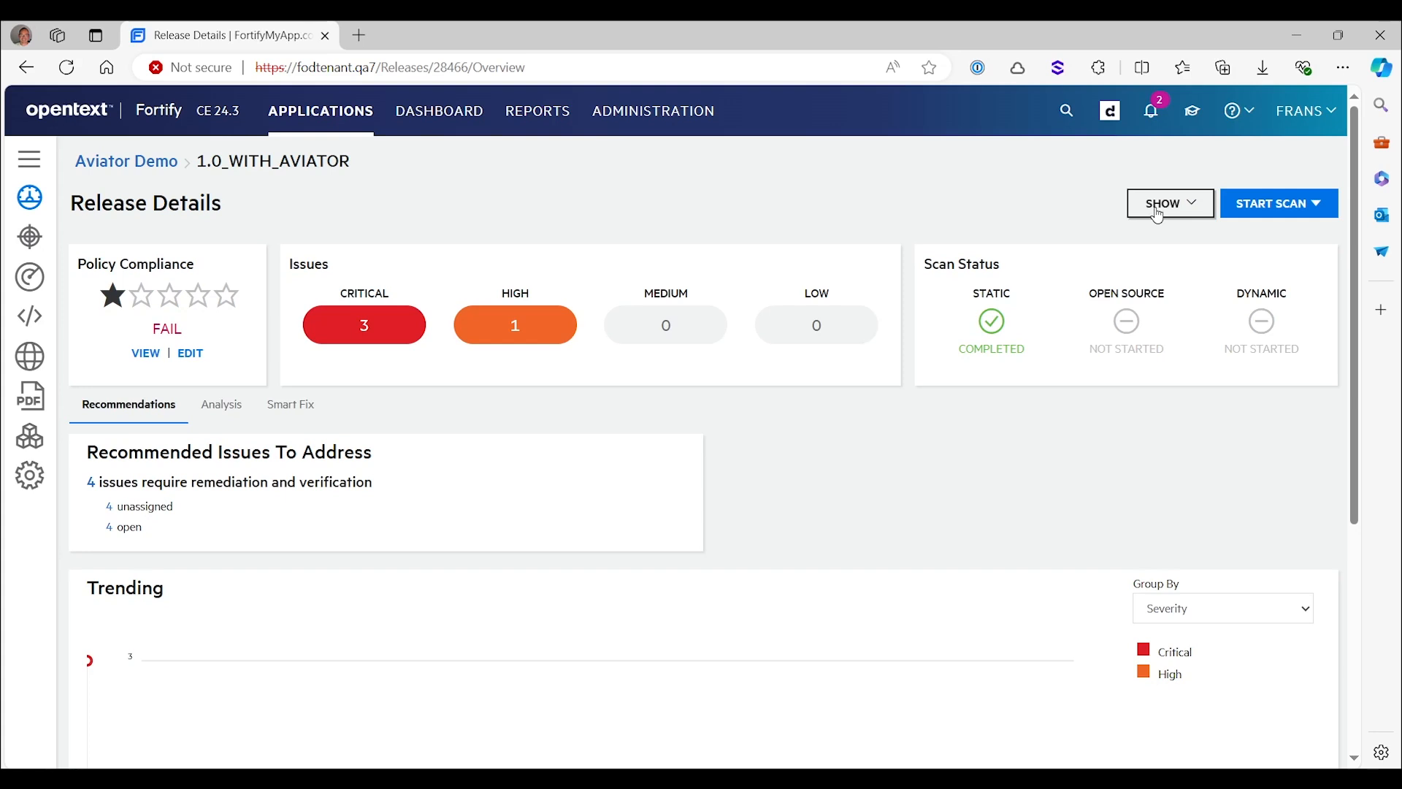
click(1169, 203)
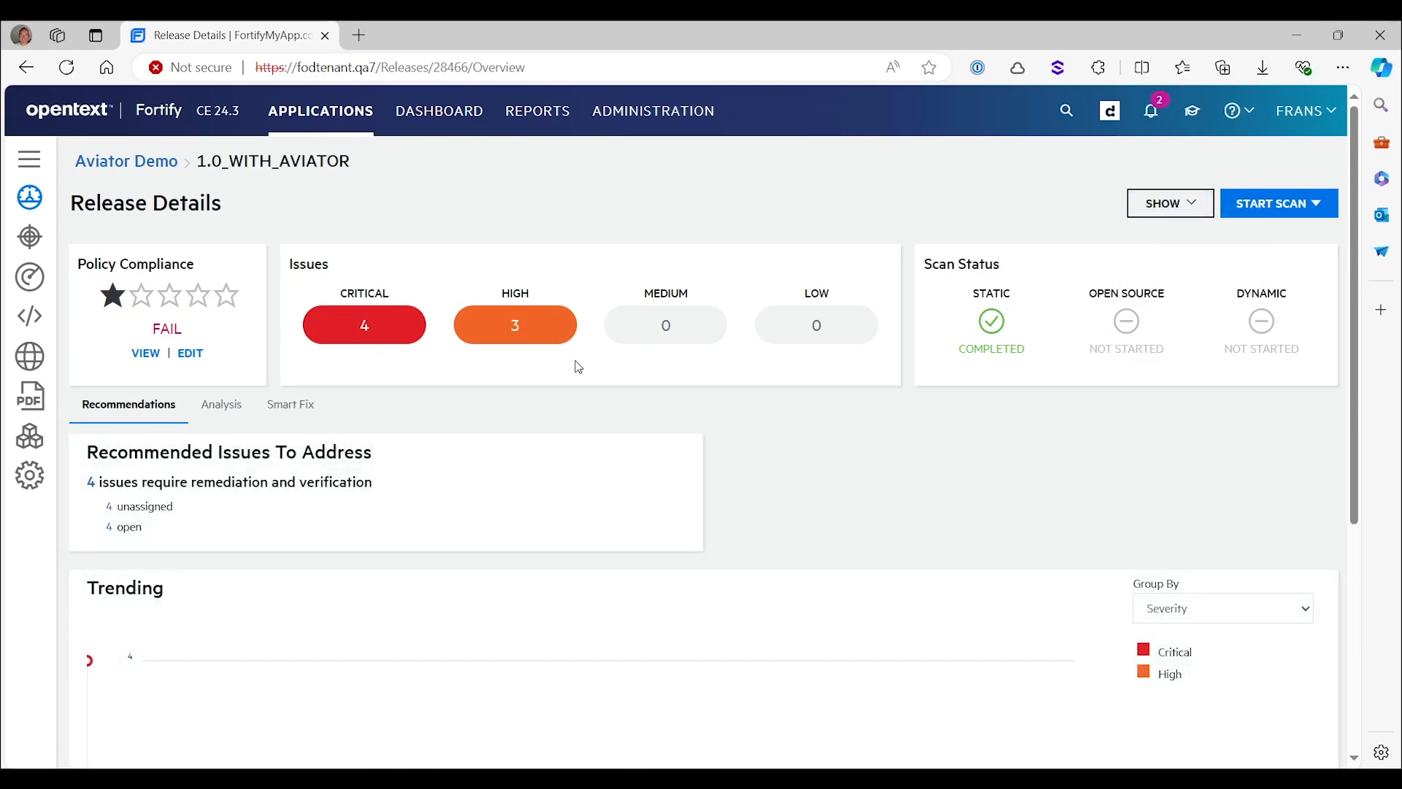
mouse_move(432, 254)
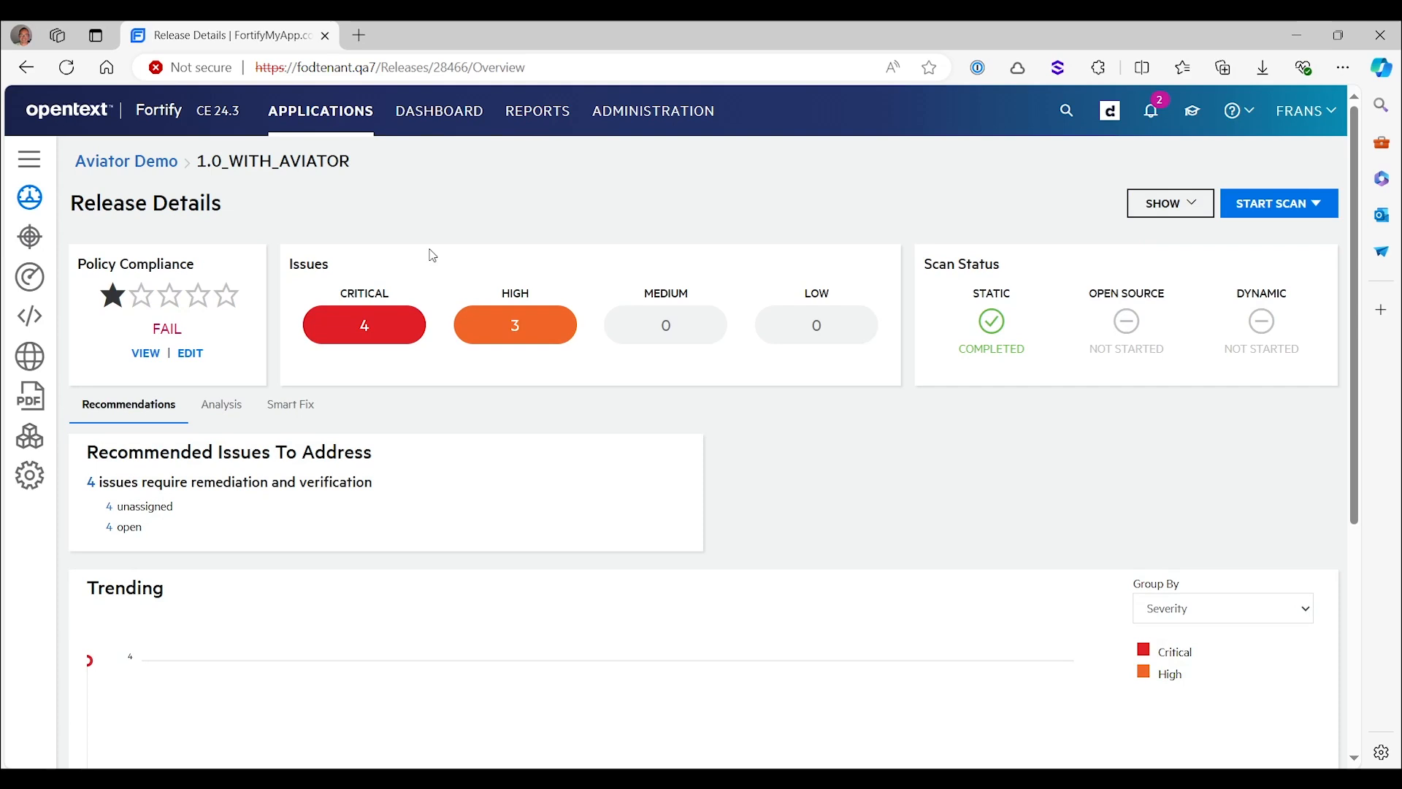
click(29, 235)
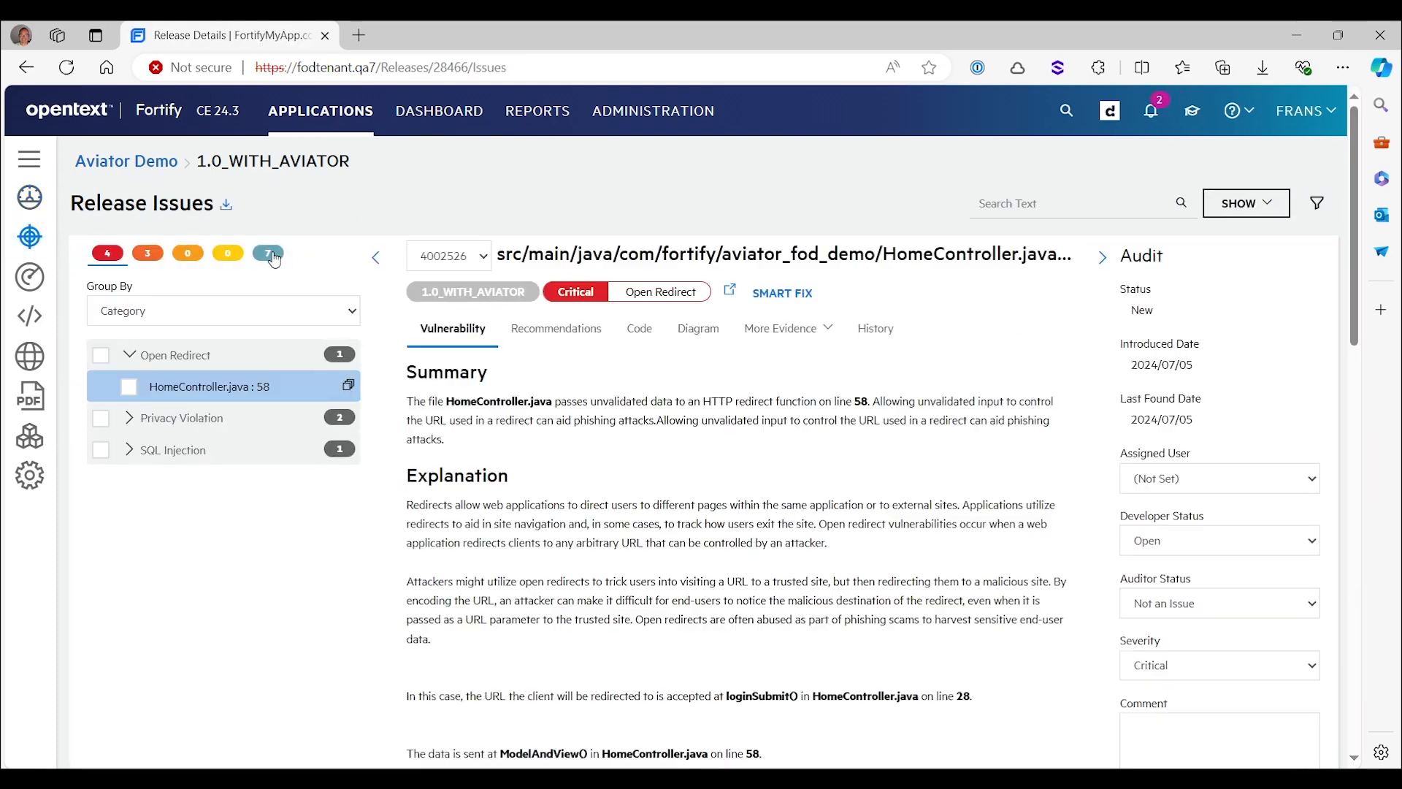
List all release issues and view History for the HomeController.java : 27 Mass Assignment finding
click(267, 253)
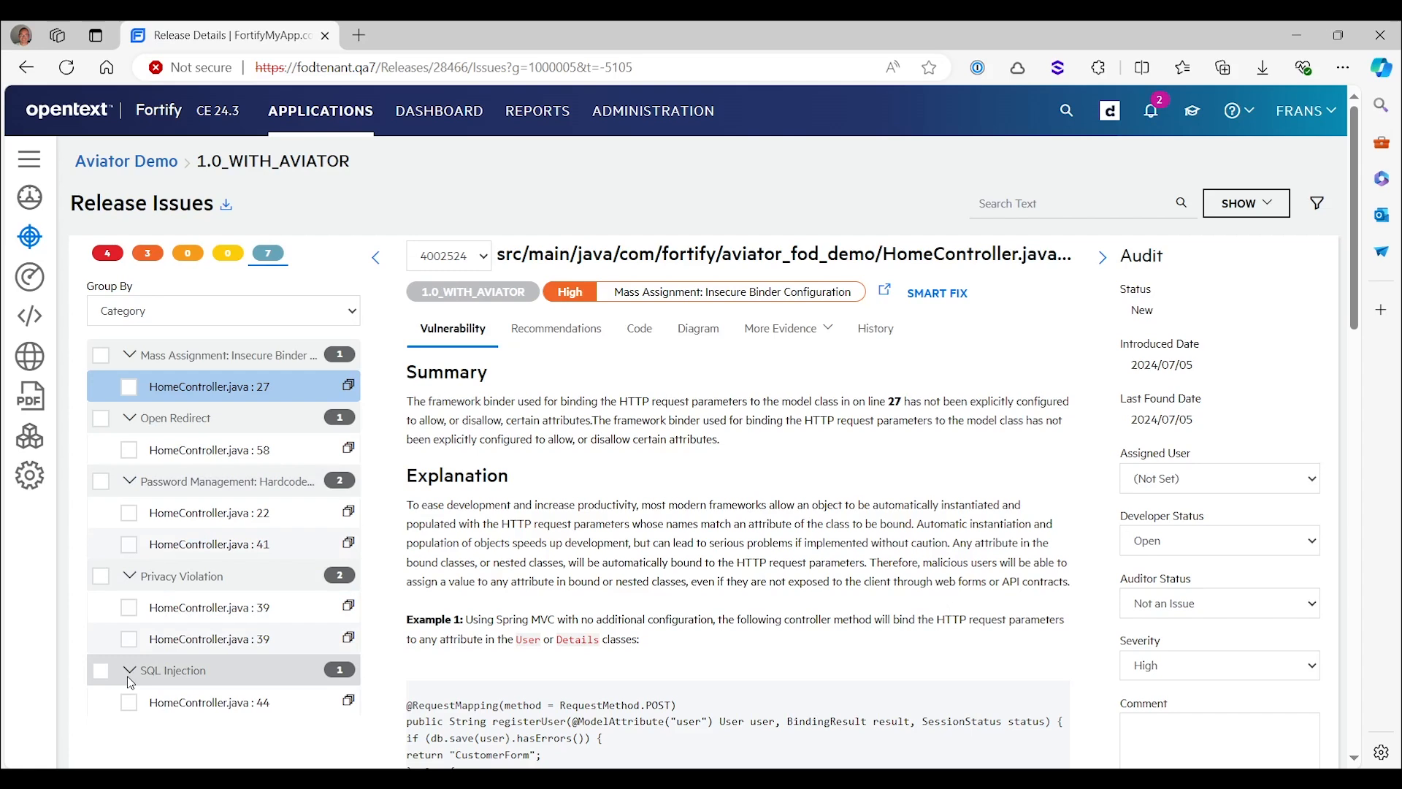
mouse_move(269, 386)
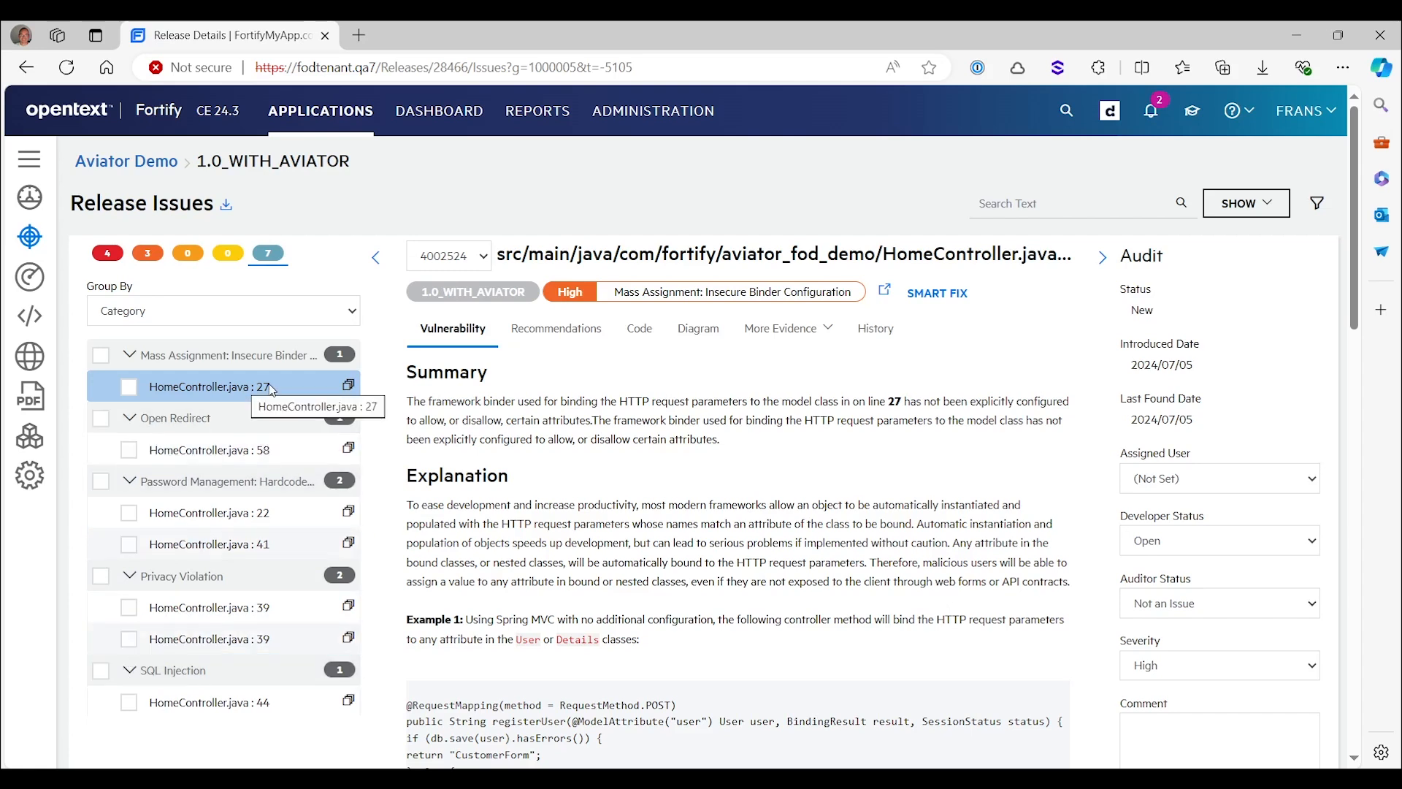
mouse_move(559, 367)
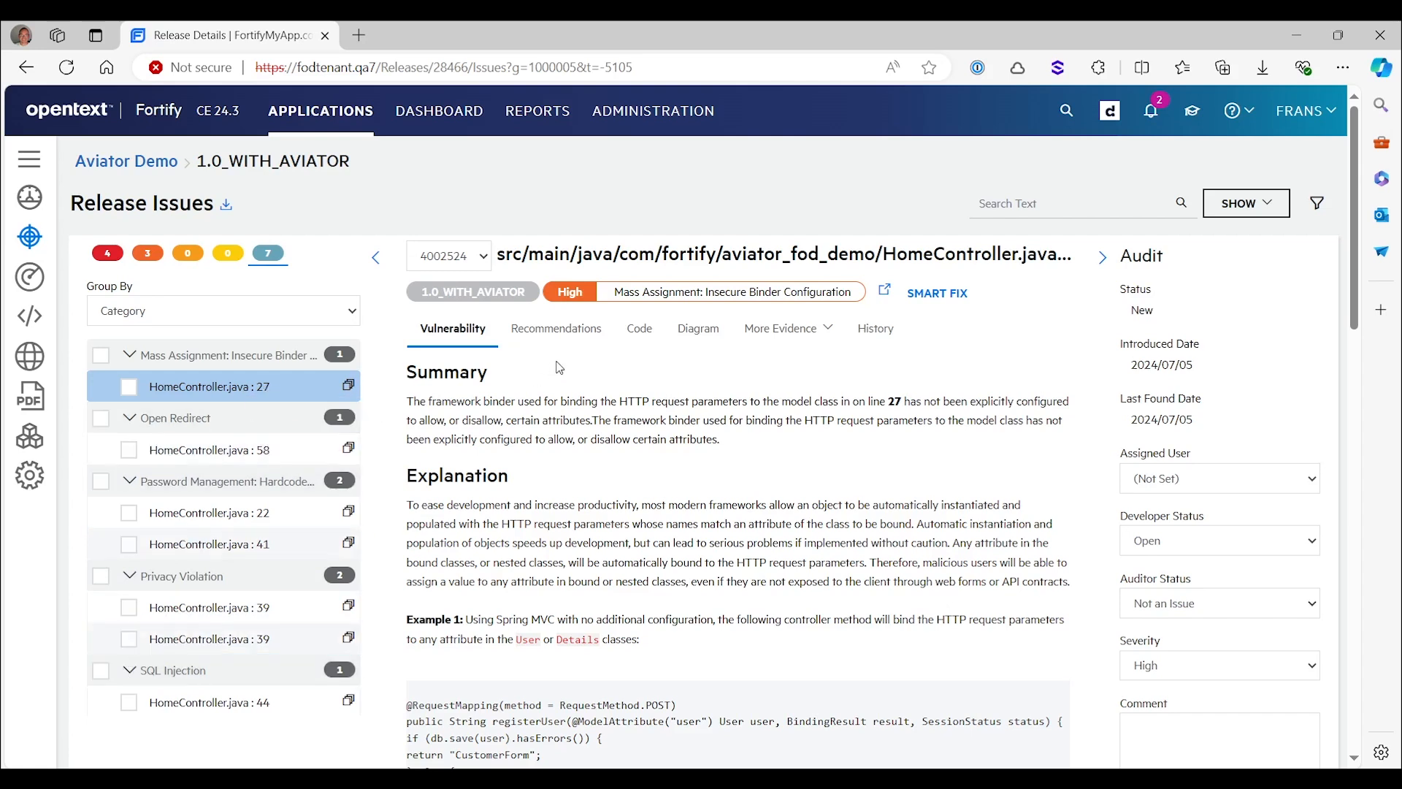
scroll(down, 3)
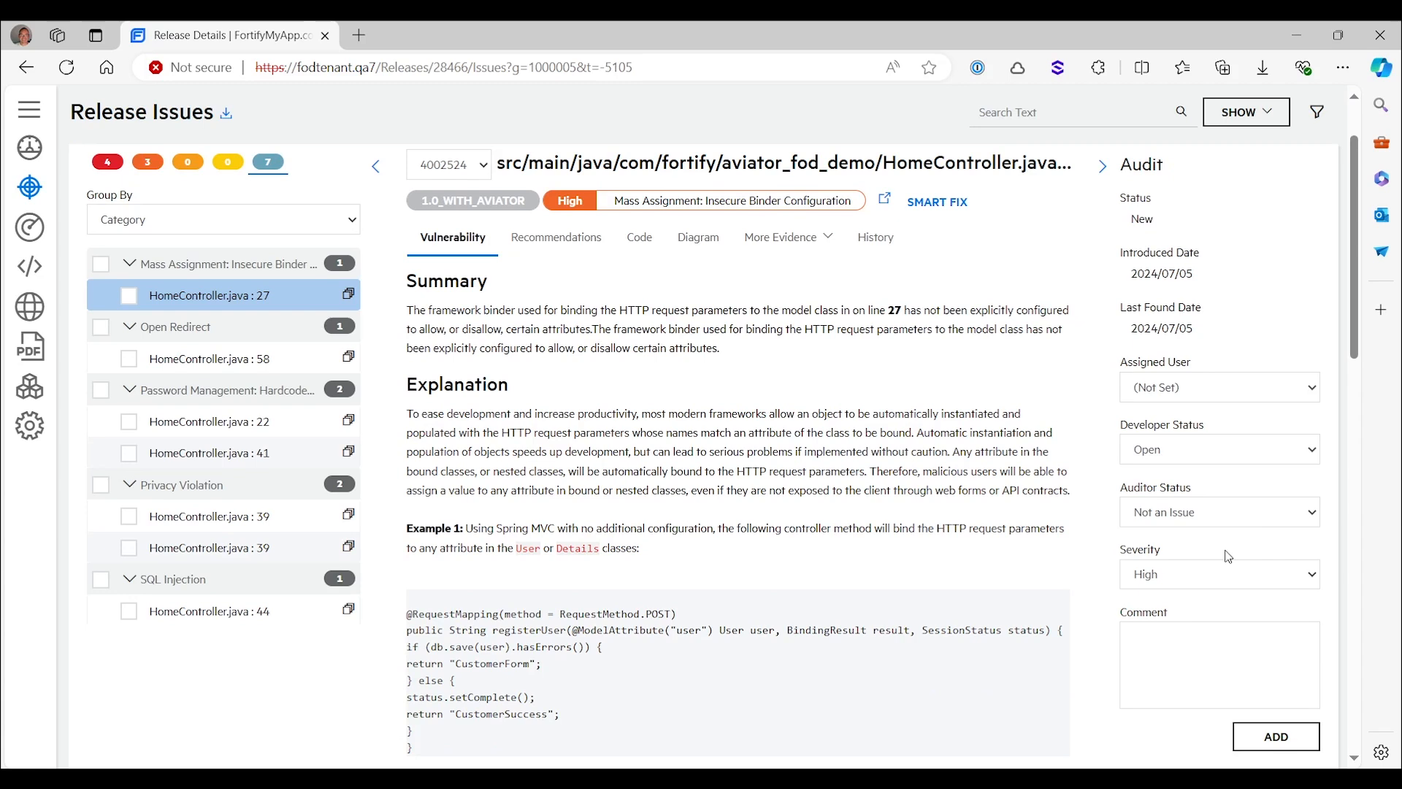
mouse_move(1191, 555)
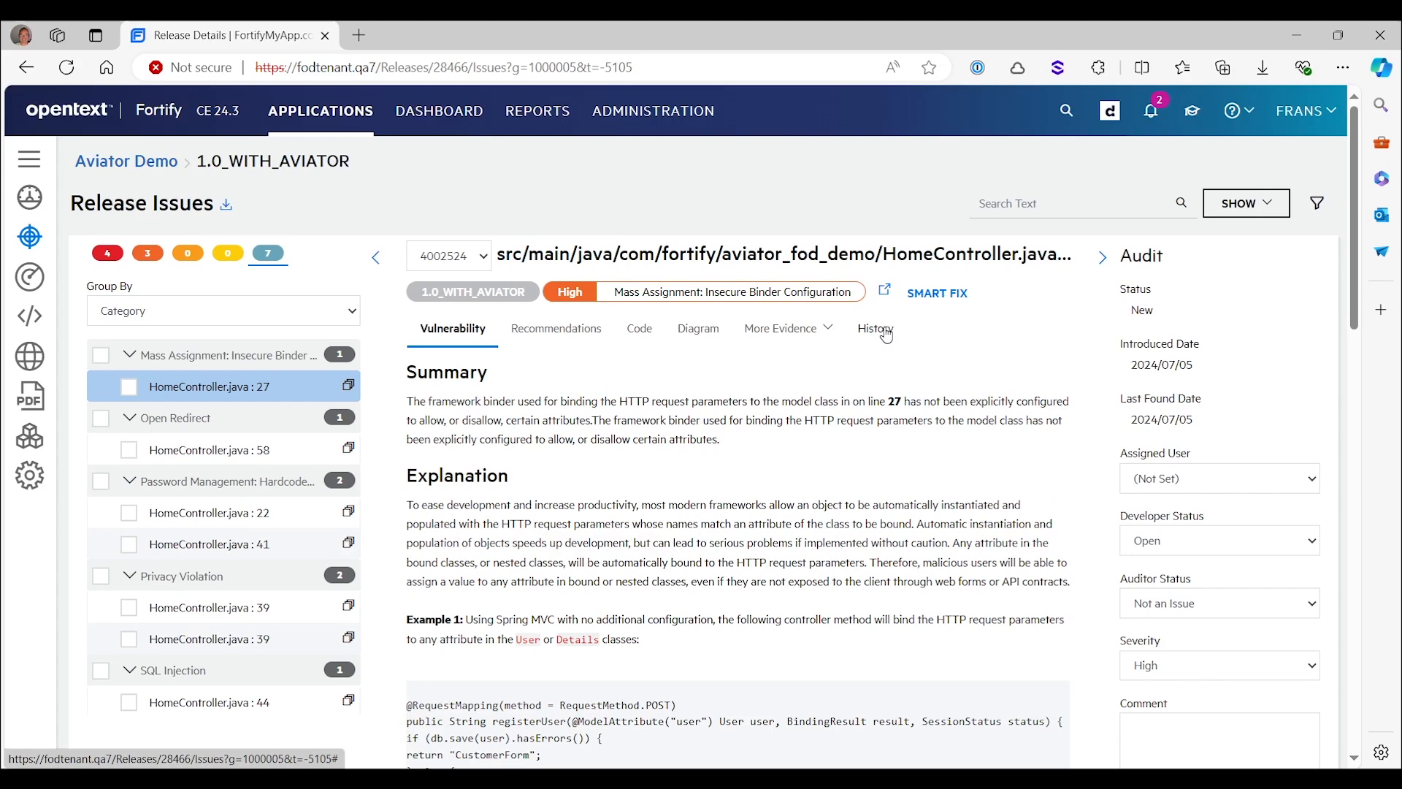
click(872, 328)
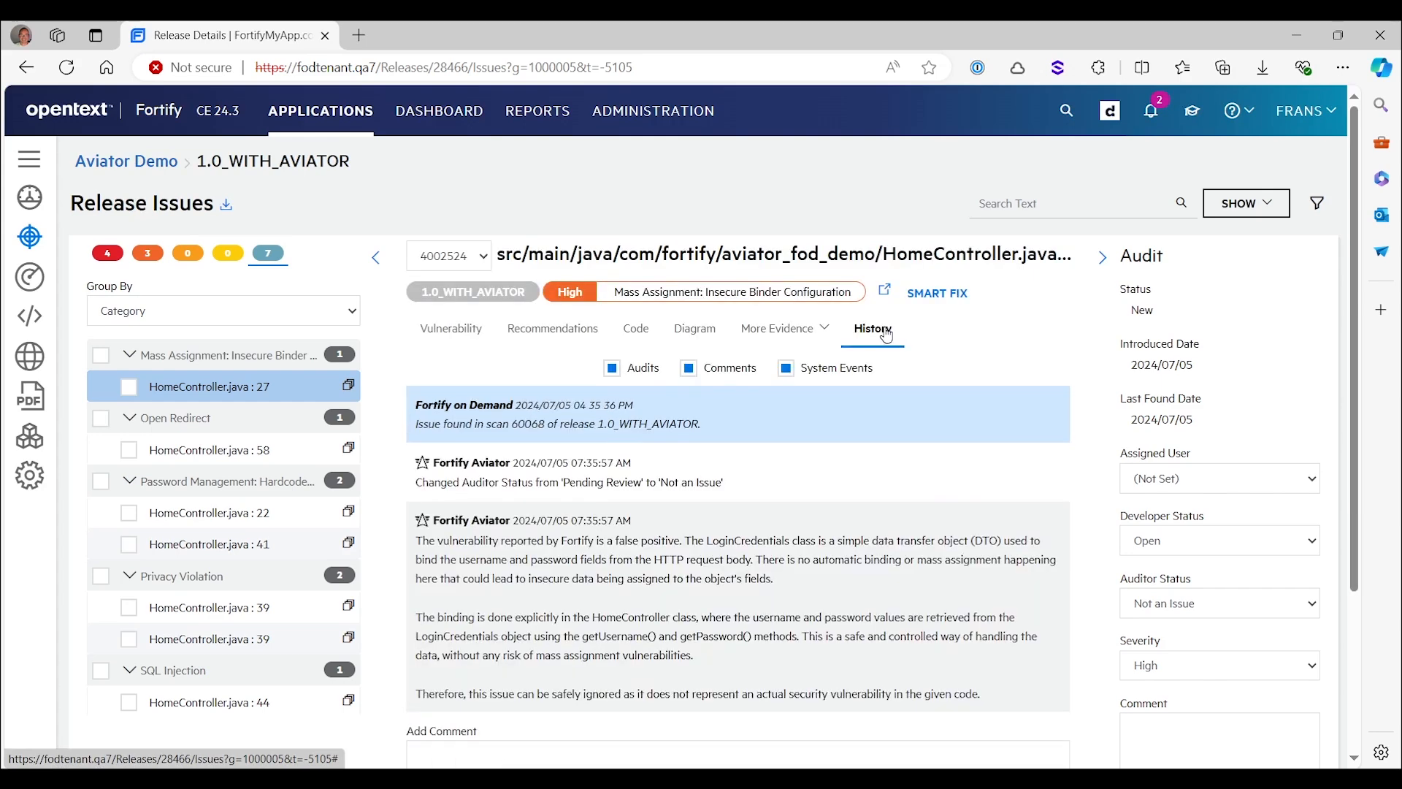
scroll(down, 3)
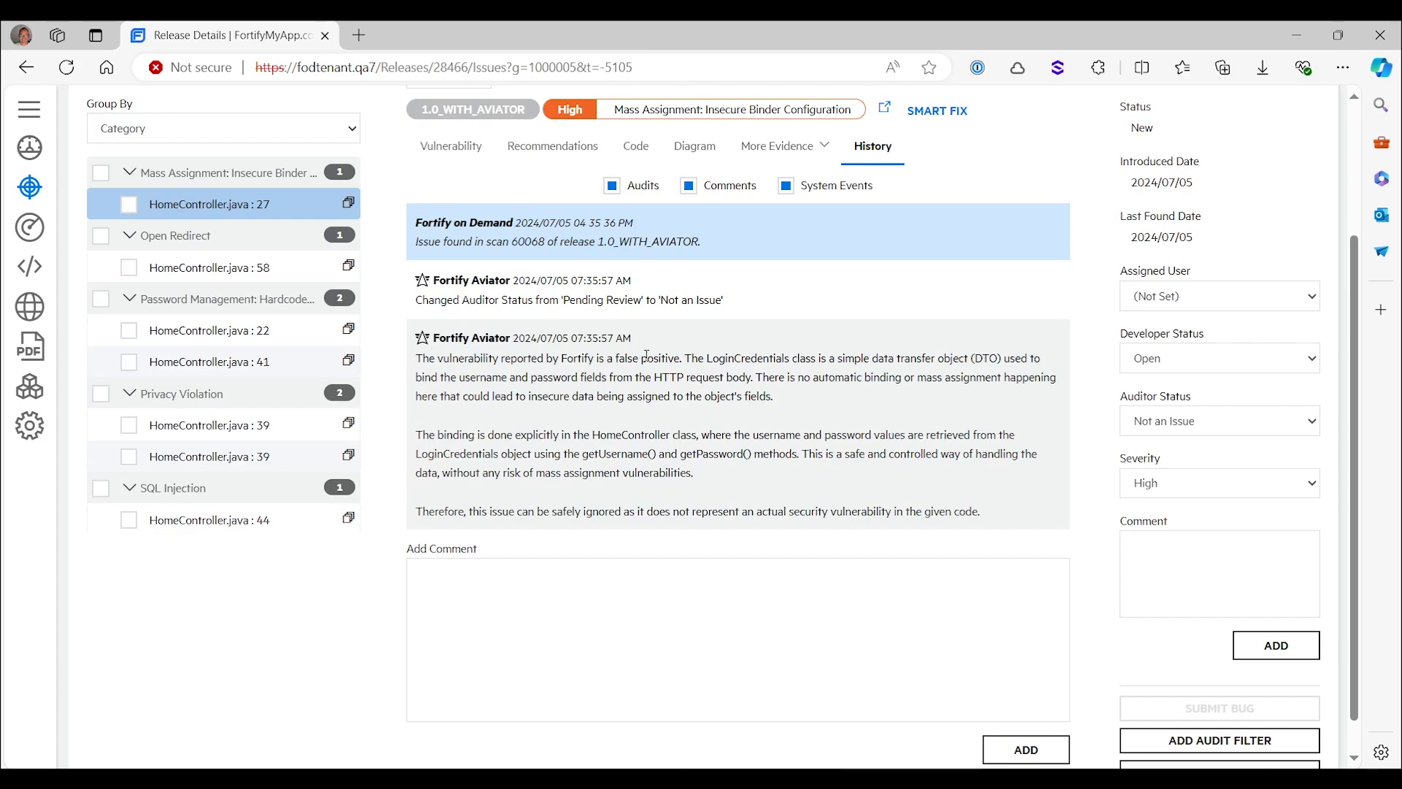
mouse_move(833, 354)
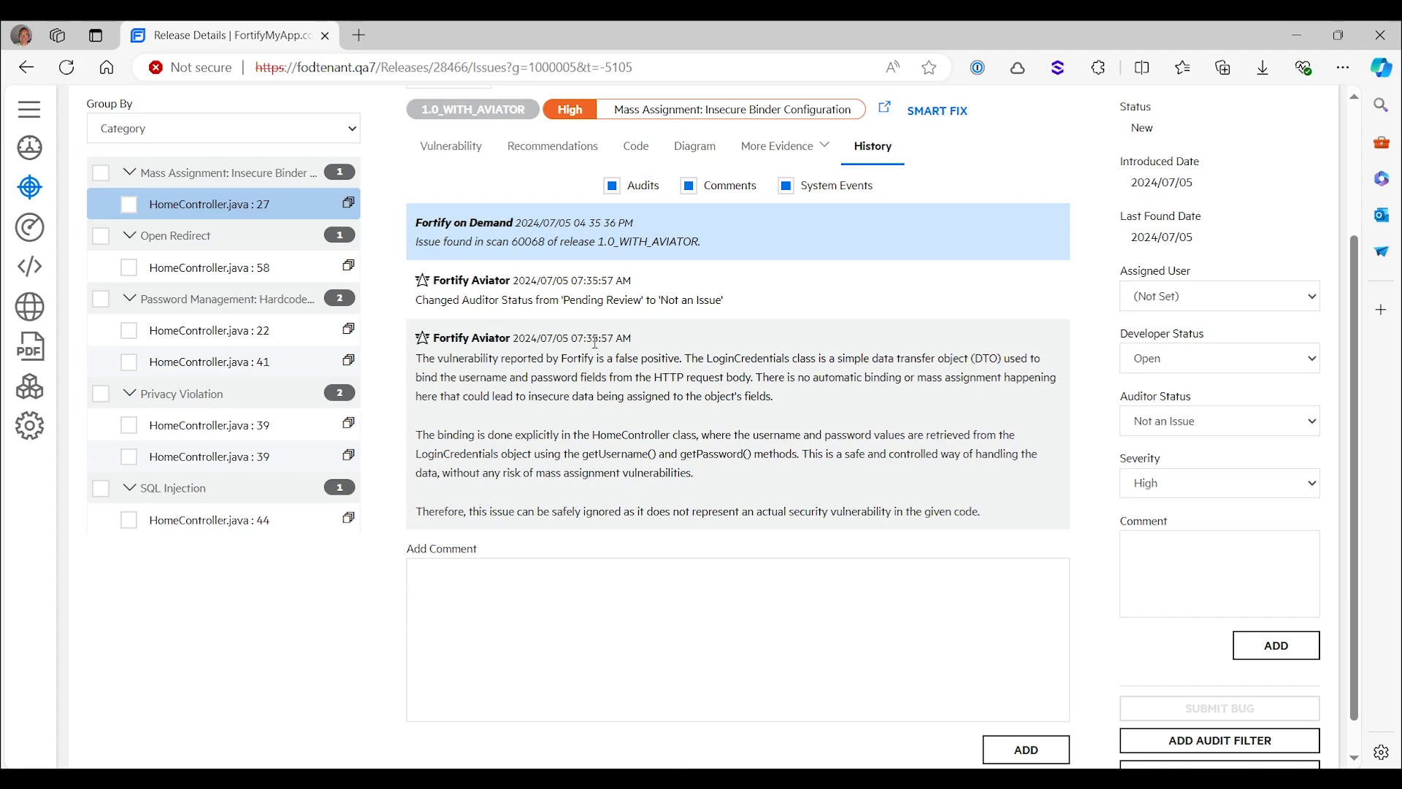
mouse_move(795, 431)
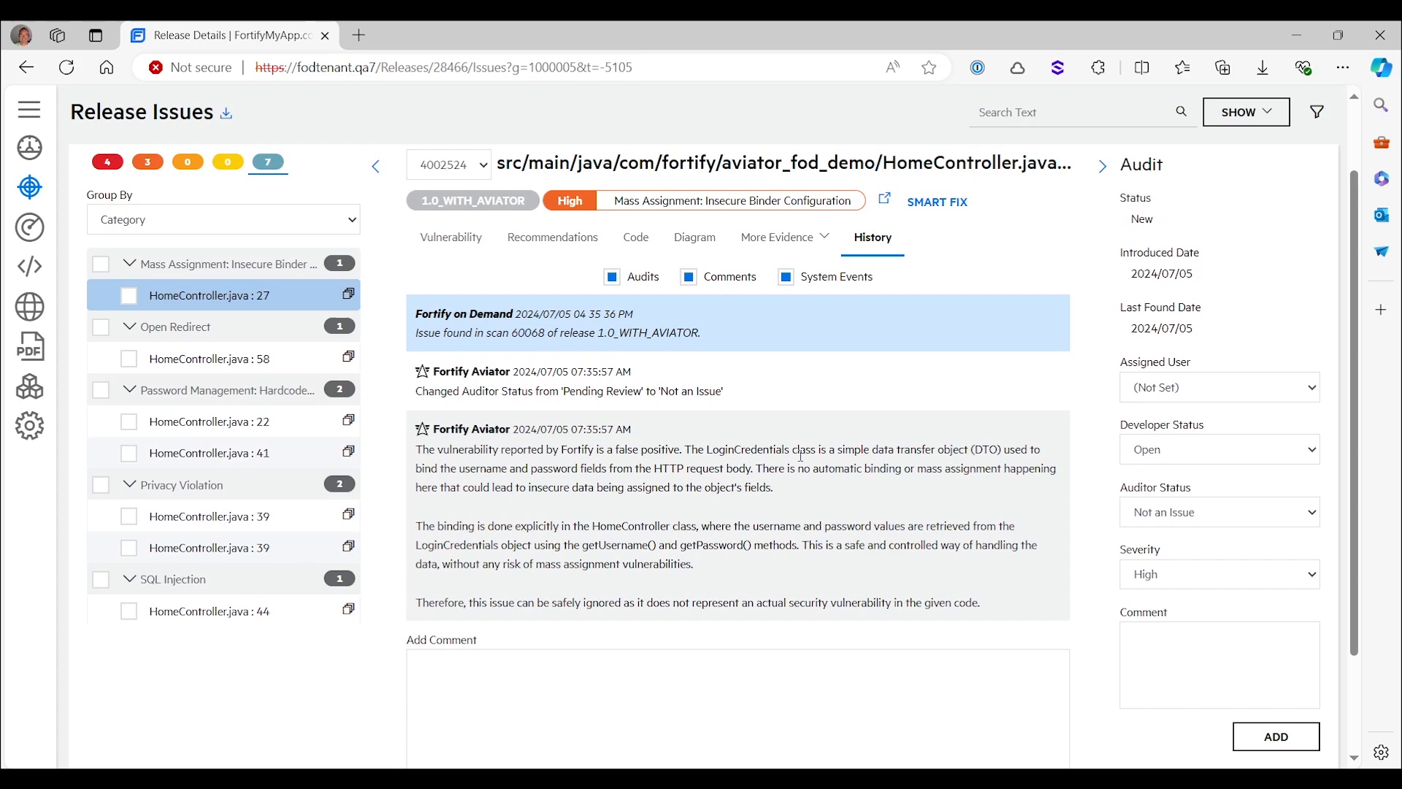
mouse_move(933, 530)
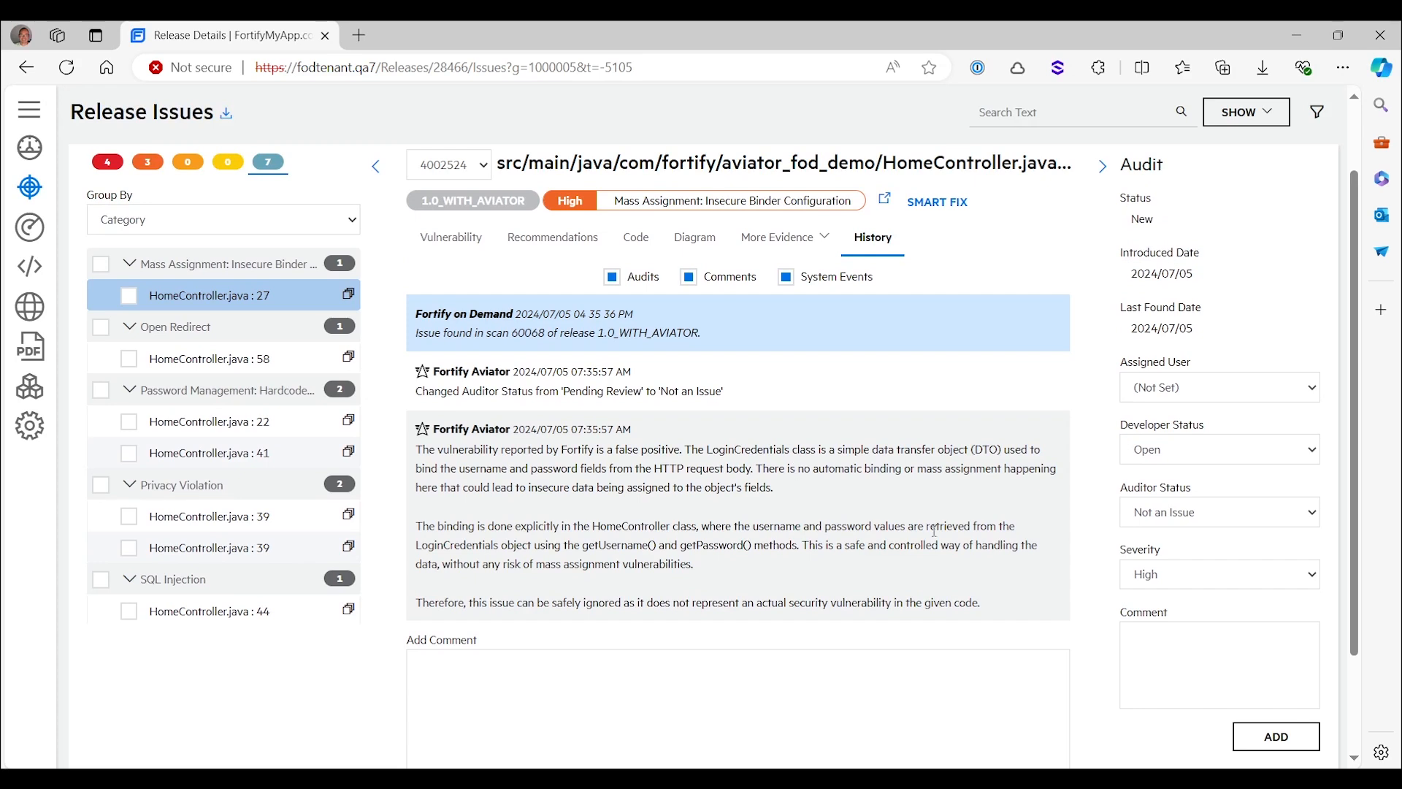
mouse_move(1063, 542)
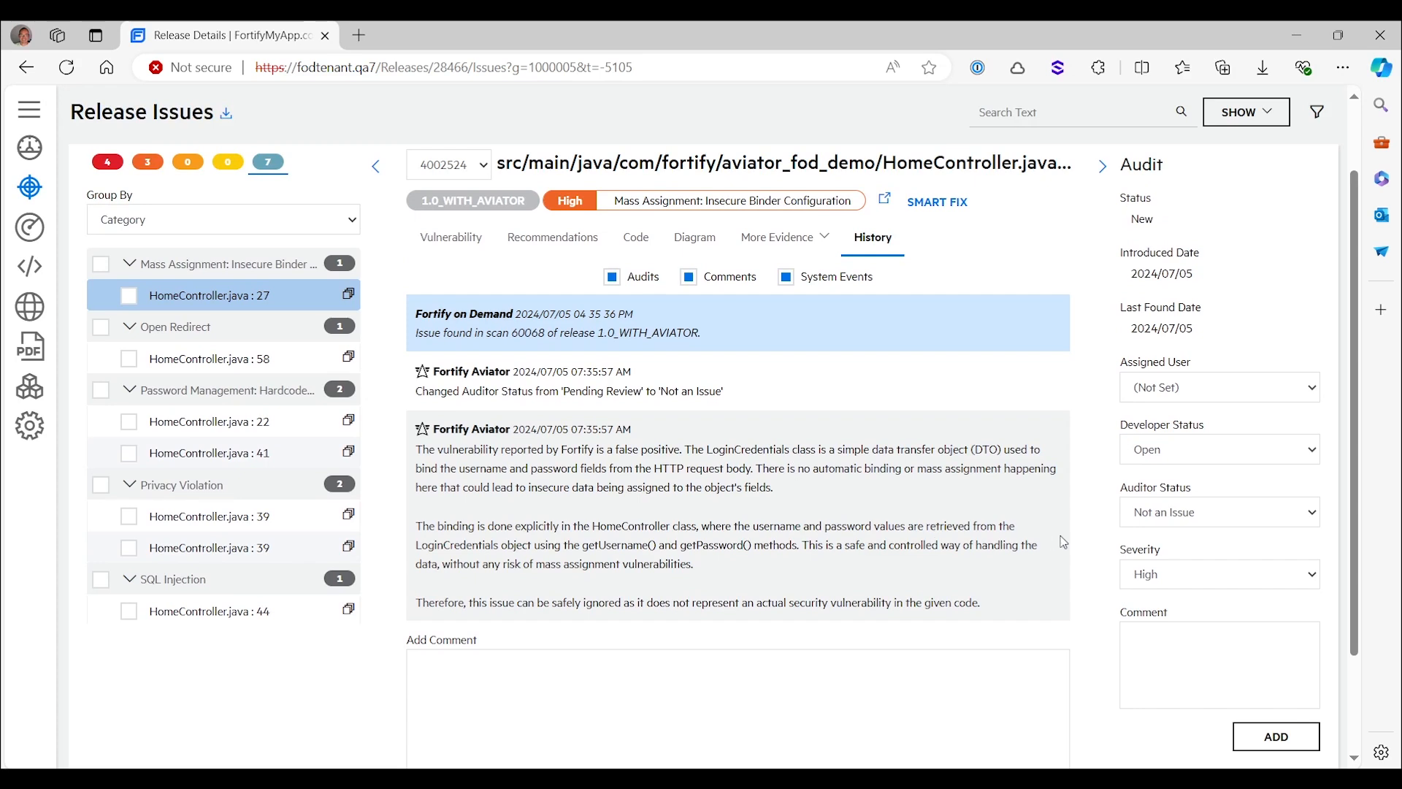
mouse_move(1214, 556)
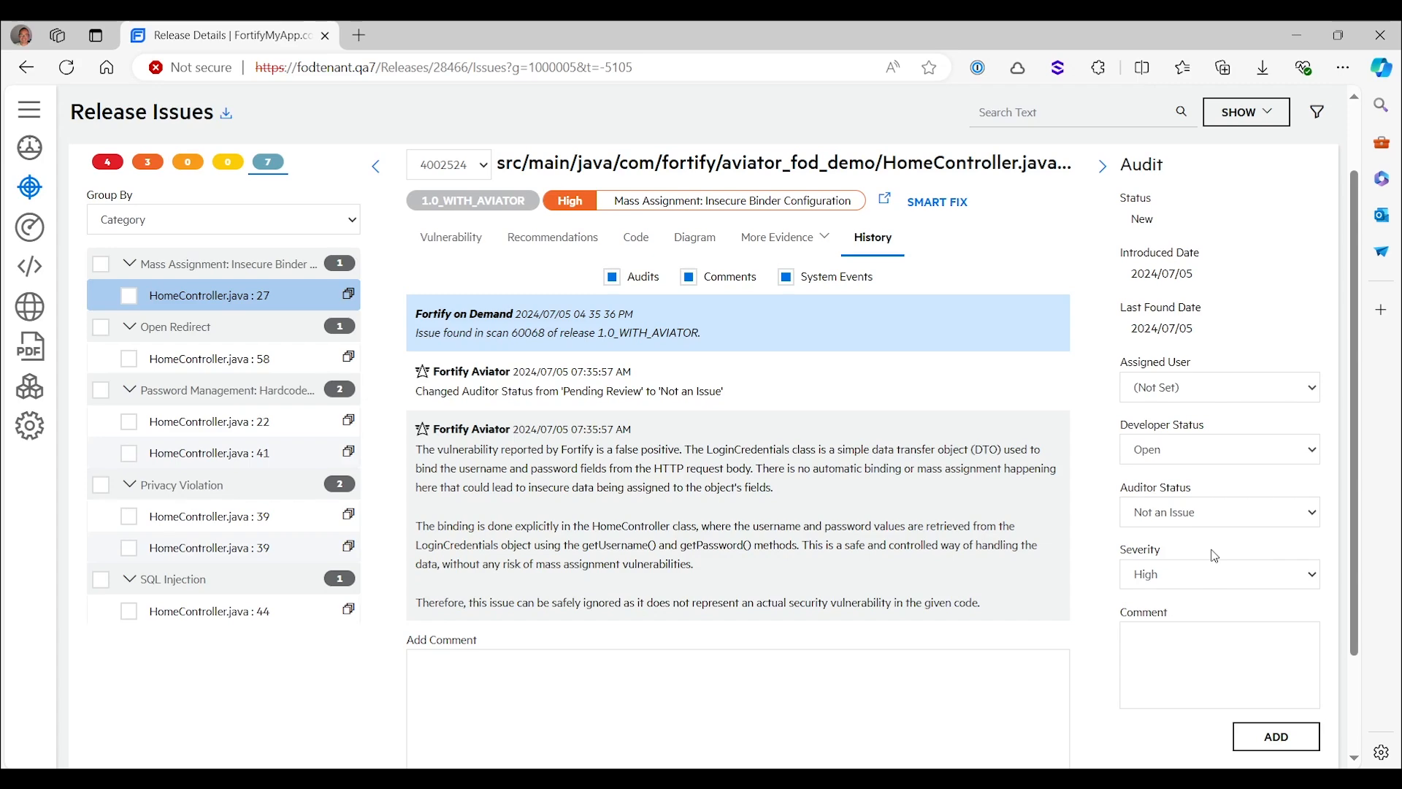
click(208, 358)
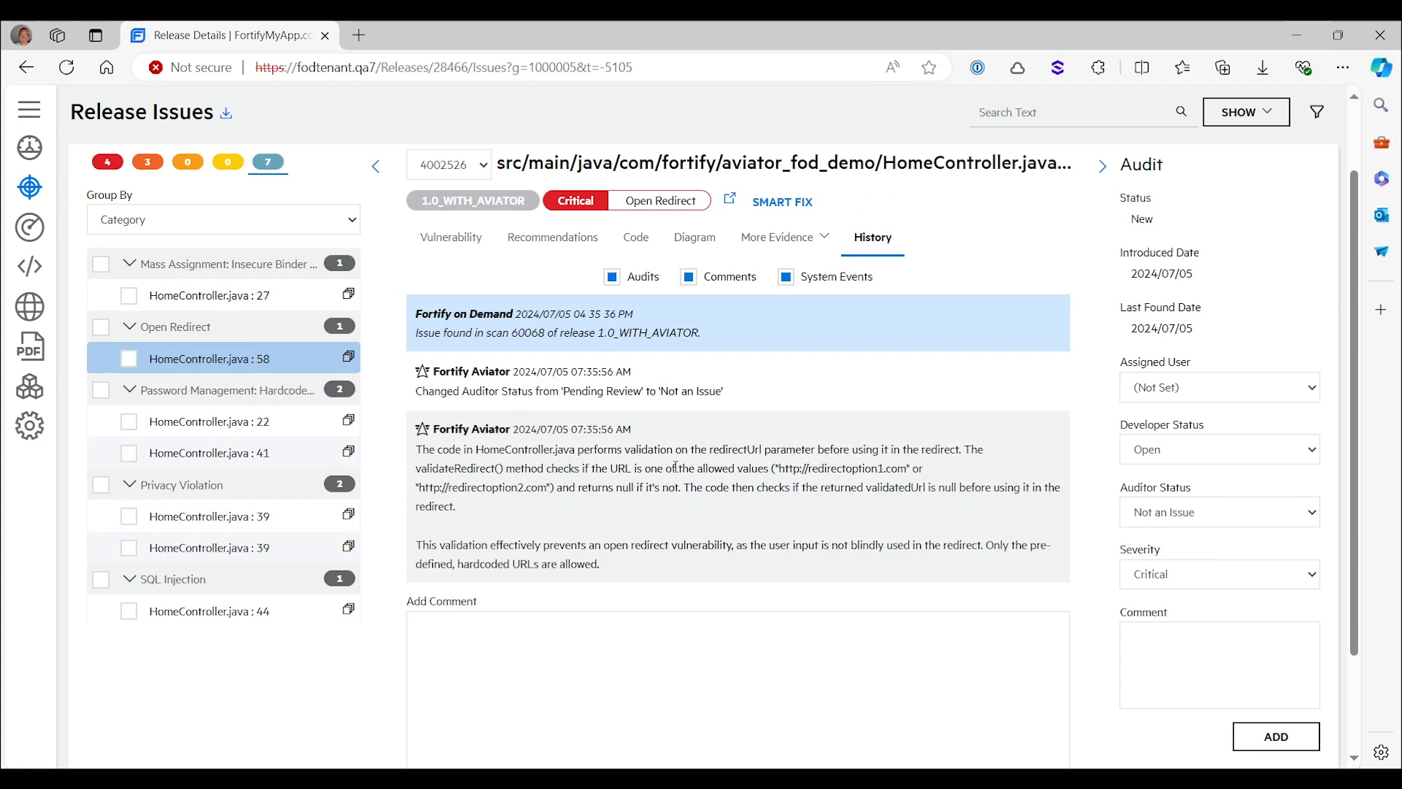
mouse_move(682, 505)
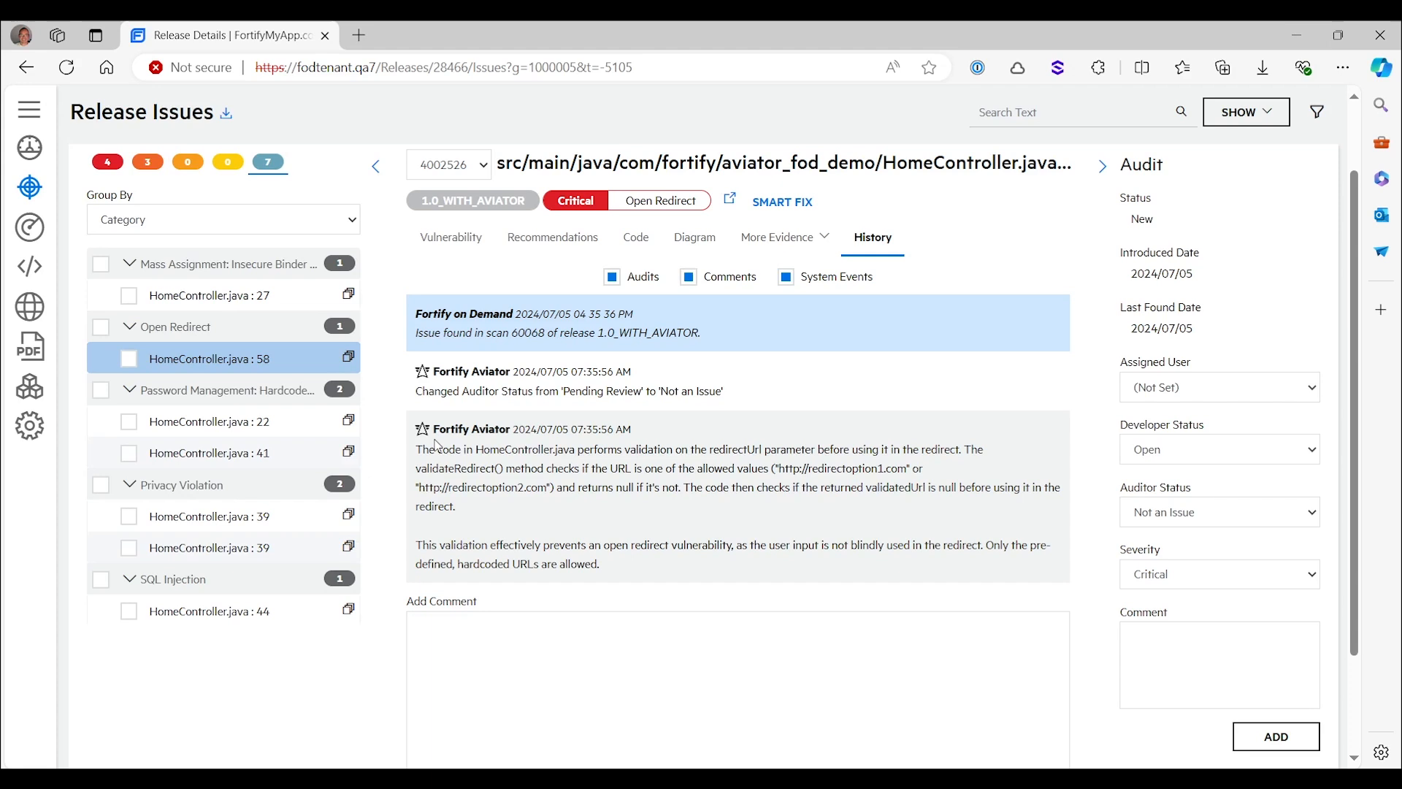
mouse_move(1020, 482)
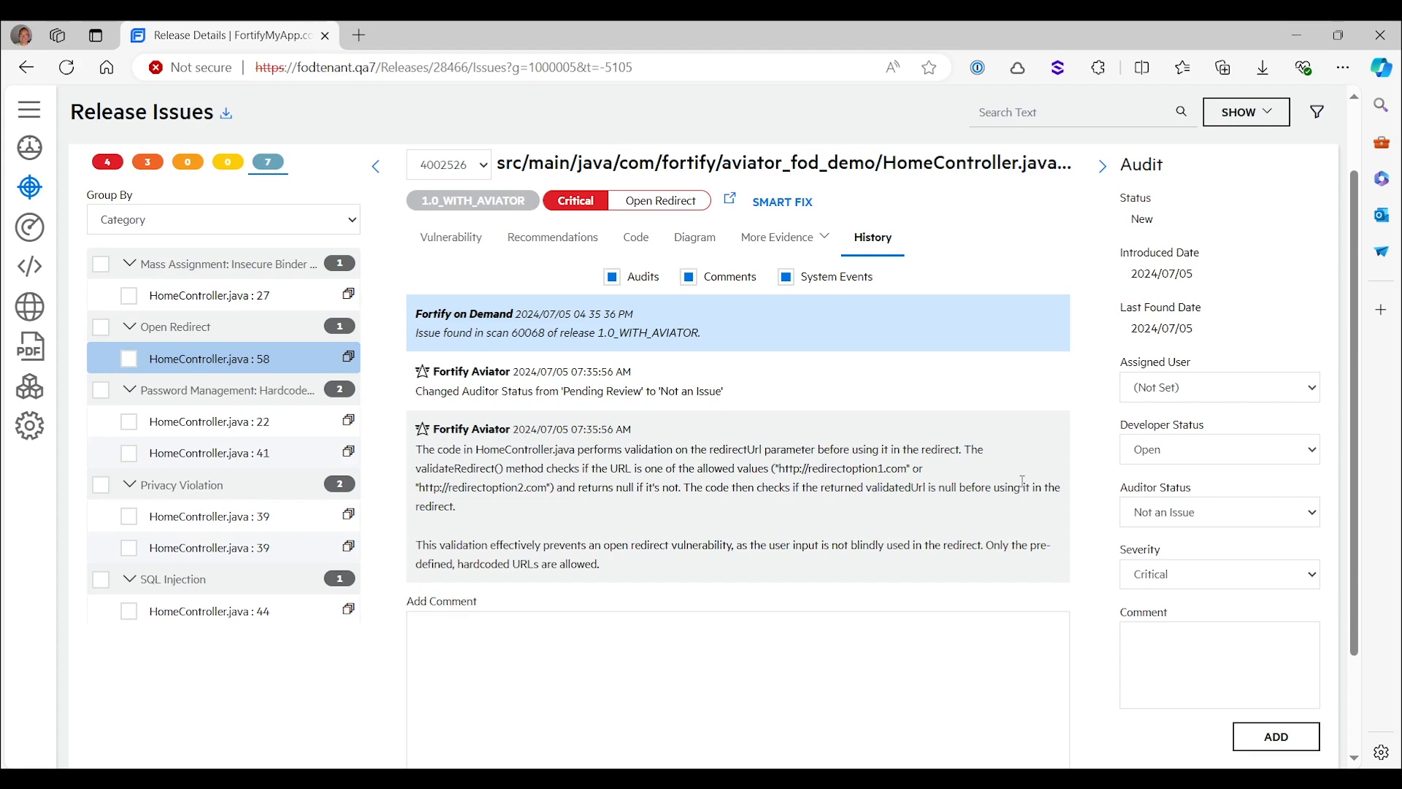
mouse_move(515, 469)
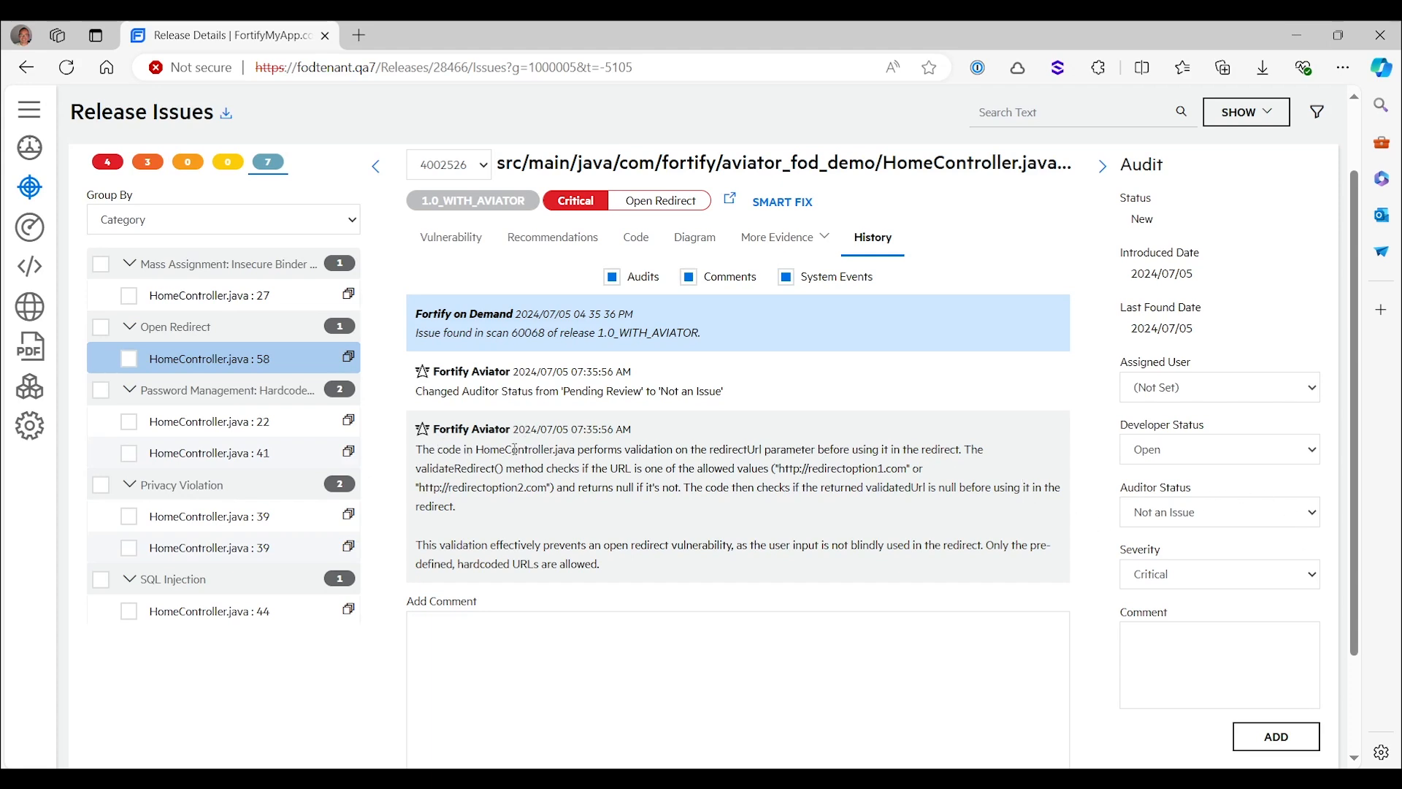
mouse_move(907, 440)
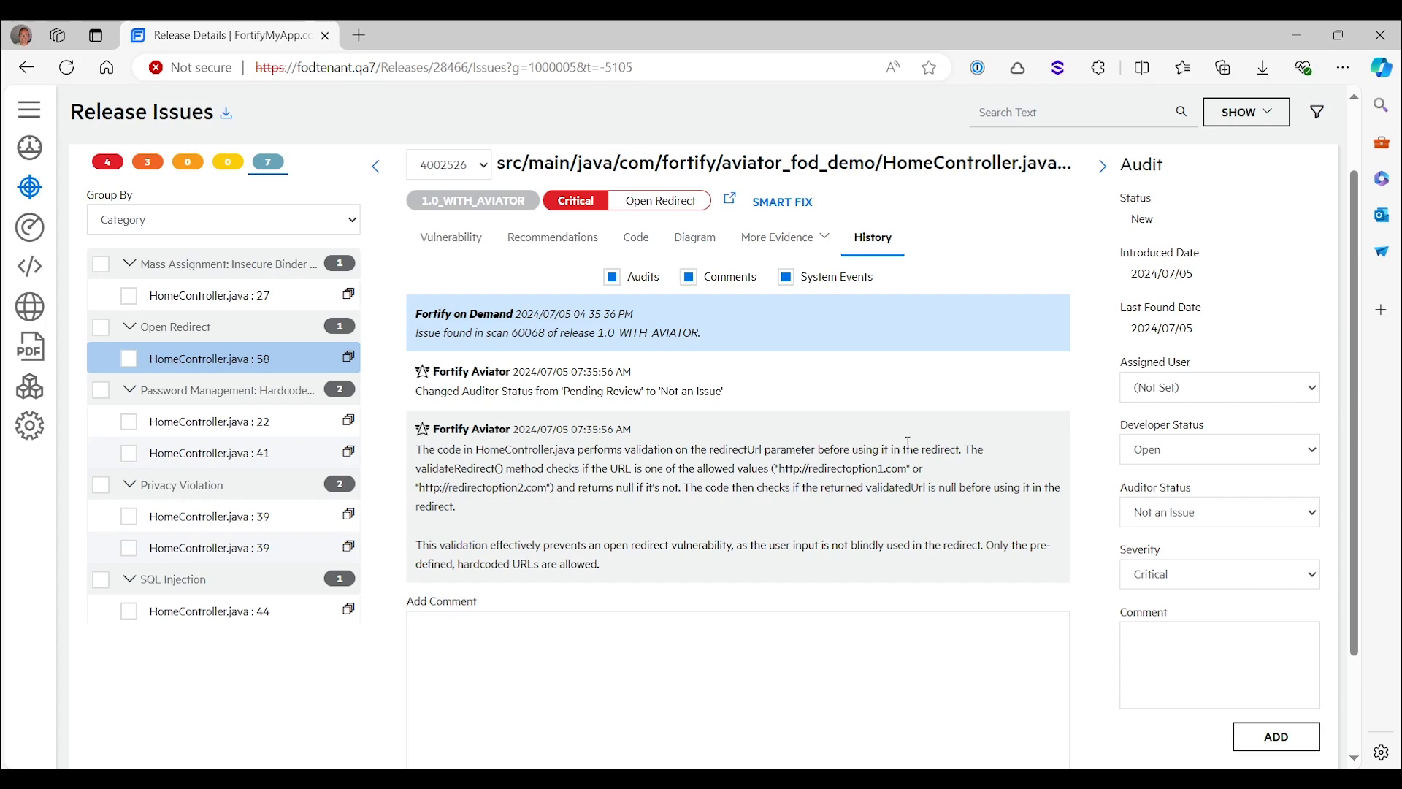
mouse_move(544, 480)
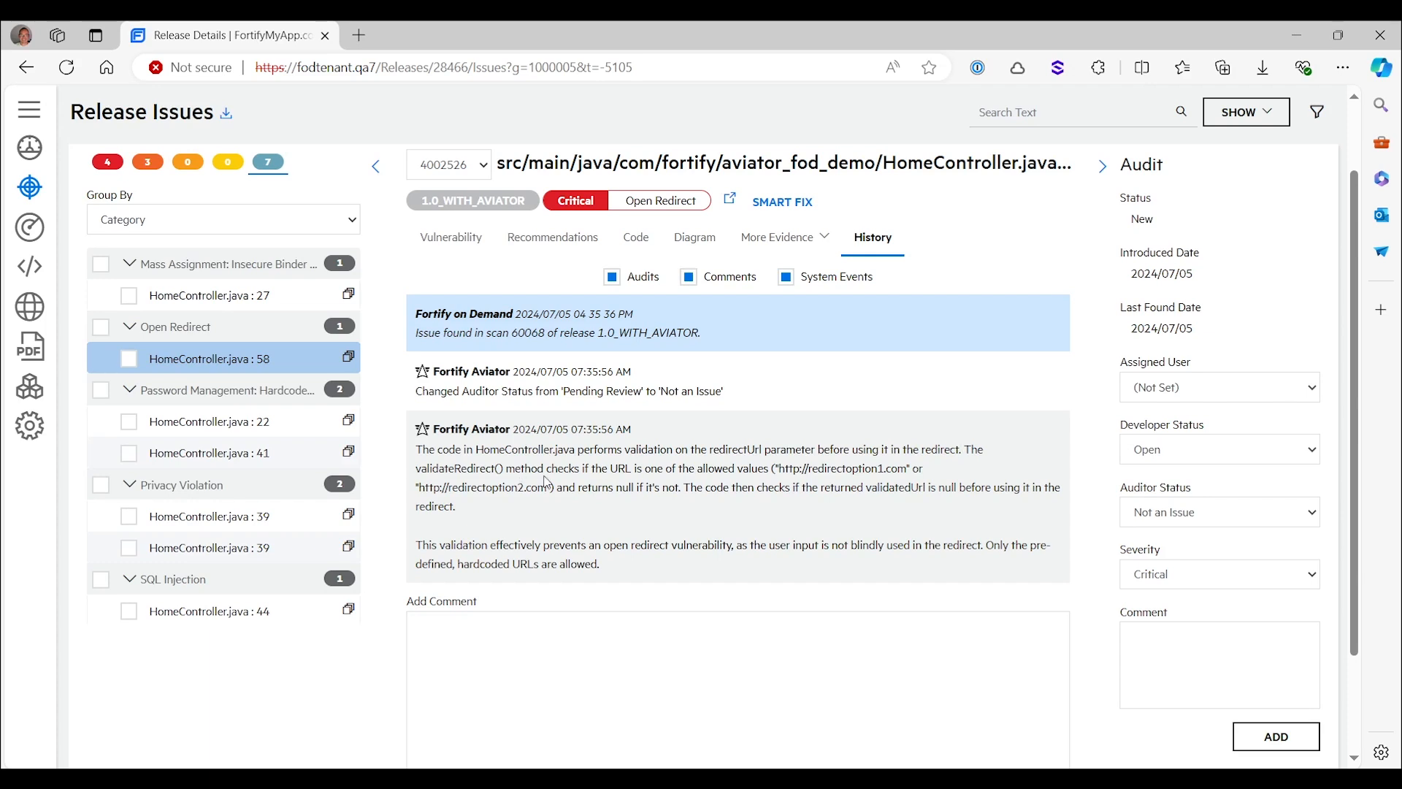
mouse_move(789, 480)
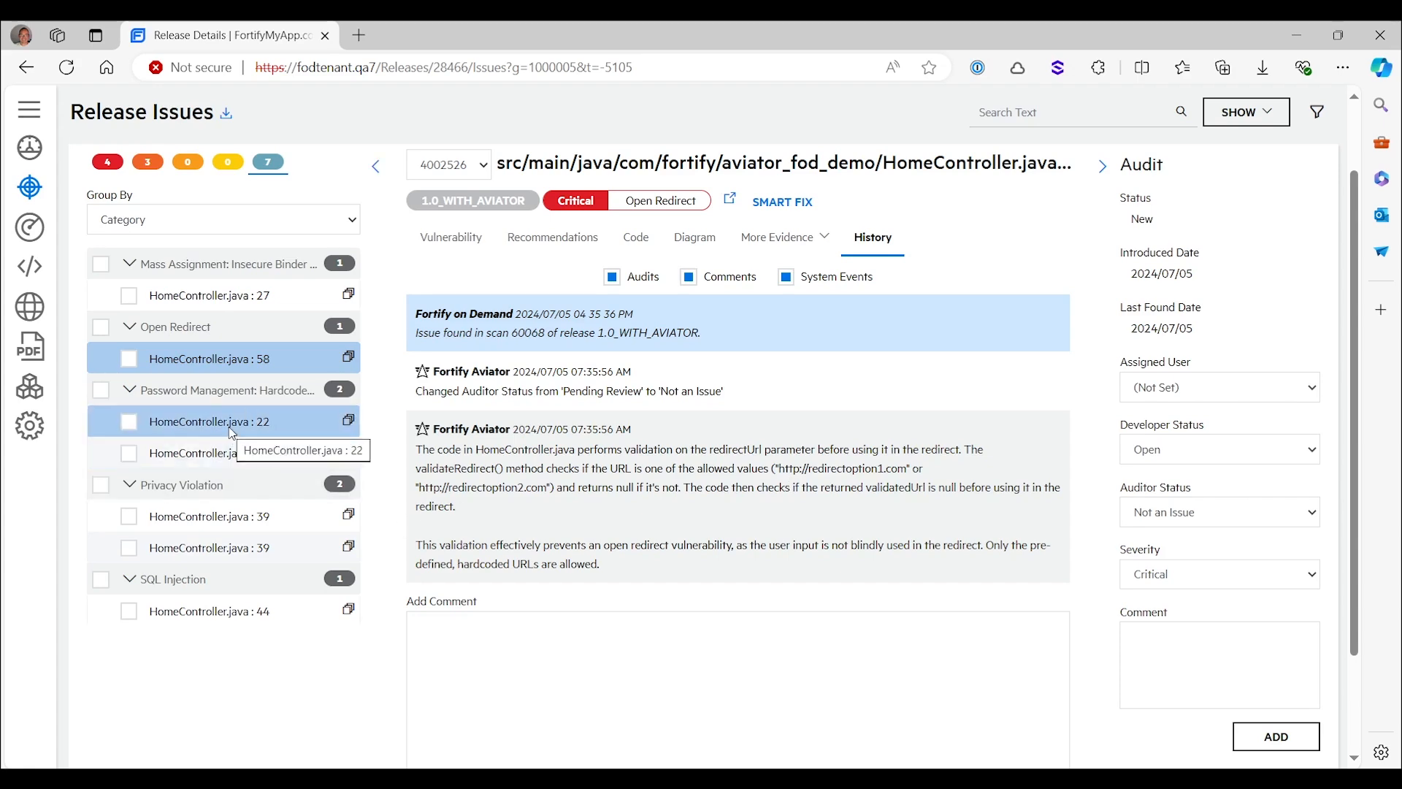
Select the Hardcoded Password finding at HomeController.java : 22
click(208, 421)
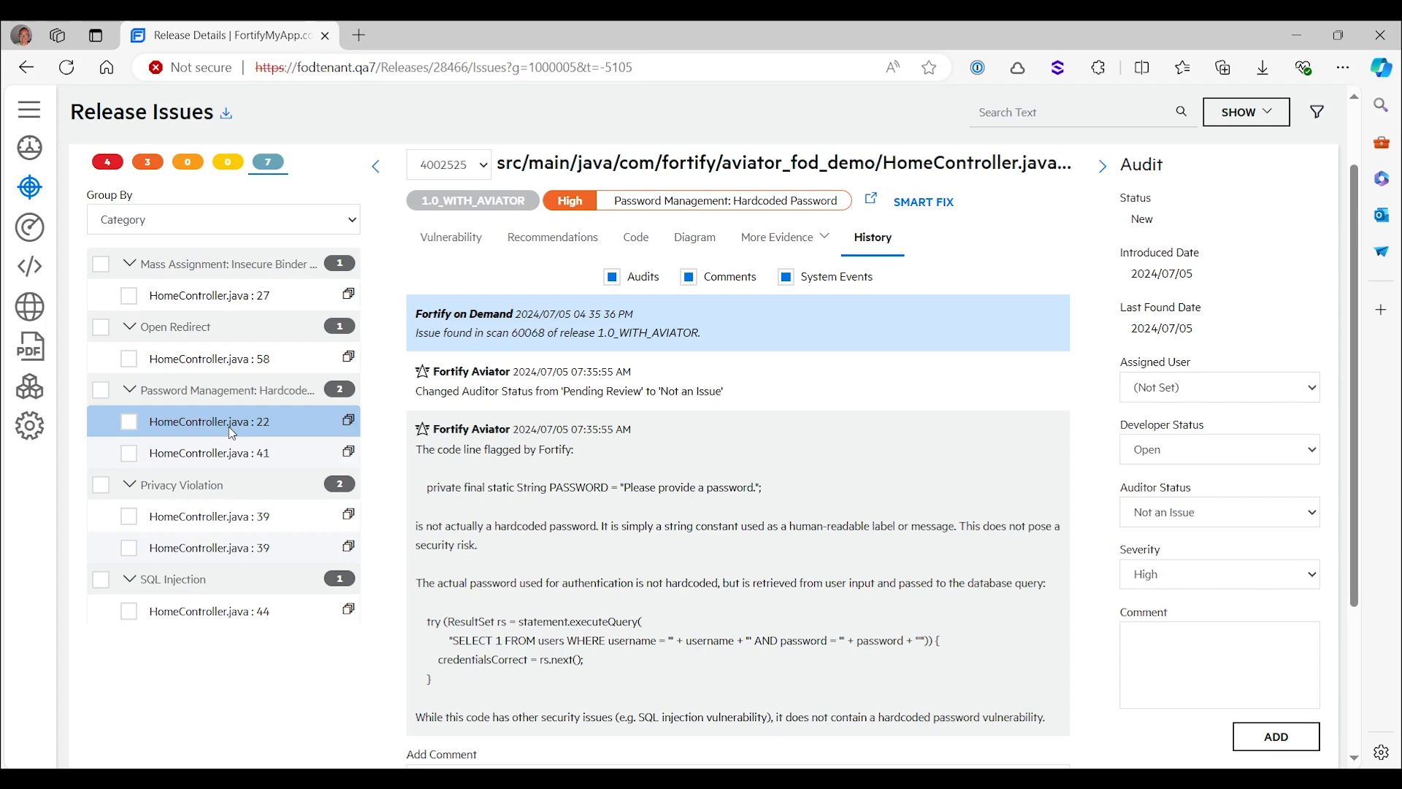
mouse_move(1032, 504)
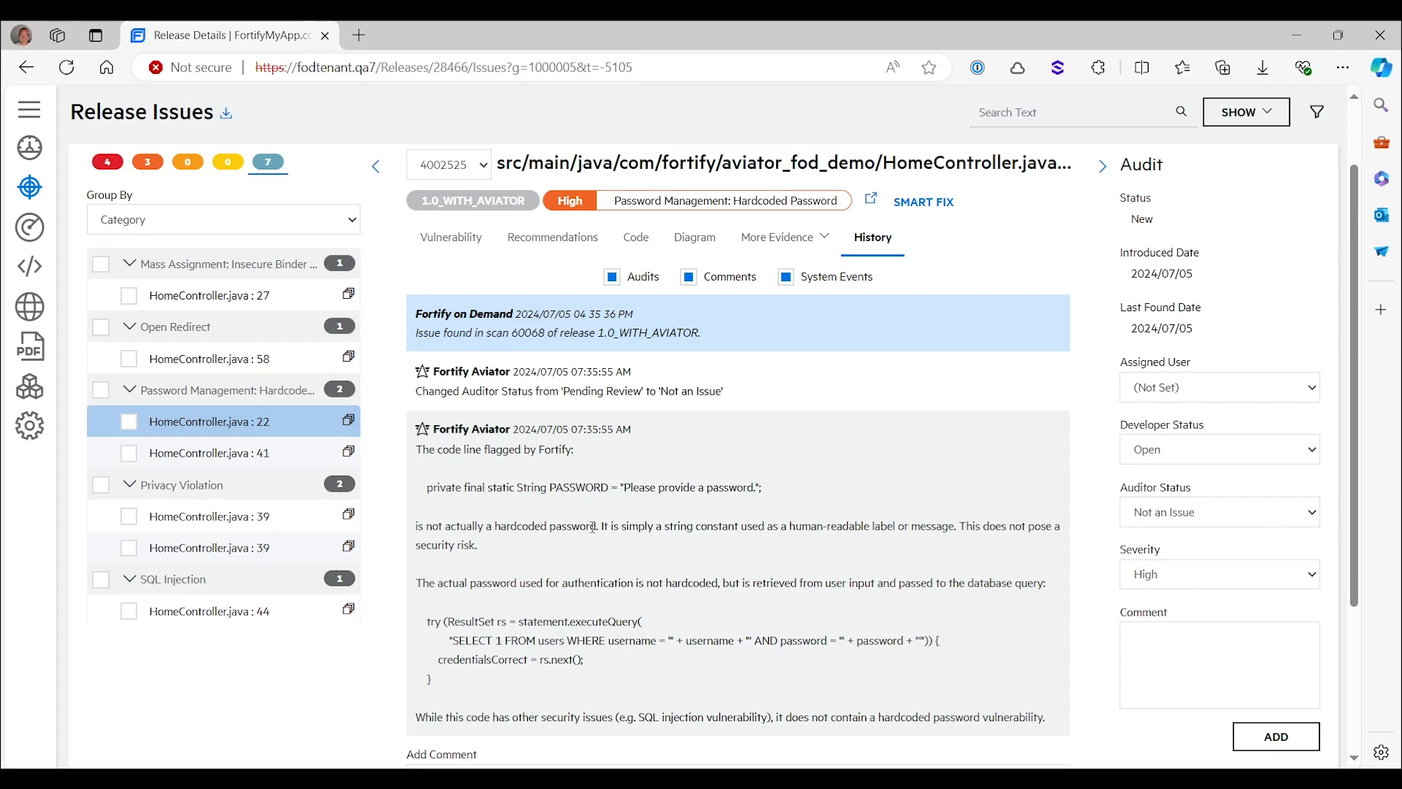
Highlight Aviator's string-constant explanation, then select the Hardcoded Password finding at line 41
drag(596, 525, 833, 526)
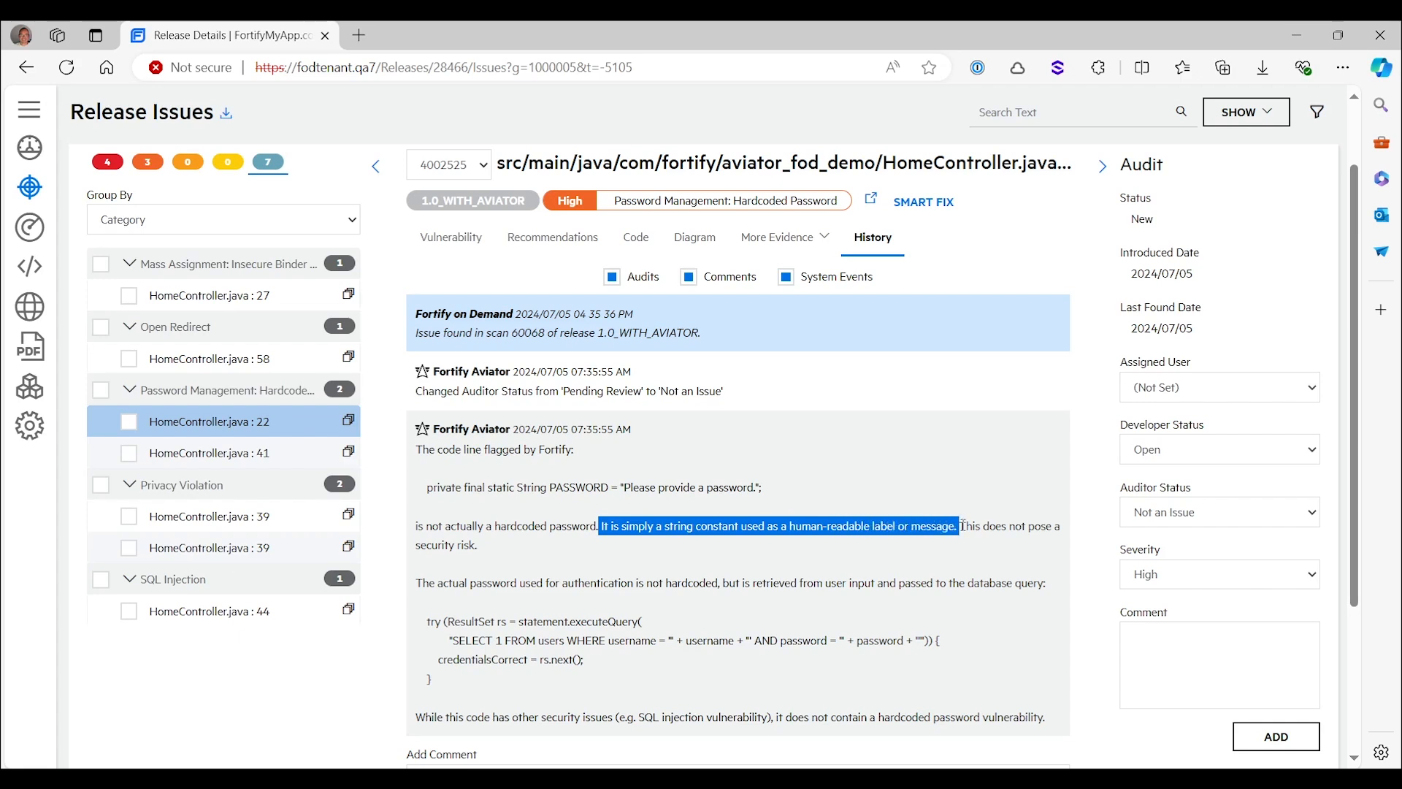
click(947, 563)
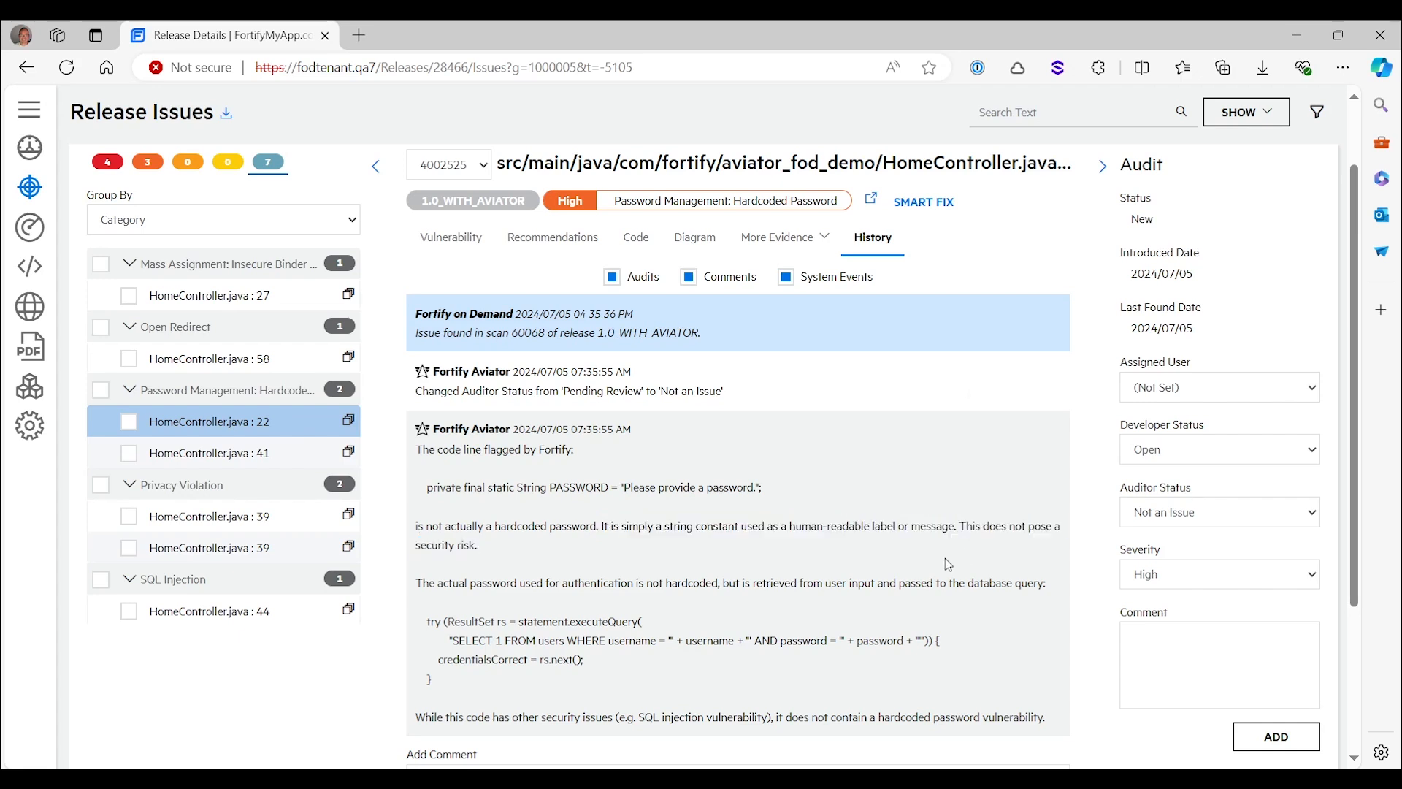
mouse_move(934, 565)
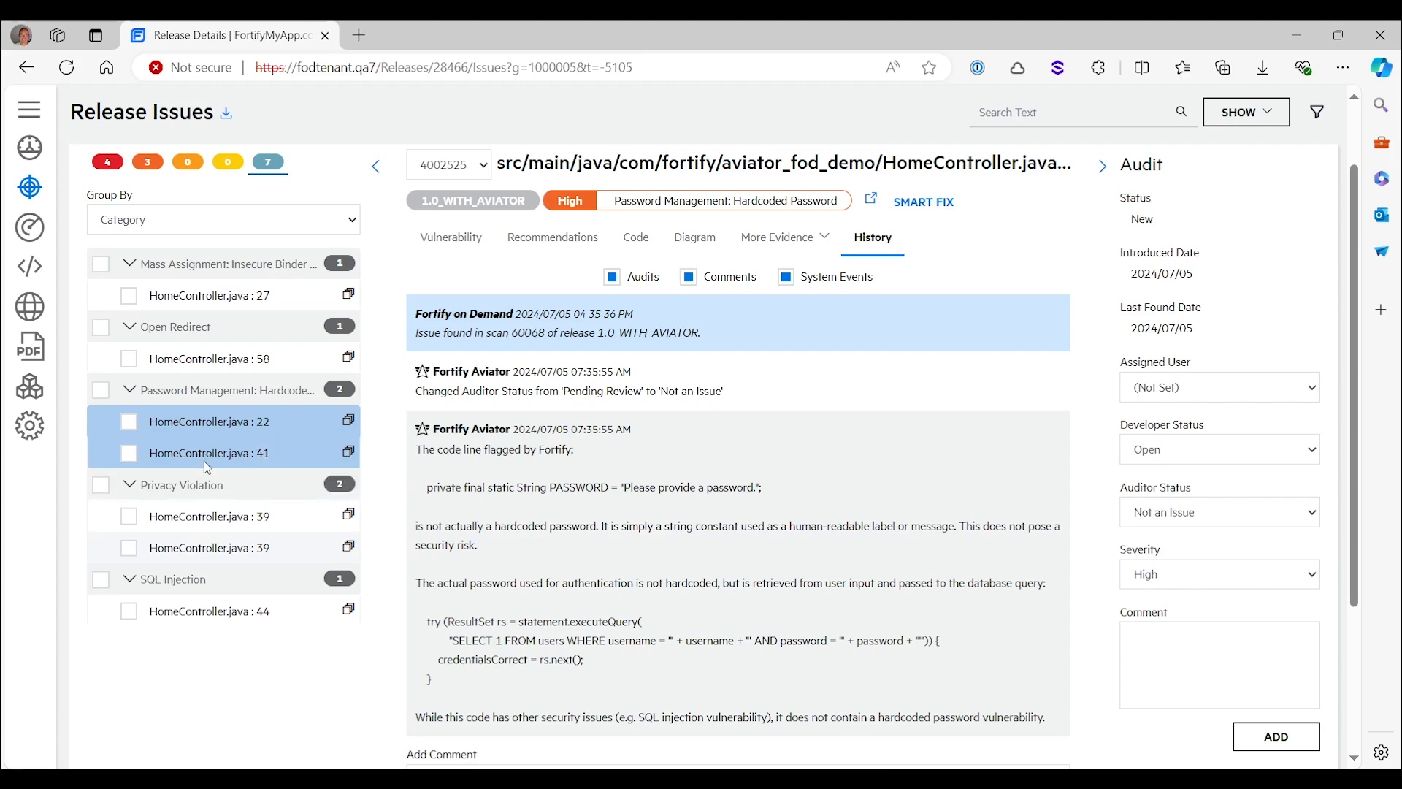
click(208, 453)
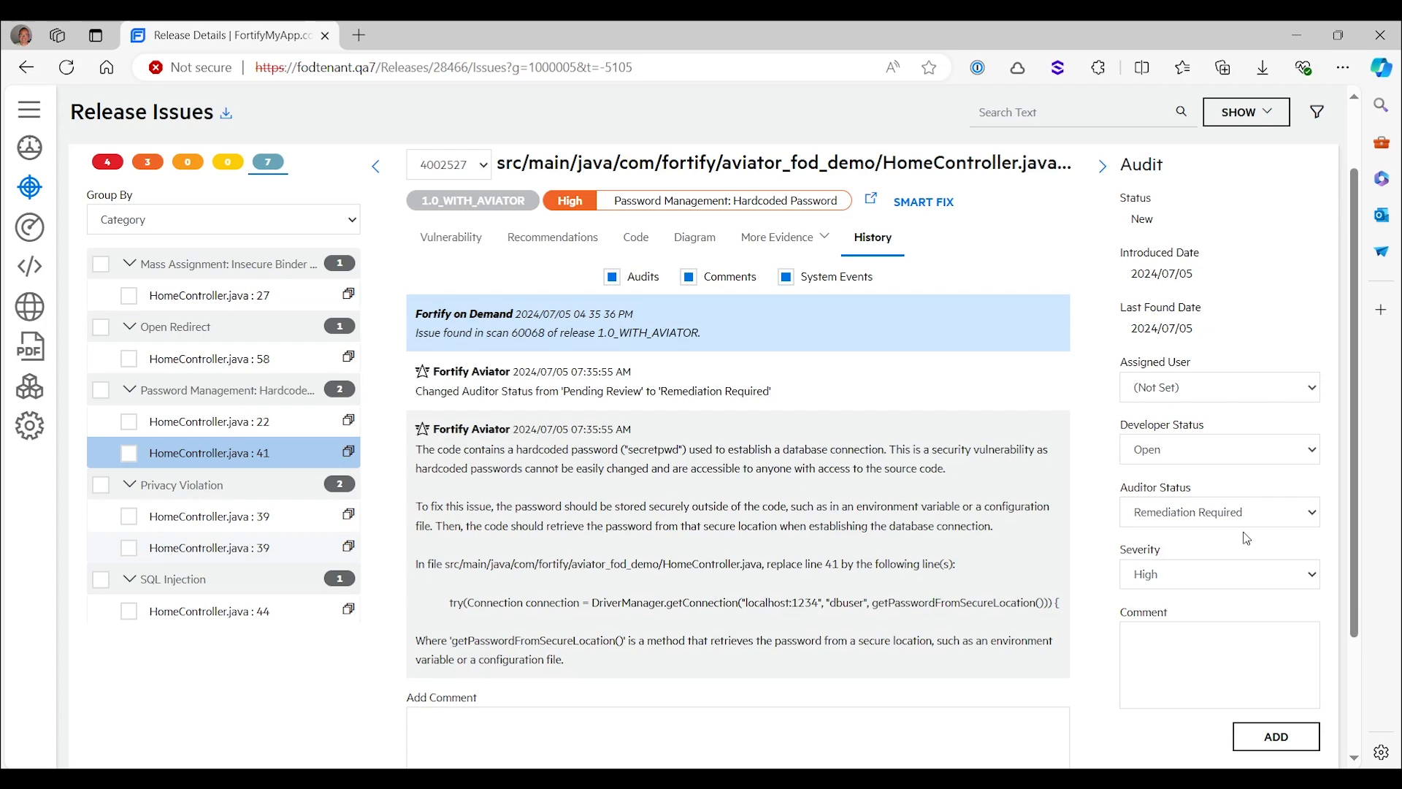
mouse_move(1160, 508)
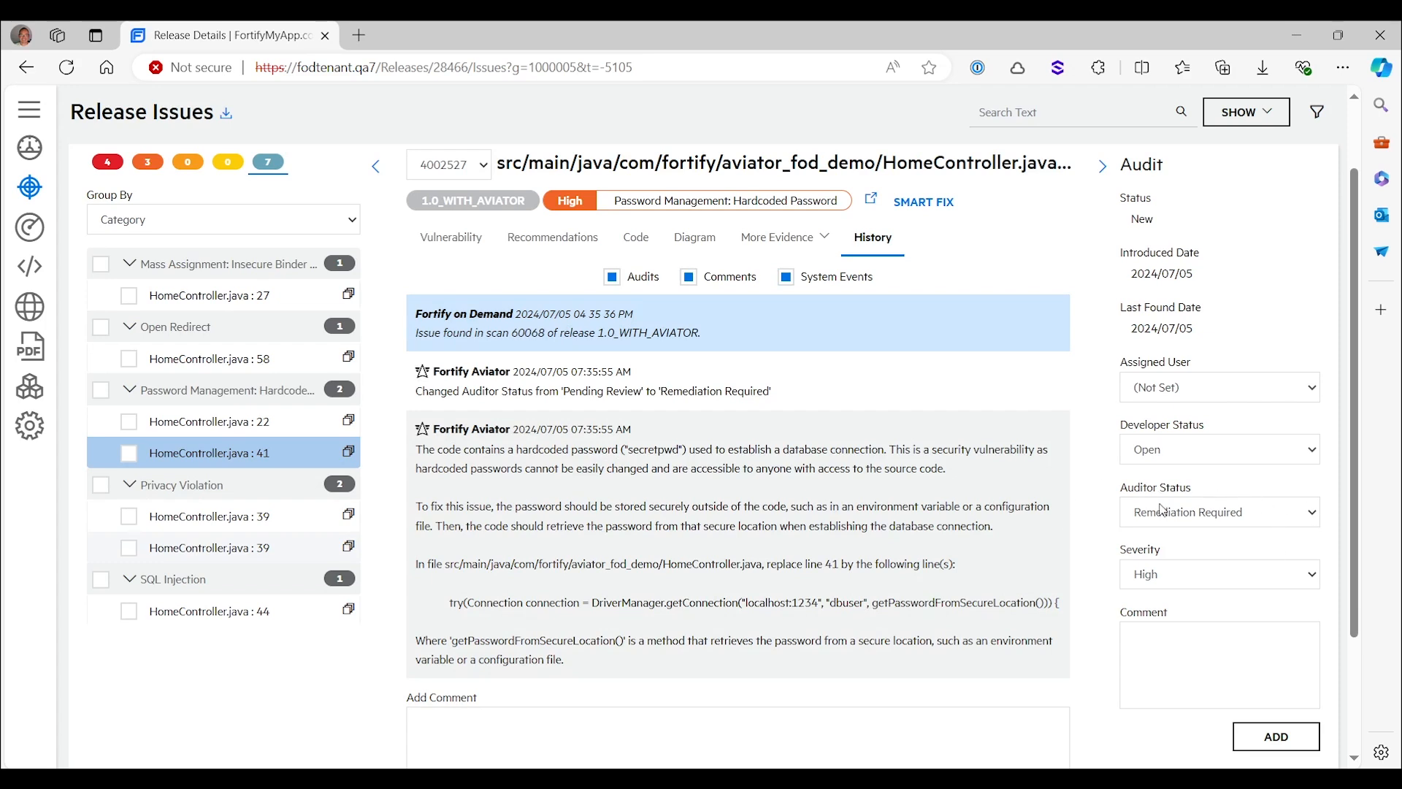
mouse_move(1008, 556)
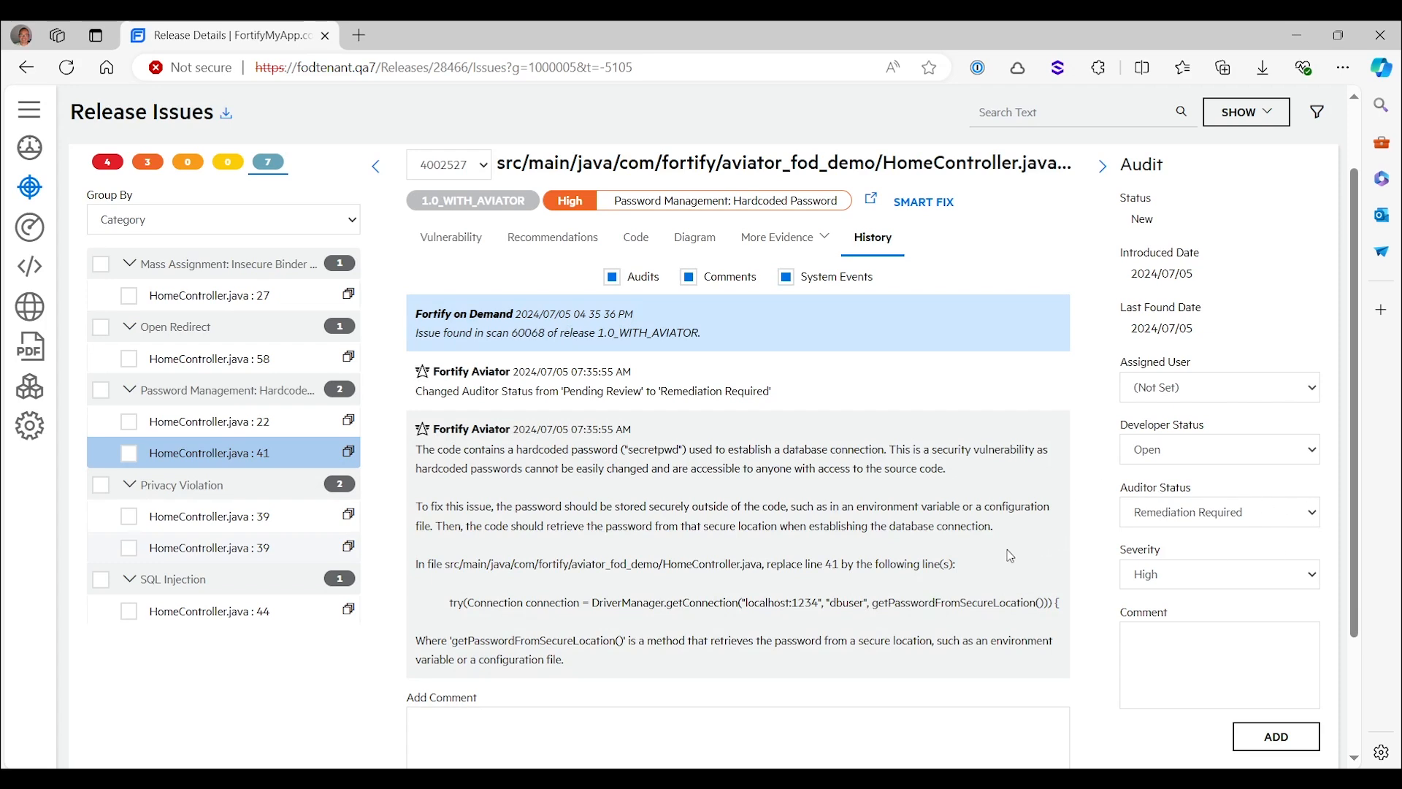
Highlight getPasswordFromSecureLocation() in Aviator's fix, then select the line 39 Privacy Violation finding
double_click(887, 603)
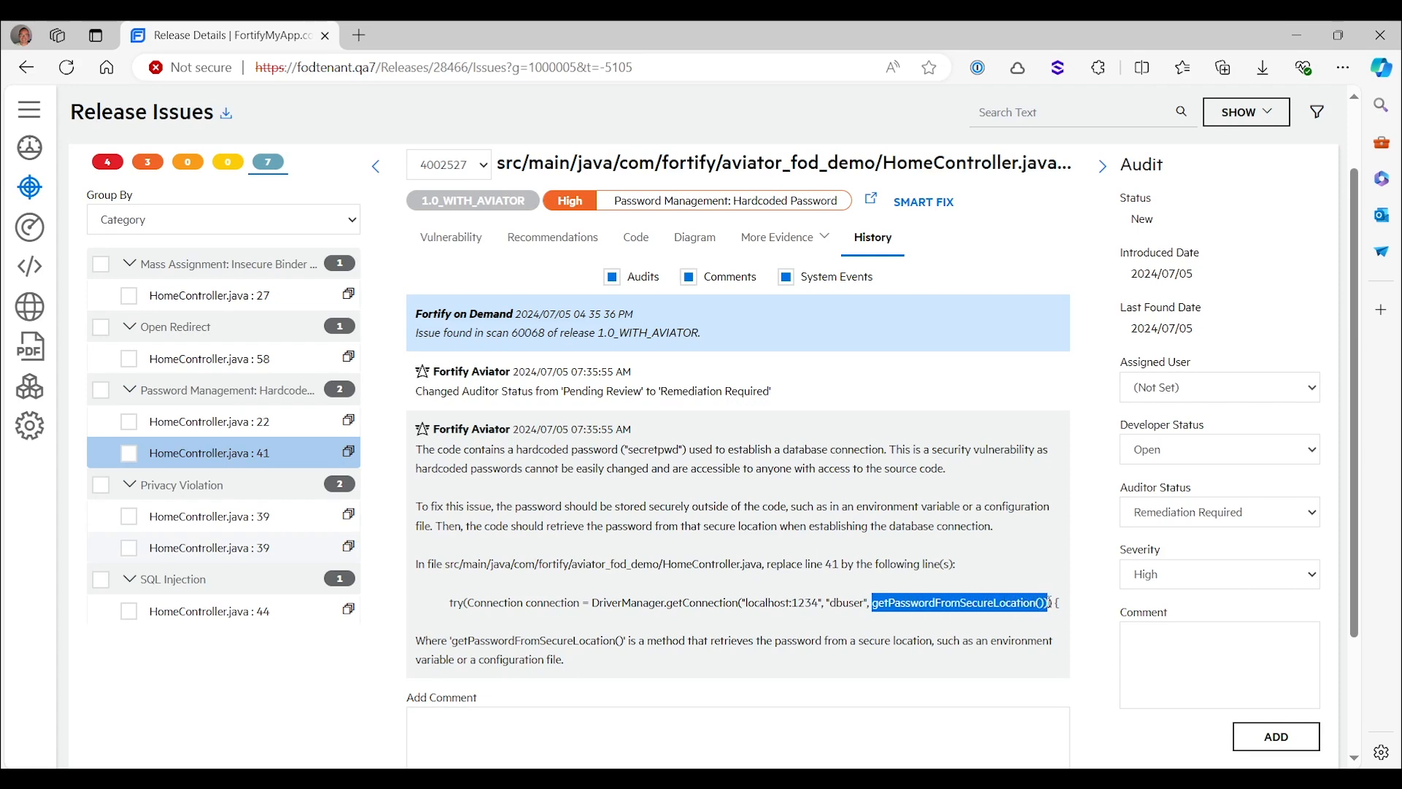
scroll(down, 3)
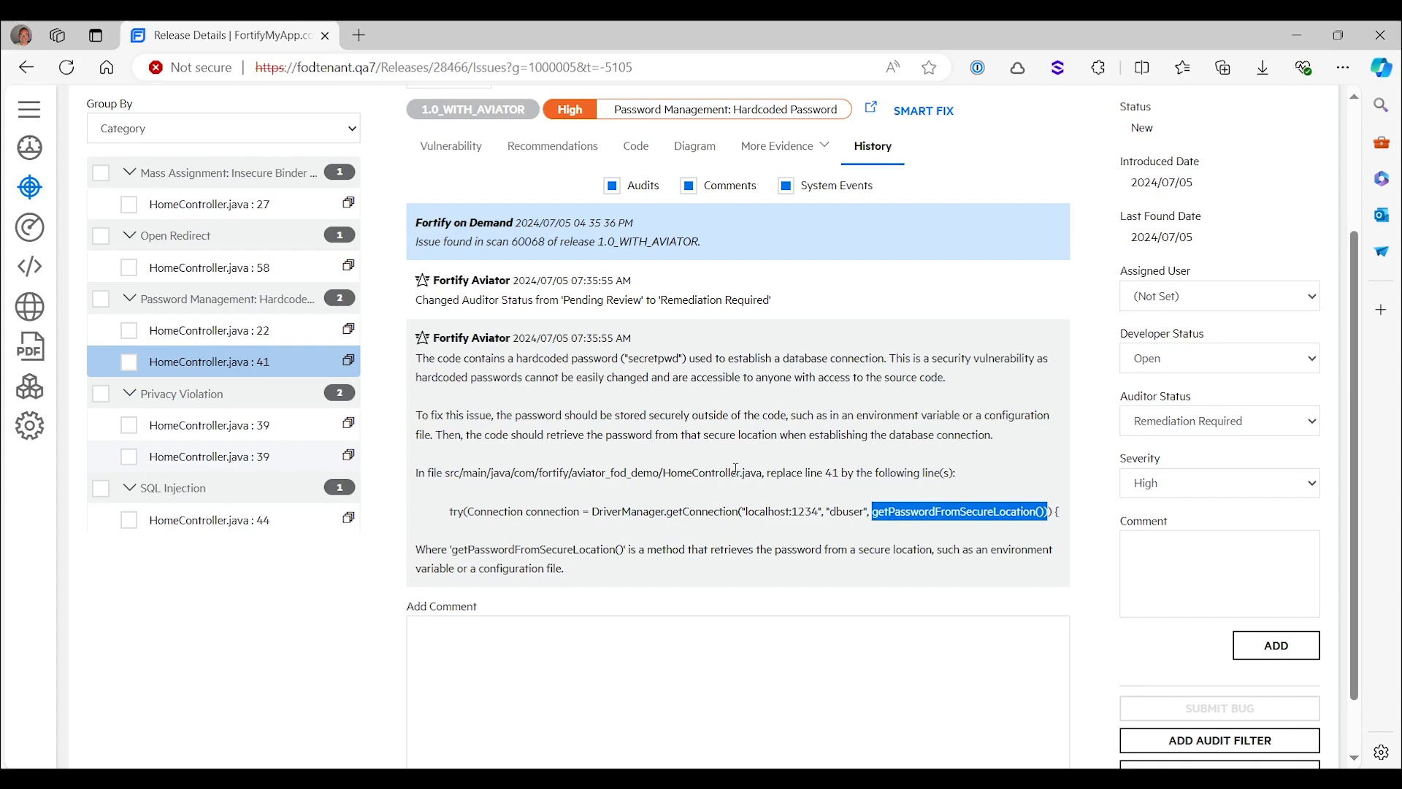
click(208, 425)
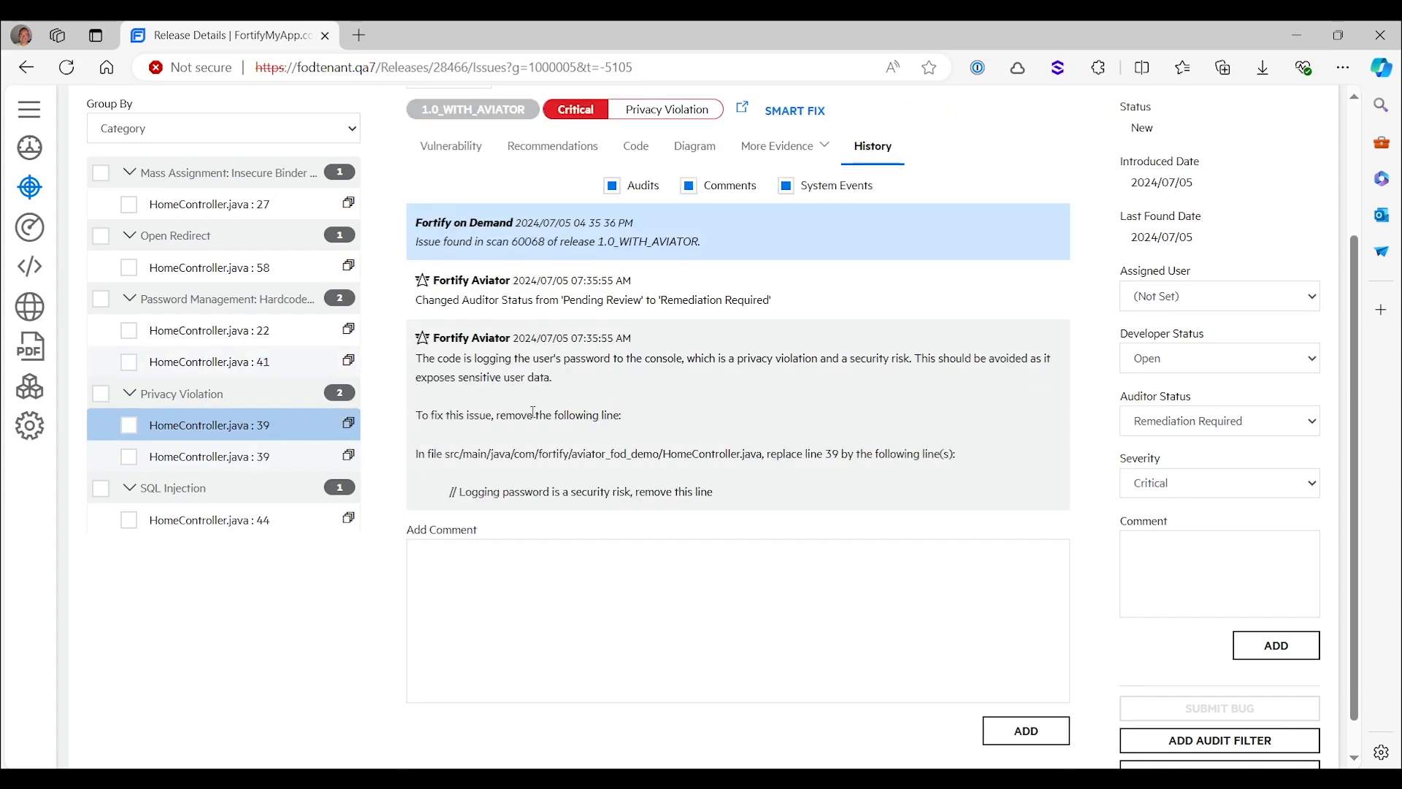
mouse_move(698, 441)
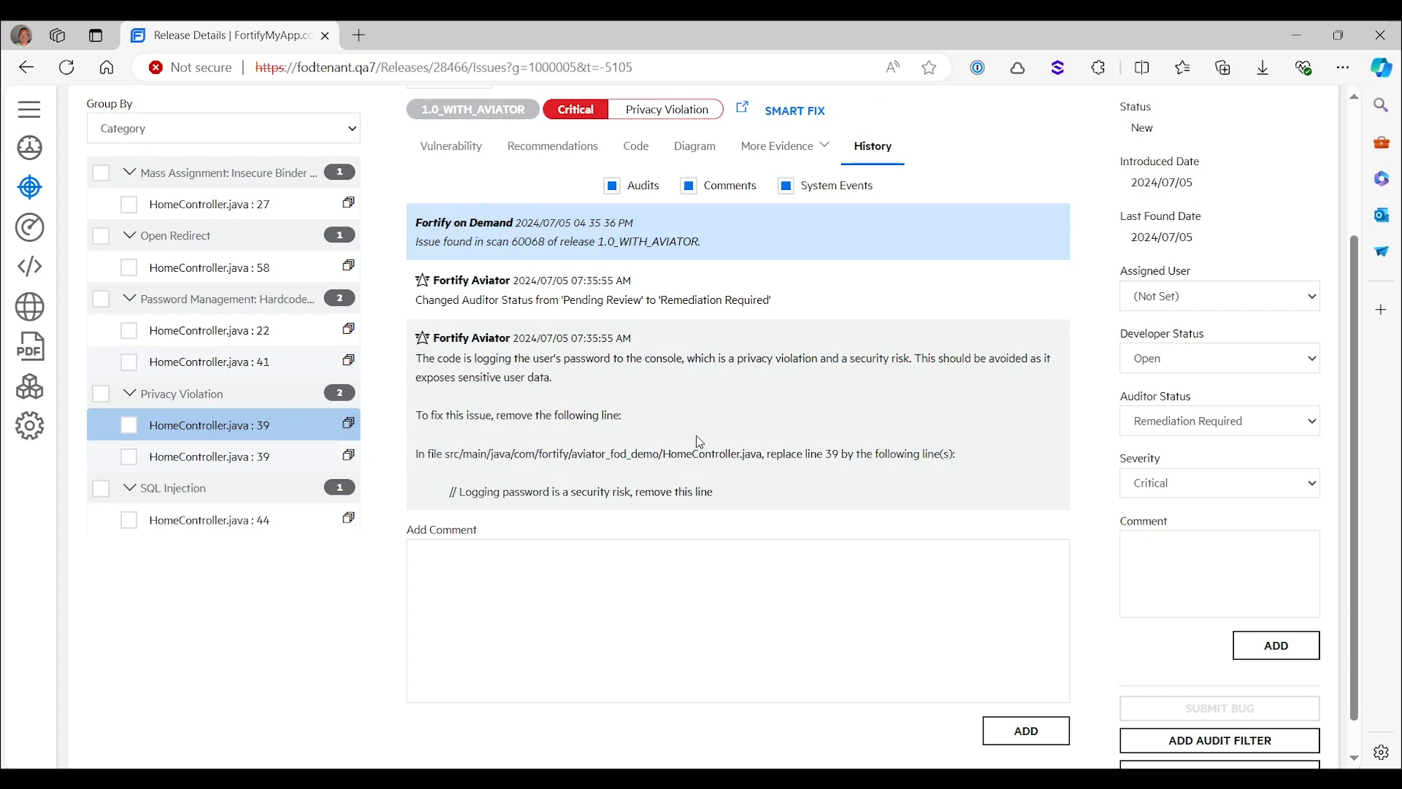
mouse_move(428, 472)
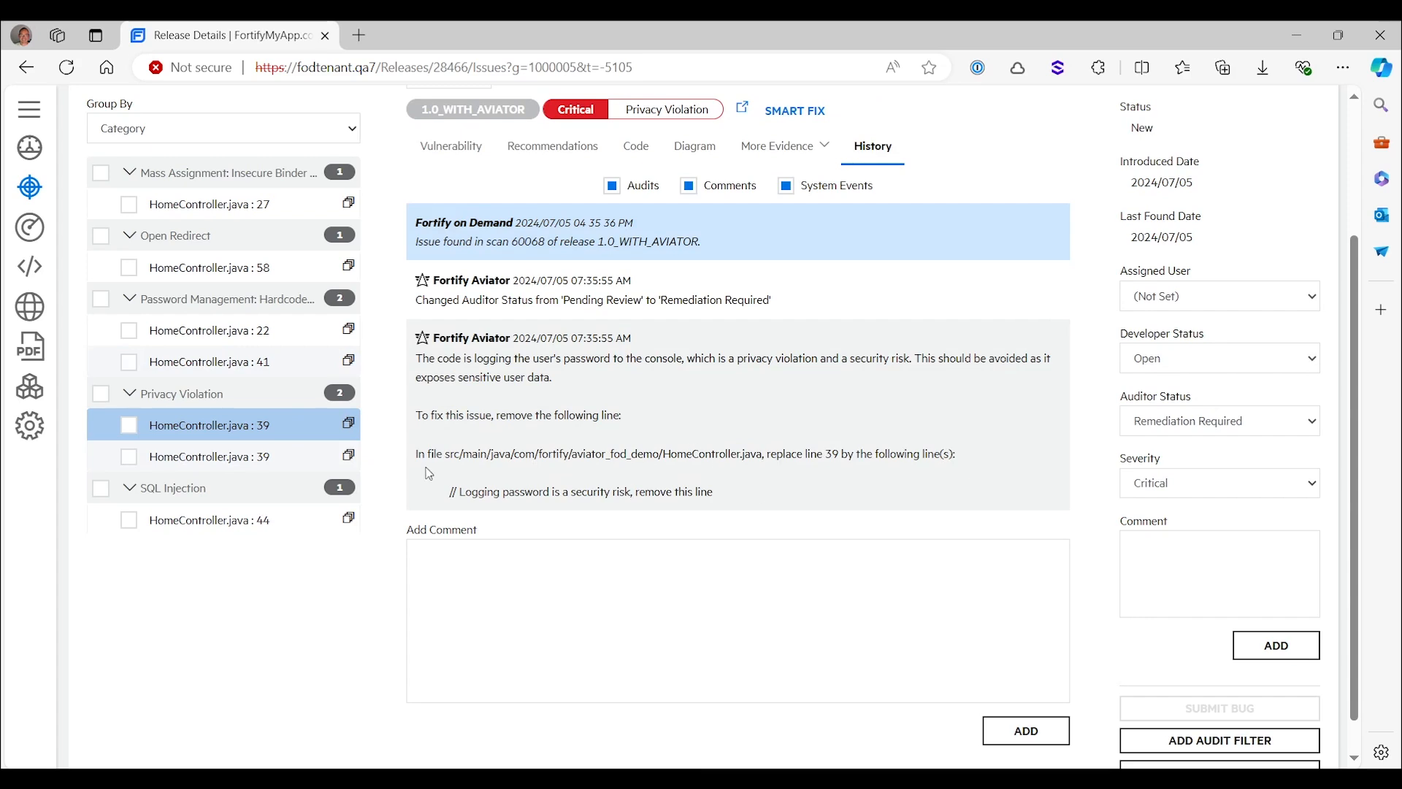
mouse_move(723, 498)
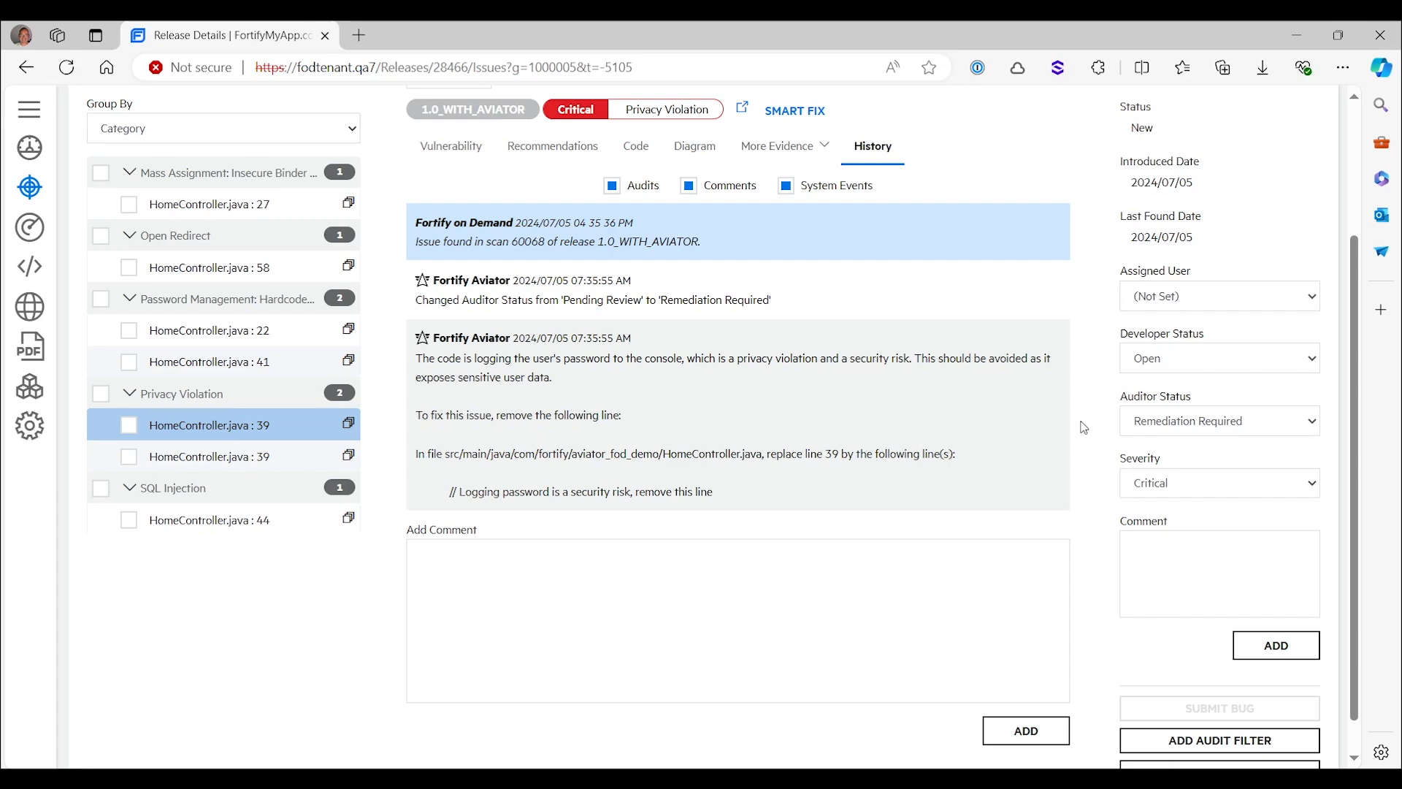
mouse_move(380, 455)
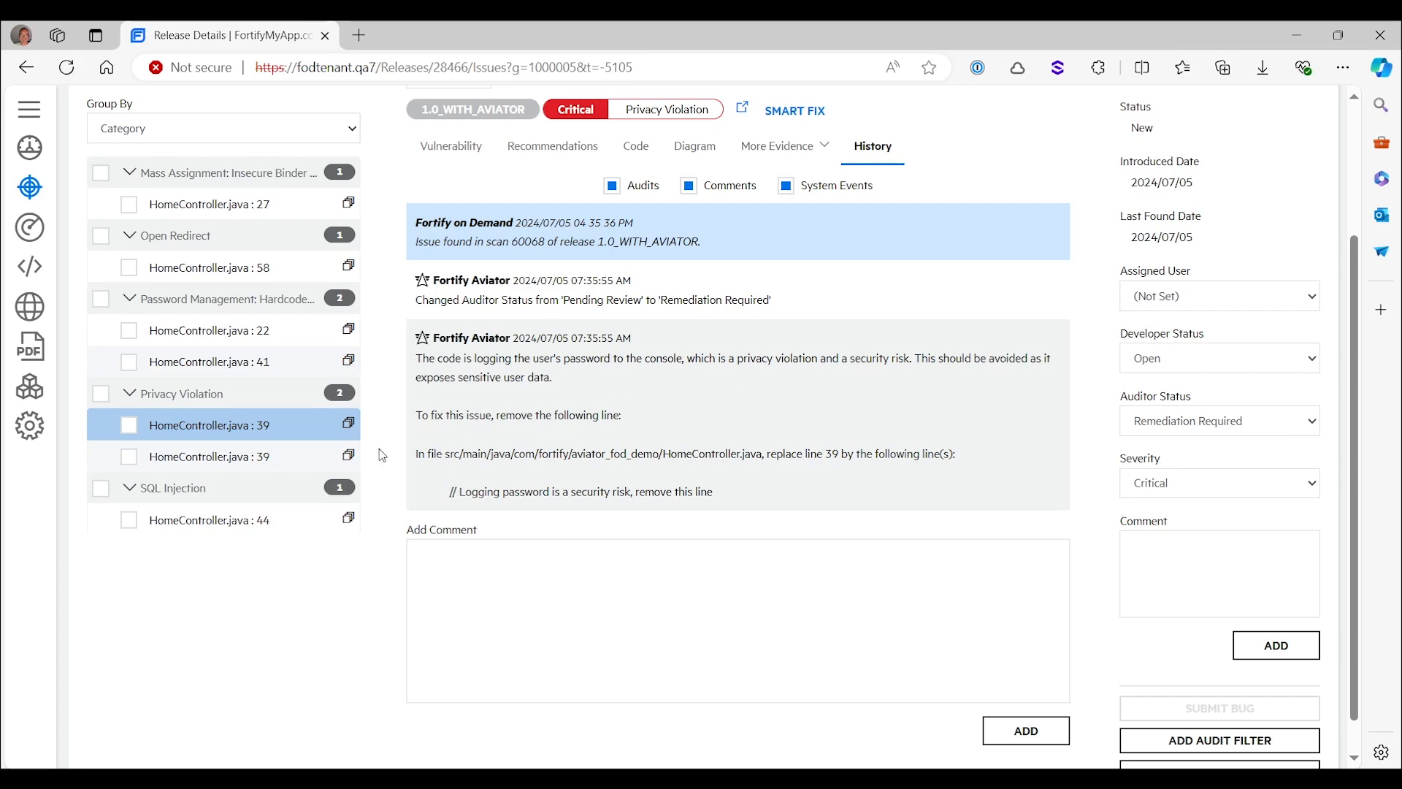
Select the SQL Injection finding at line 44 and highlight Aviator's prepared-statement code
click(209, 520)
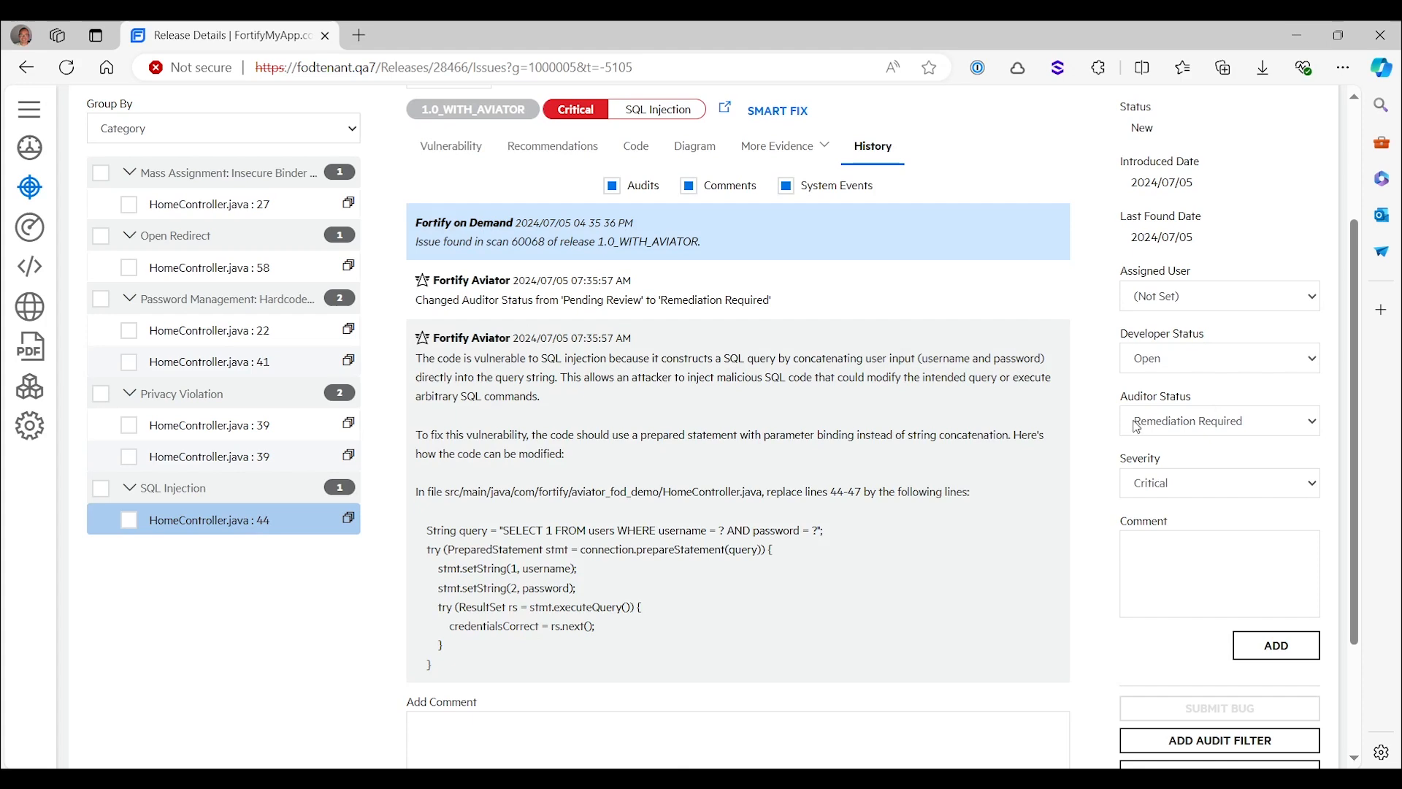
mouse_move(1023, 475)
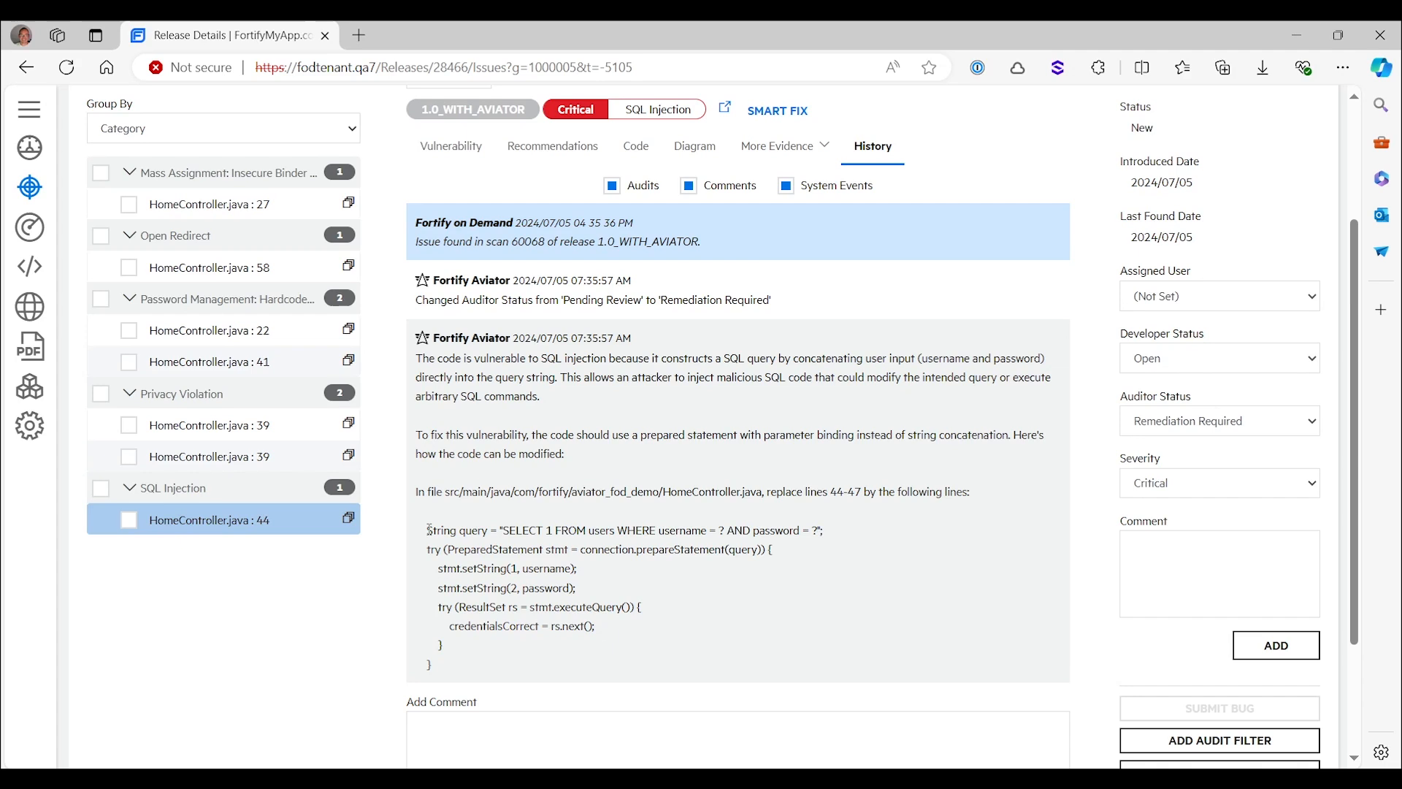
drag(428, 529, 434, 665)
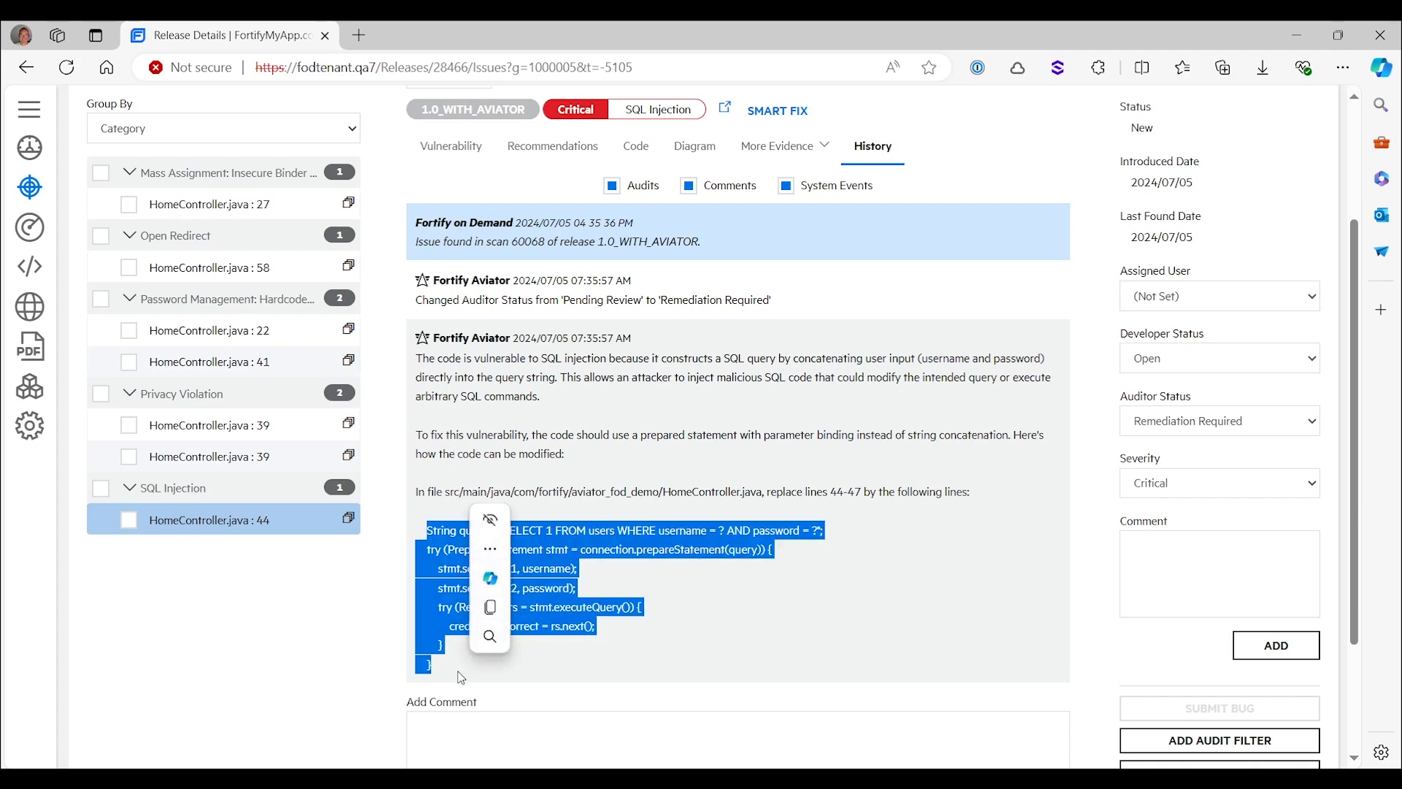